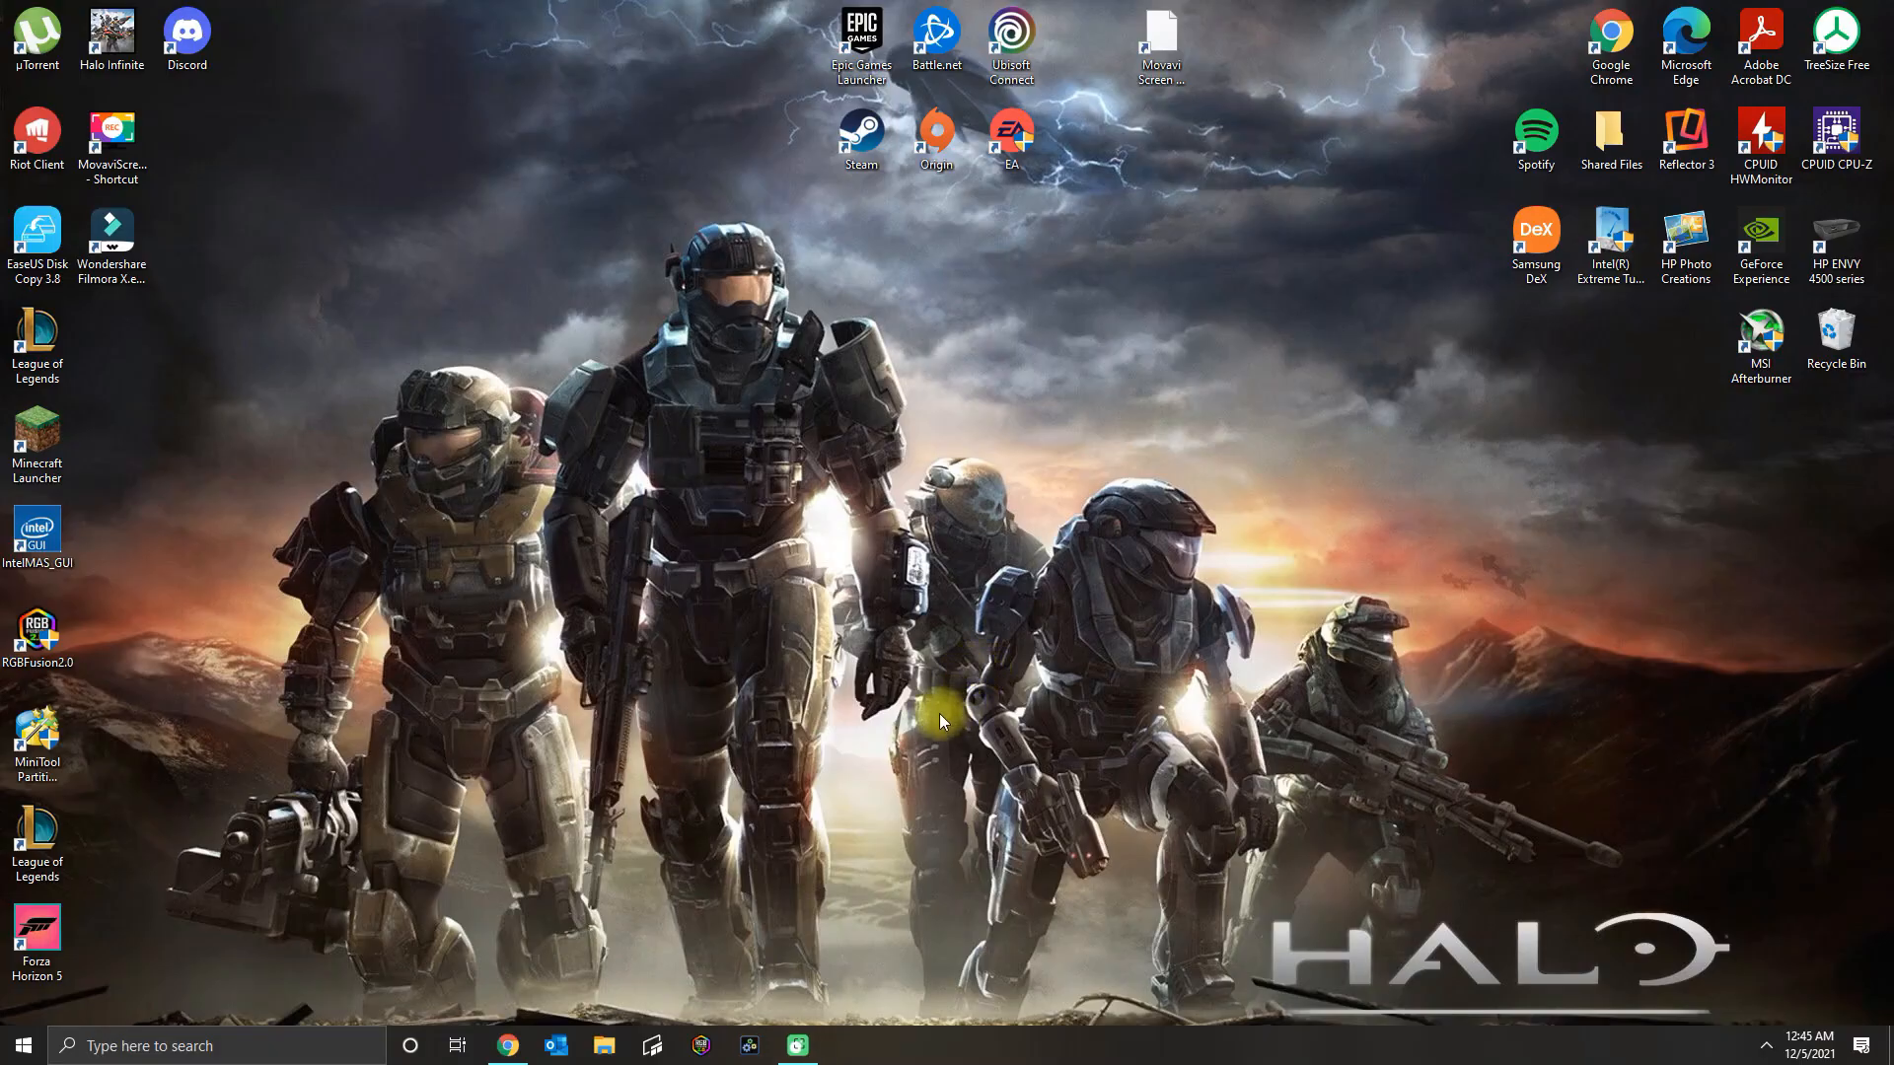
mouse_move(339, 1038)
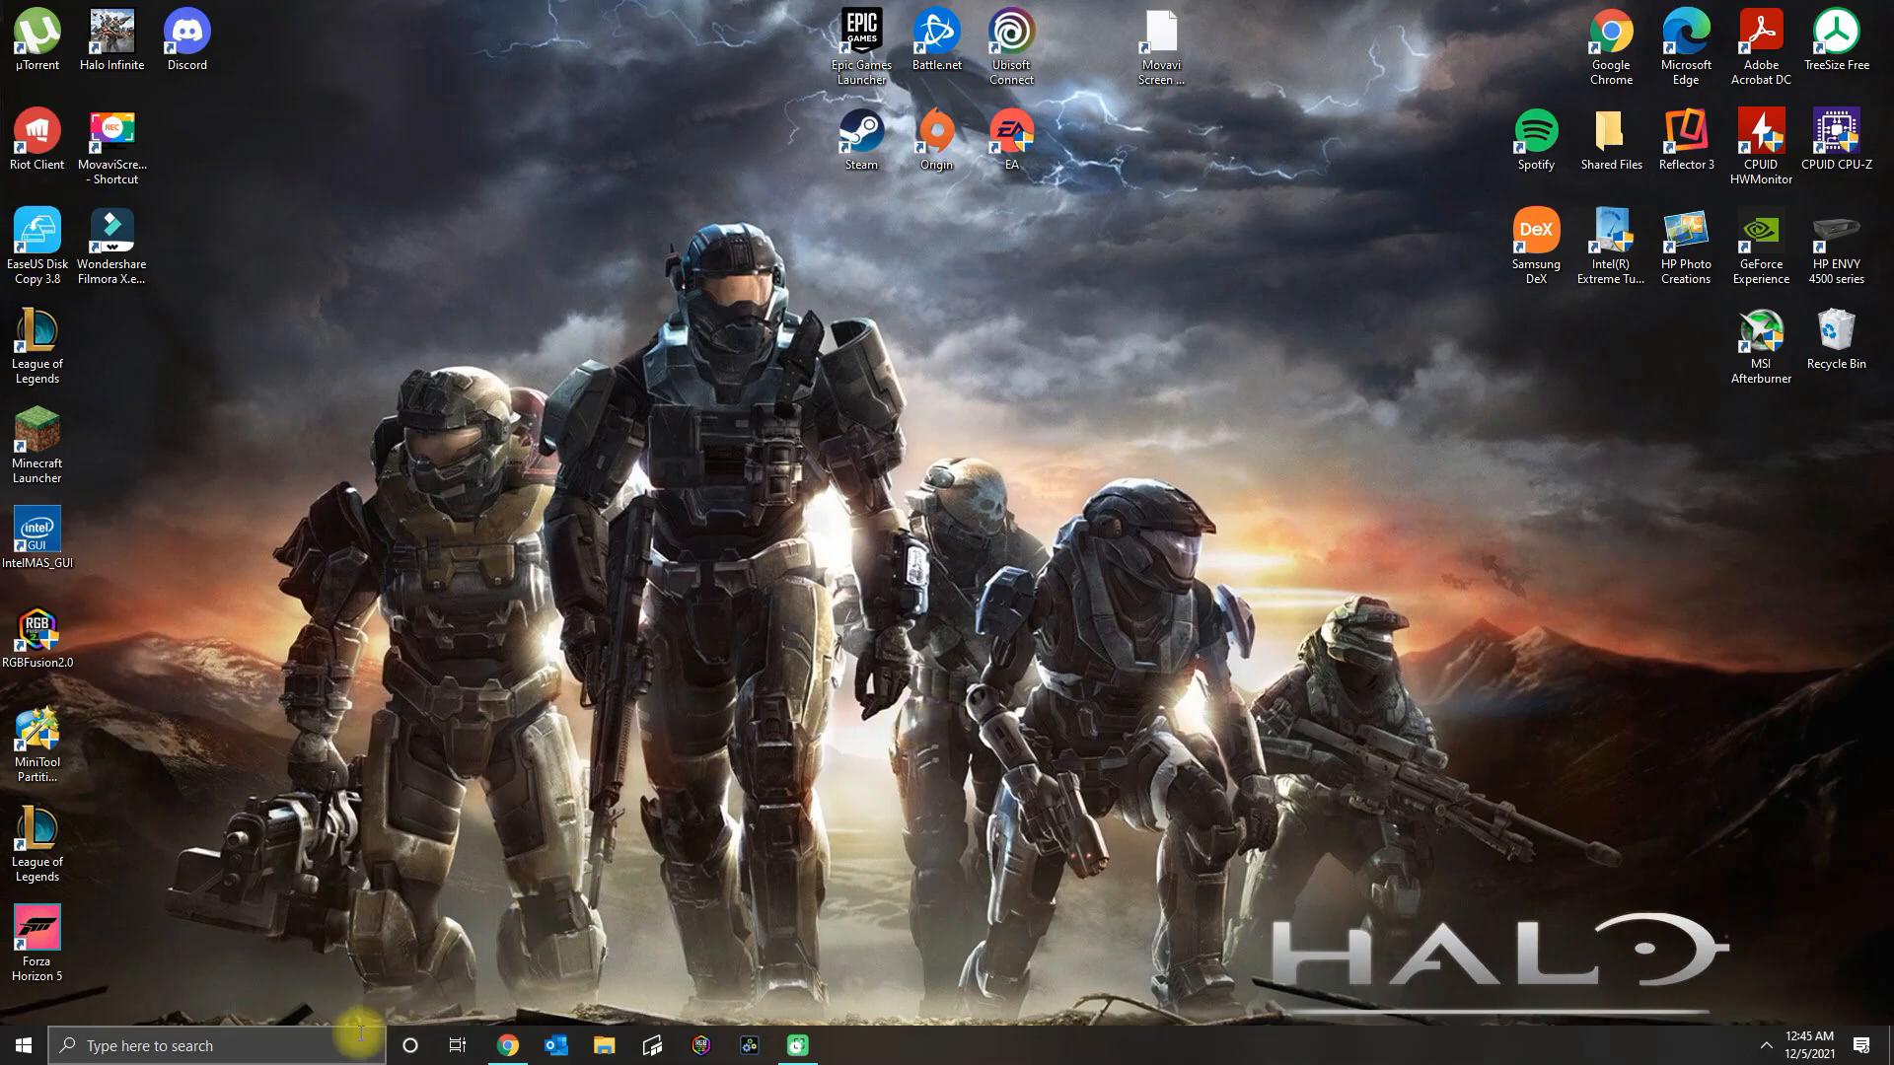
Launch Microsoft Store from a Windows search for 'microsoft store'.
left_click(197, 1045)
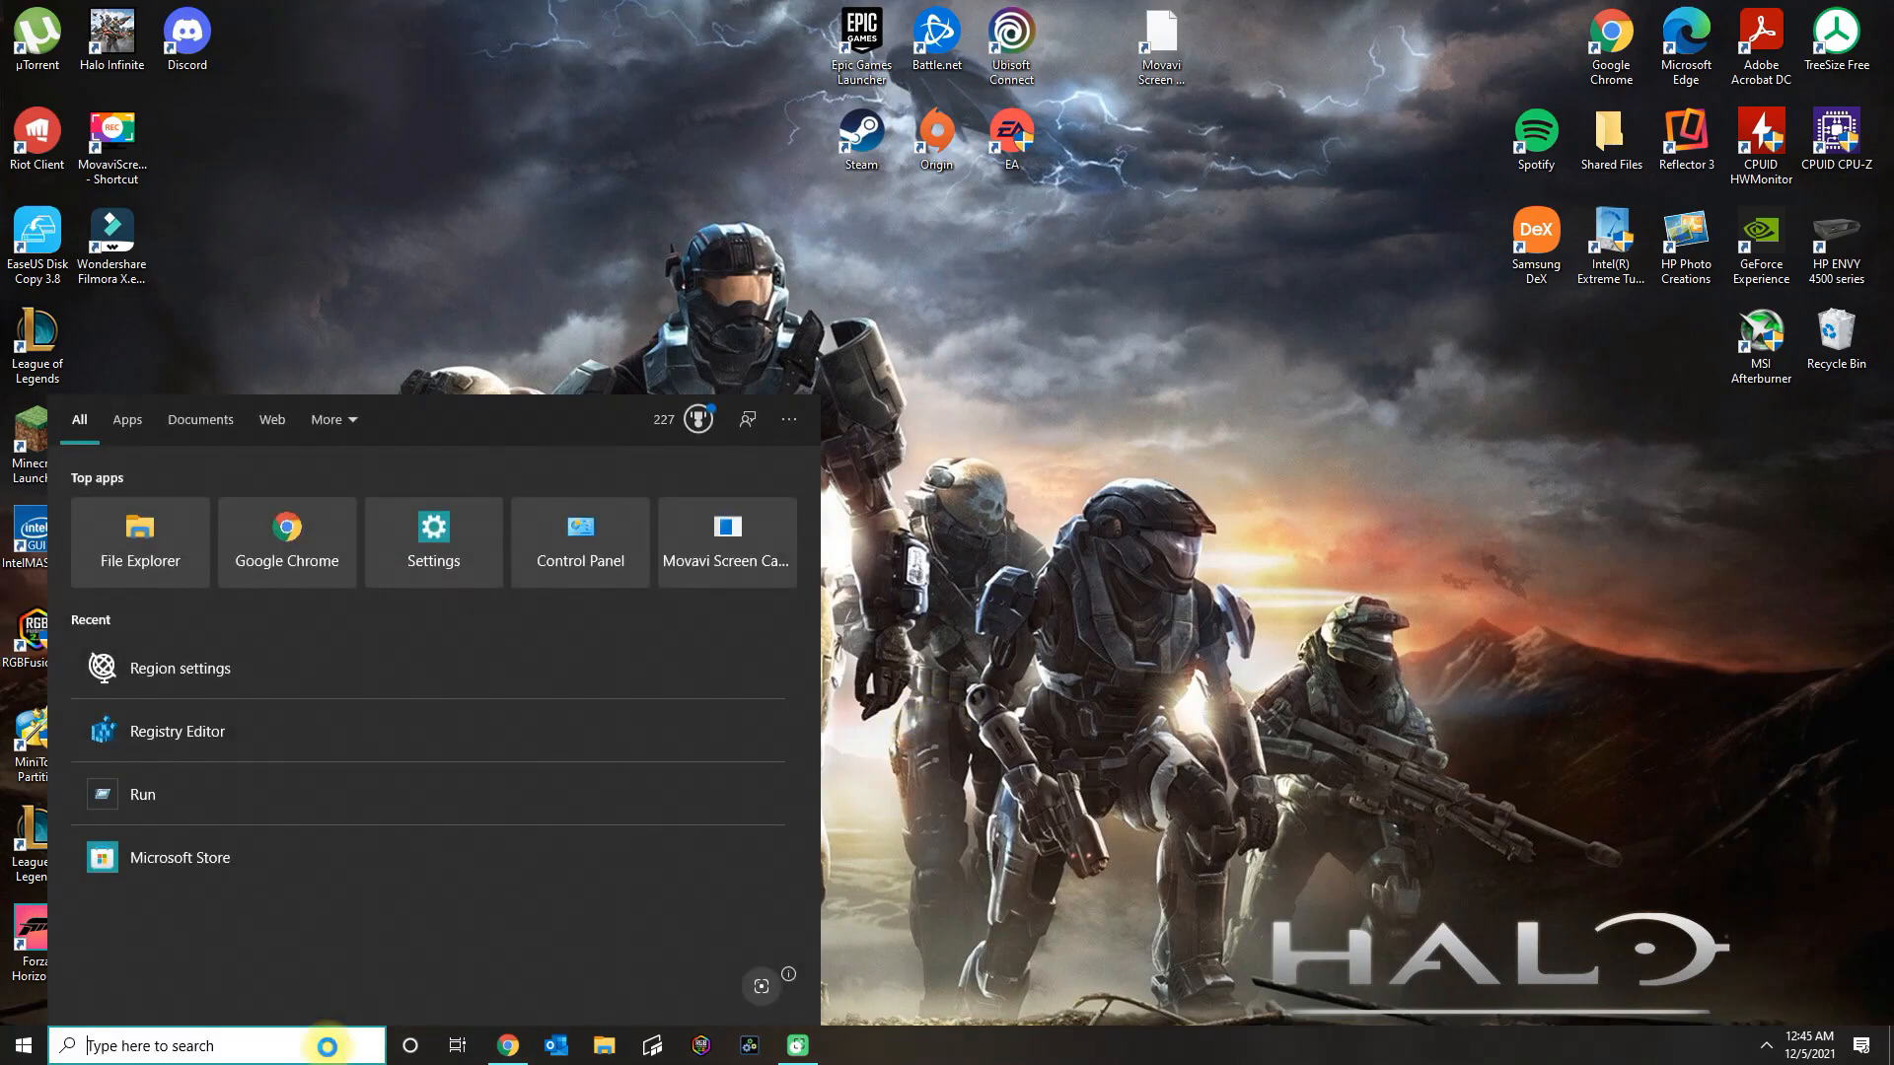
type("microsoft Store")
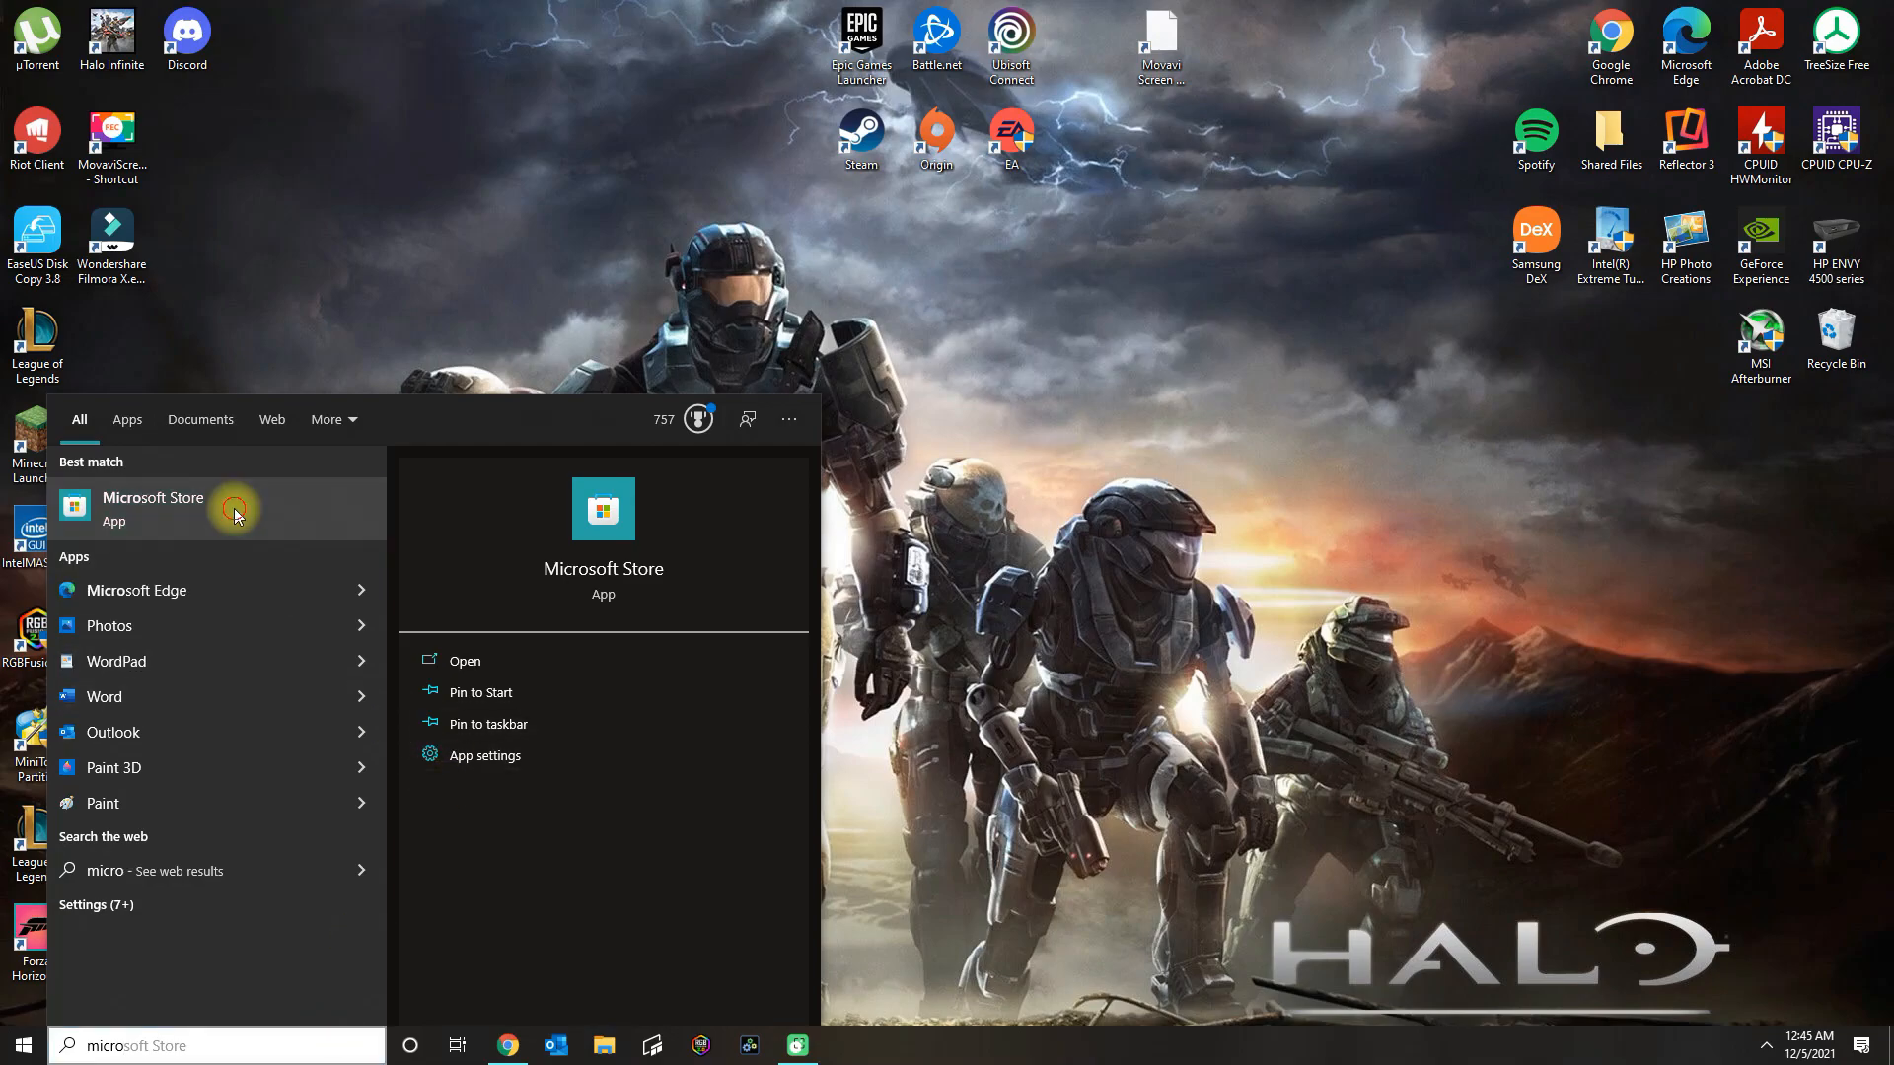
left_click(152, 509)
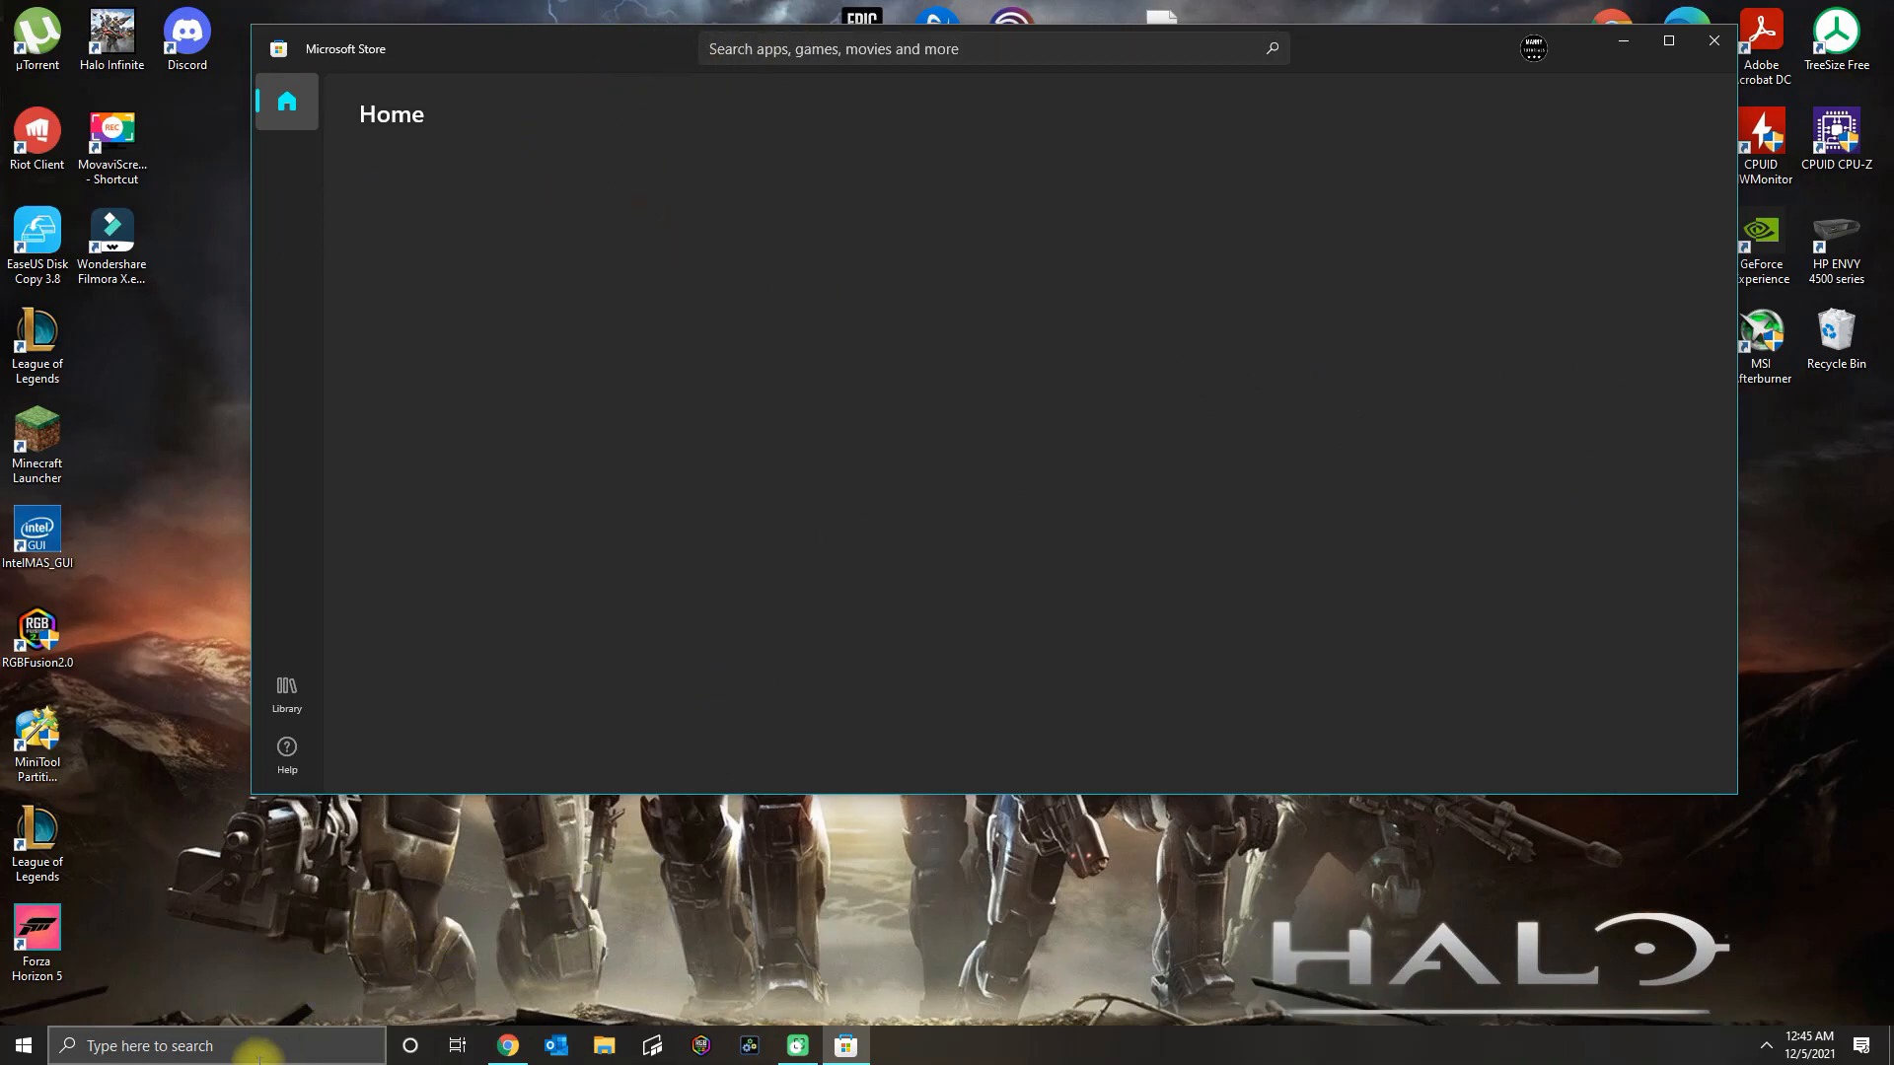
Run wsreset.exe from the Run dialog and move its console window aside.
left_click(219, 1045)
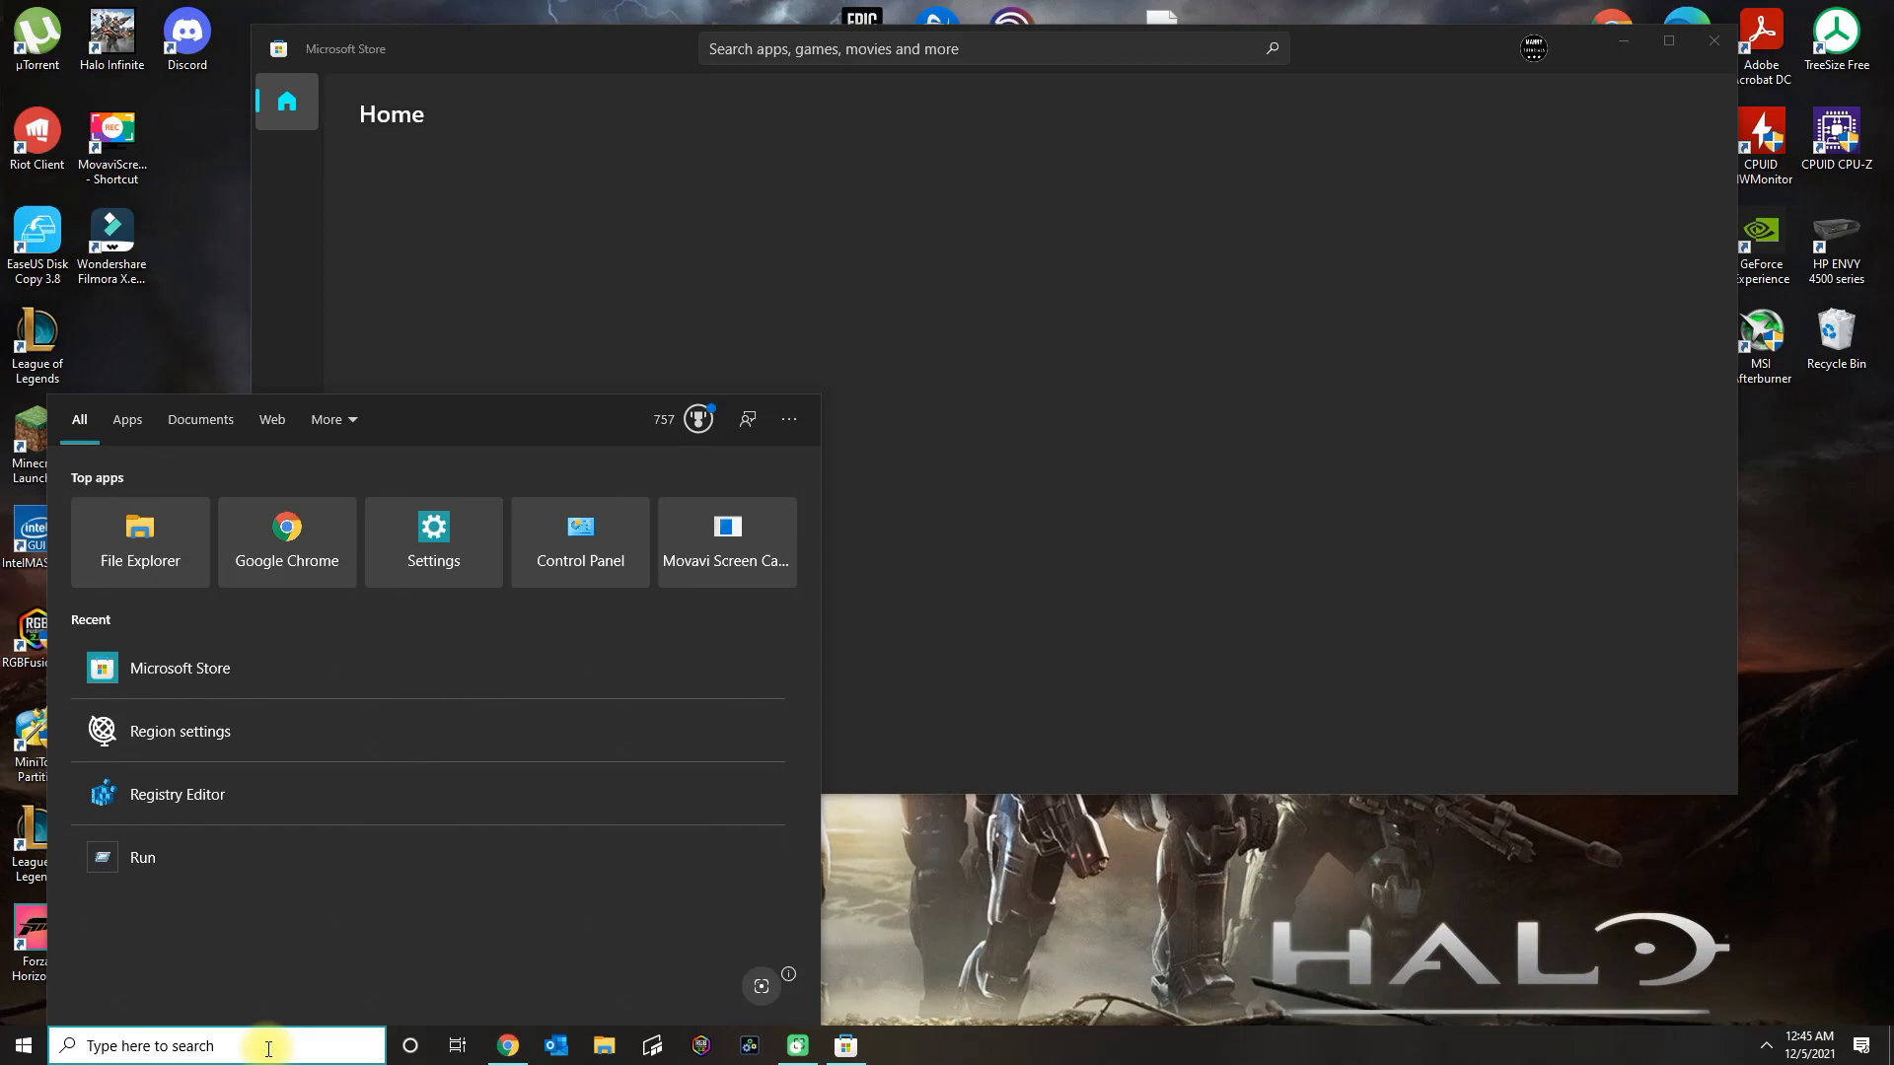
left_click(142, 858)
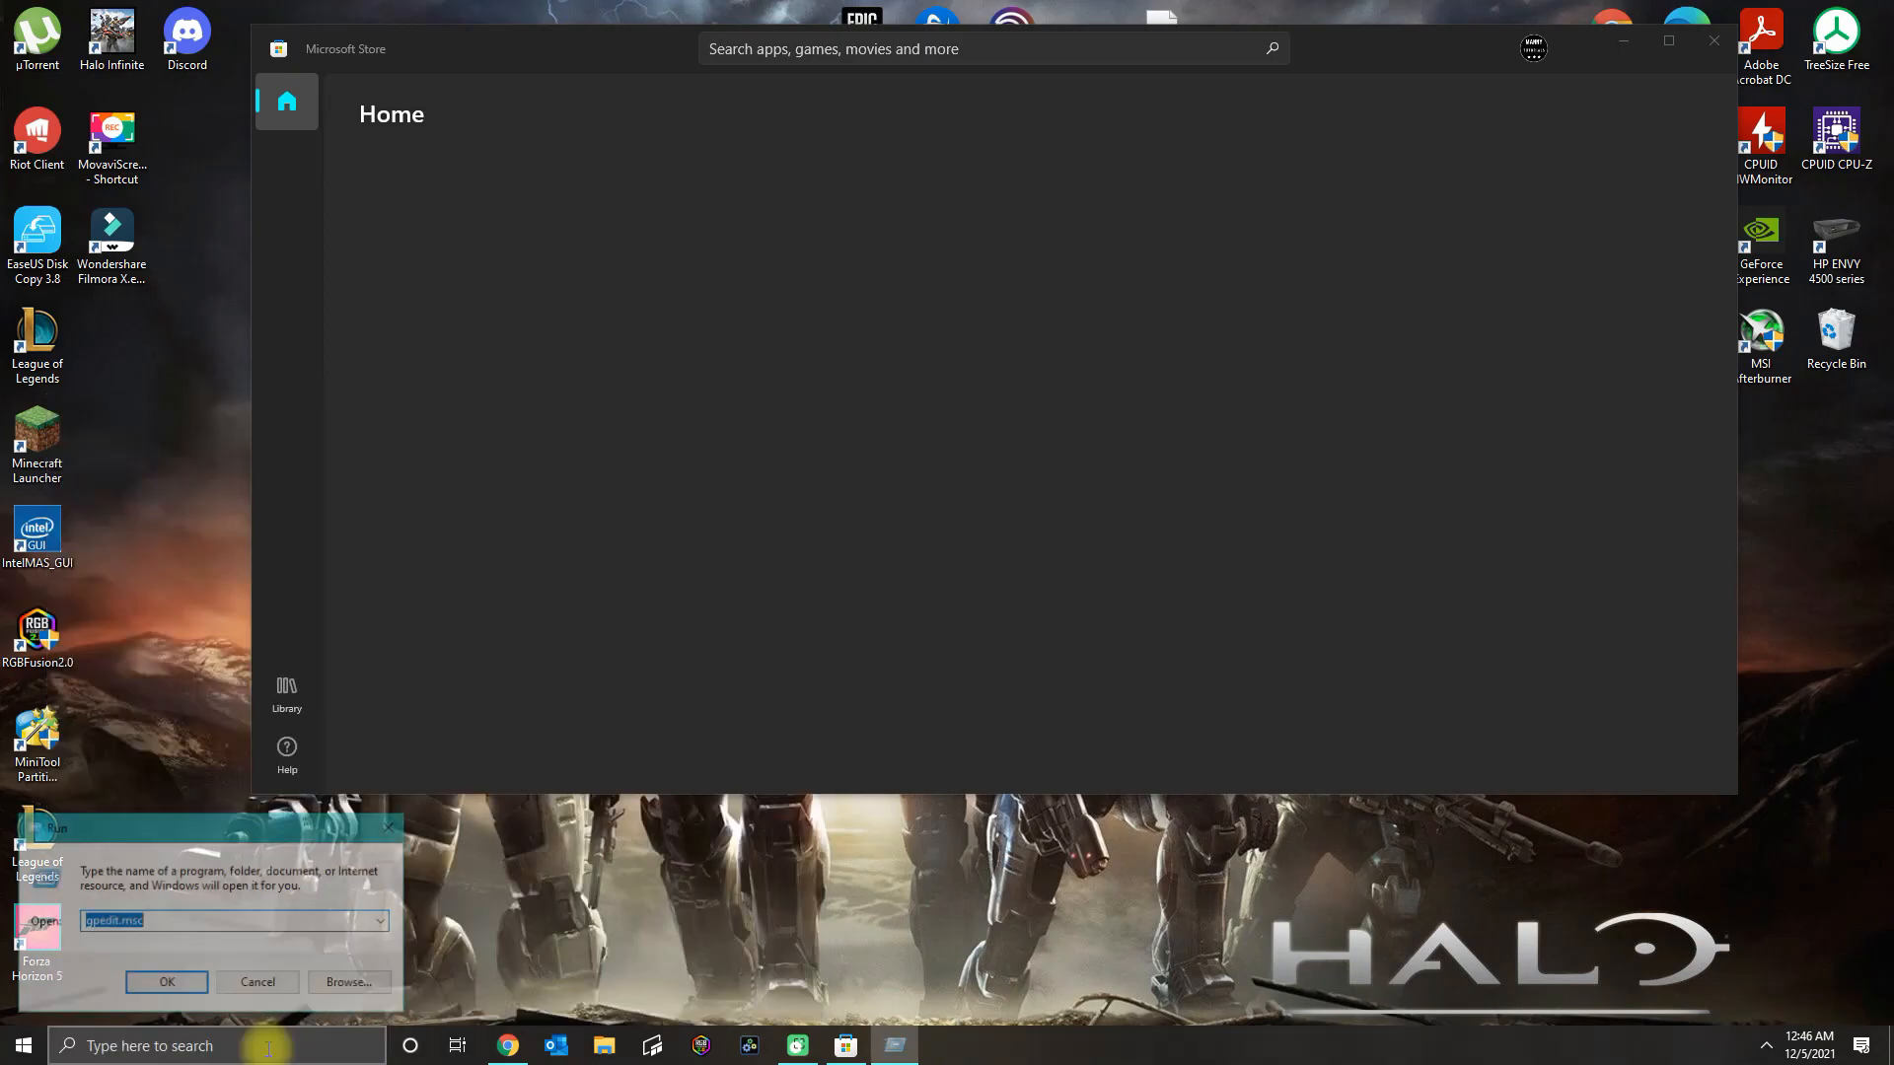
type("wsreset.exe")
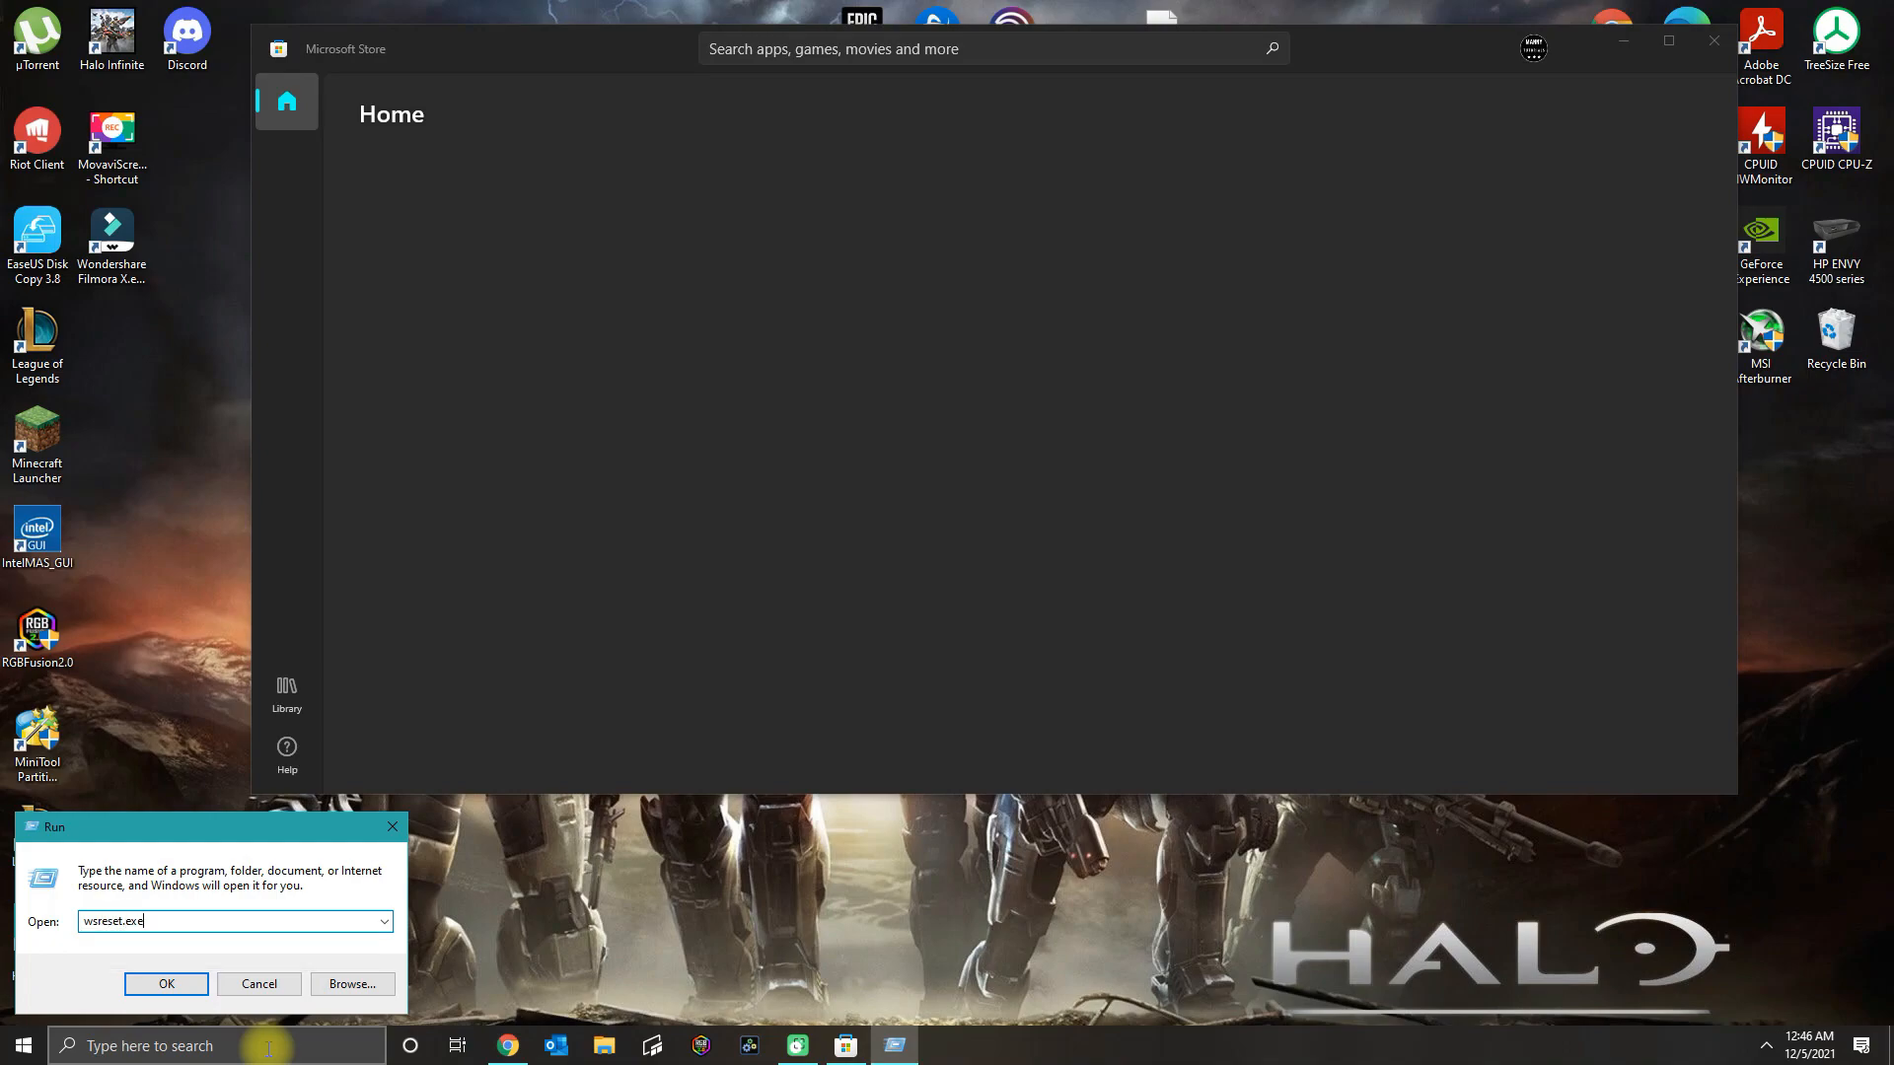
left_click(166, 983)
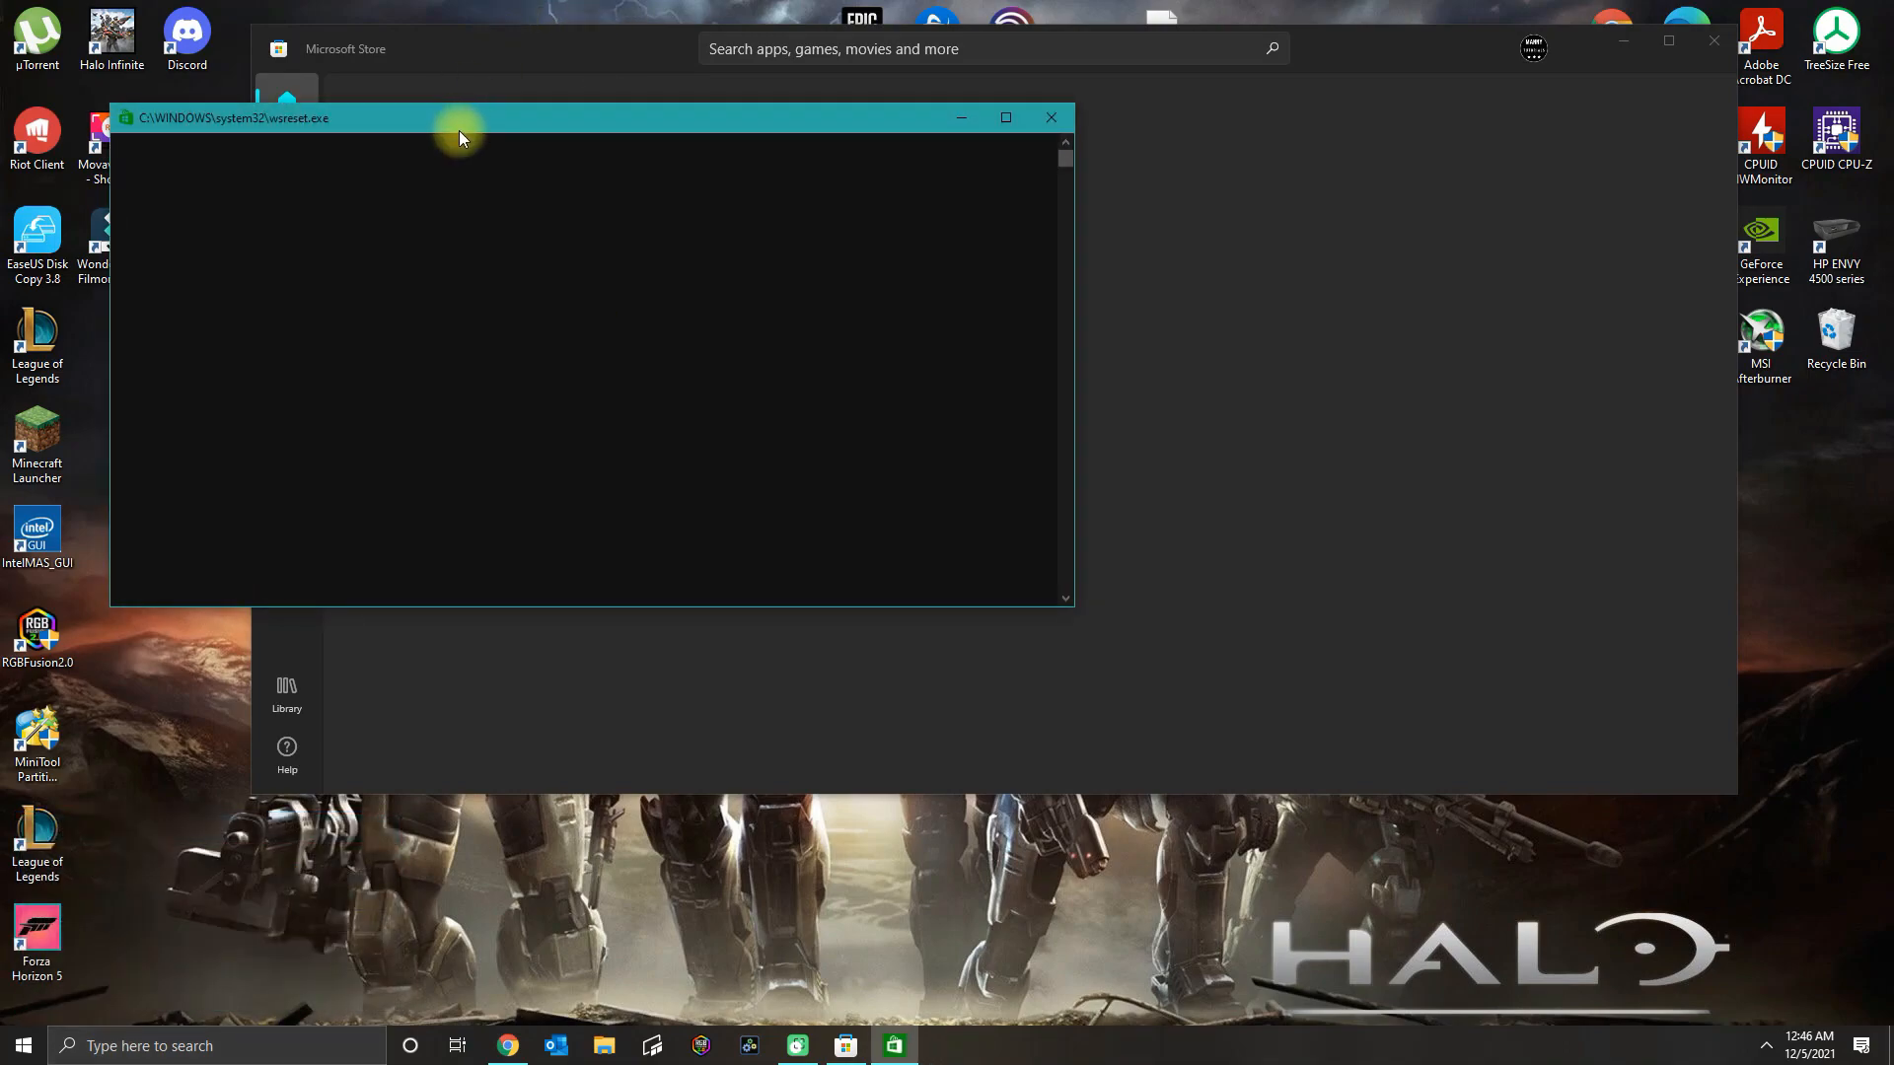
left_click_drag(459, 132, 428, 41)
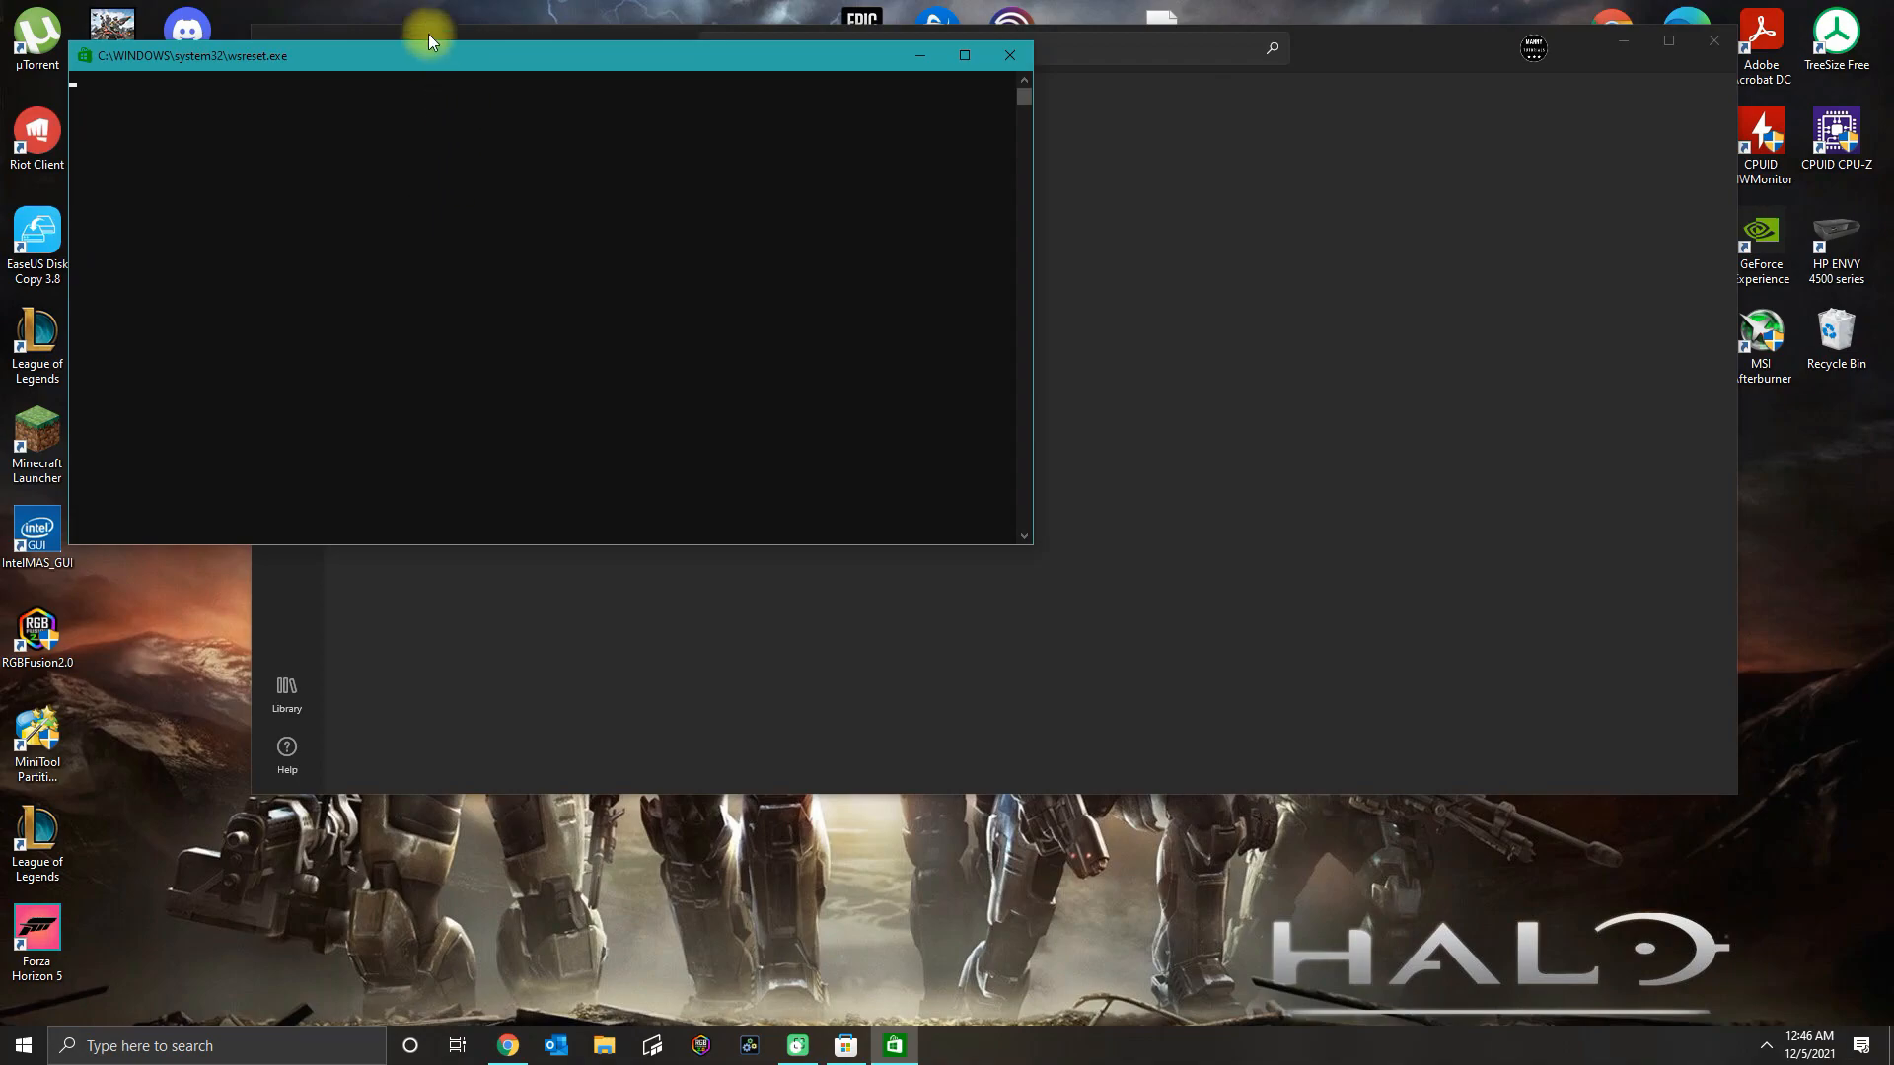
left_click_drag(428, 55, 515, 69)
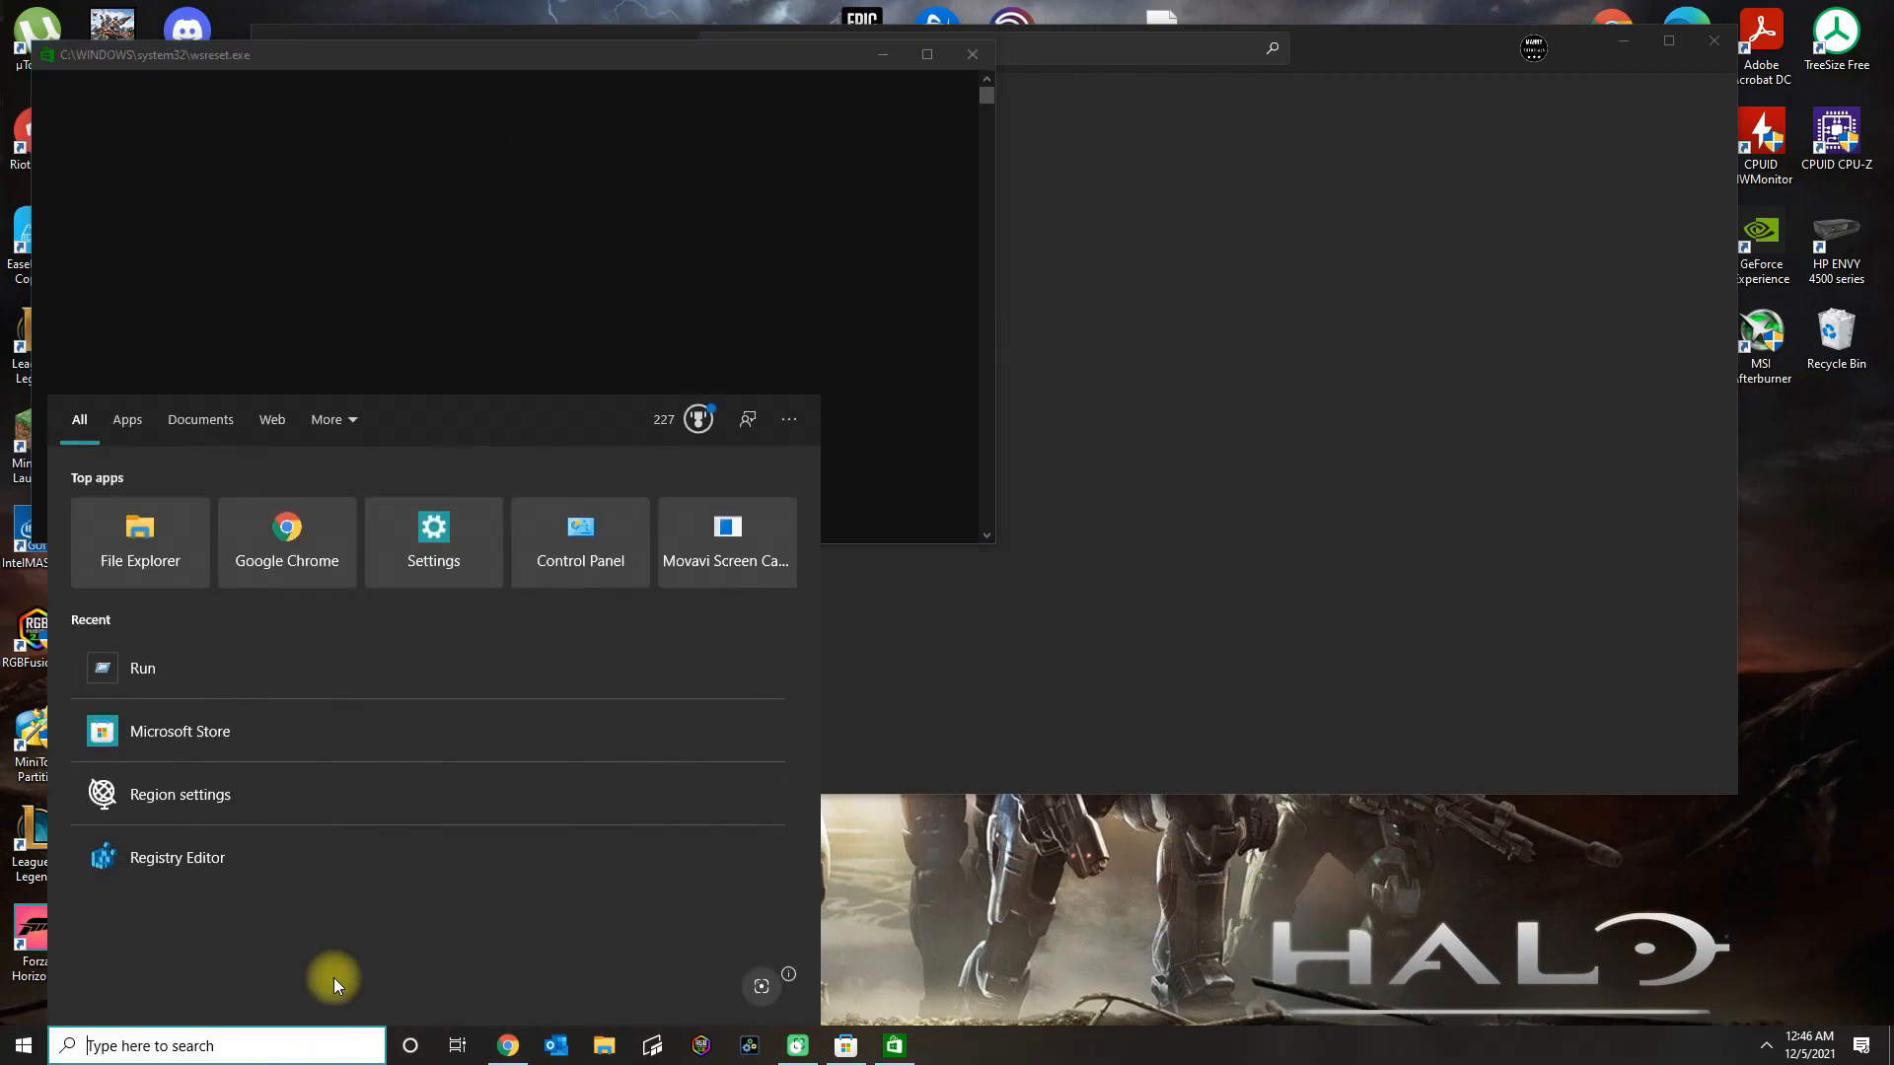
Open Settings > Apps and filter the app list with 'store' to find Microsoft Store.
type("settings")
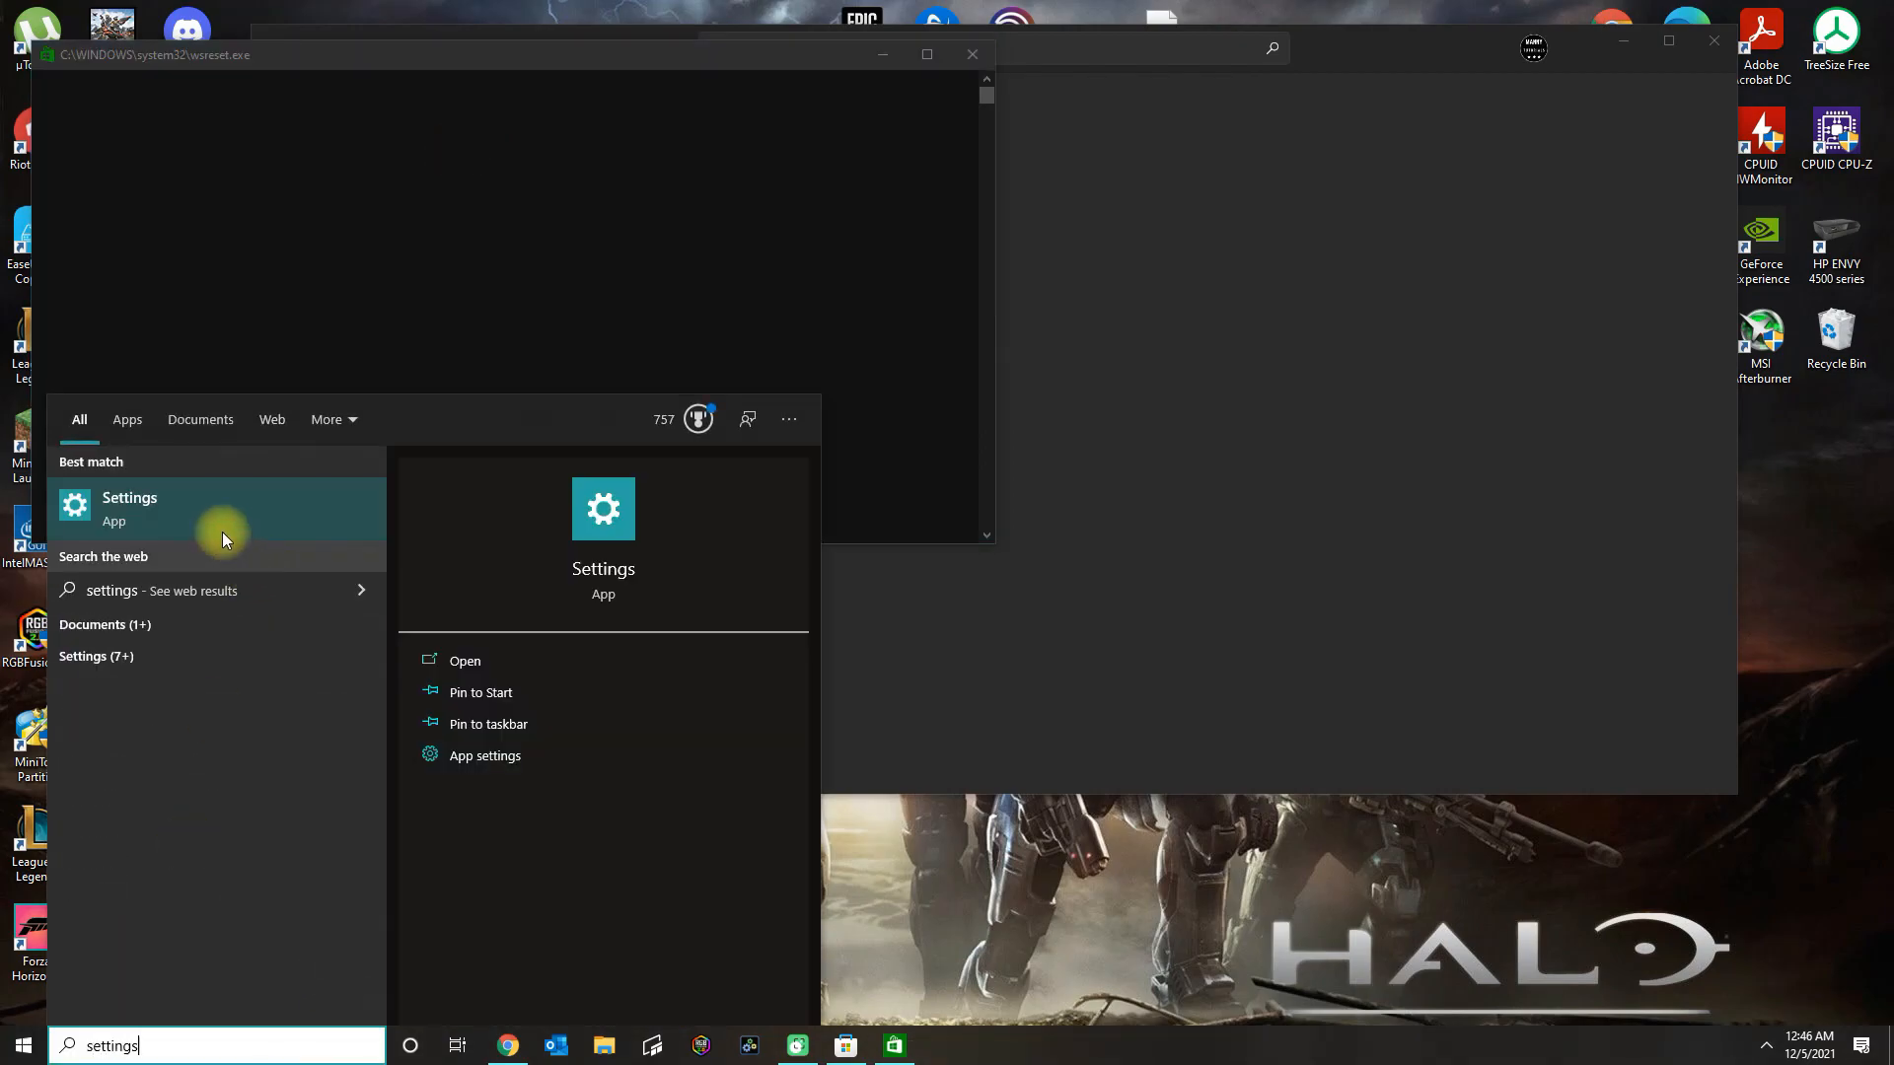
left_click(130, 509)
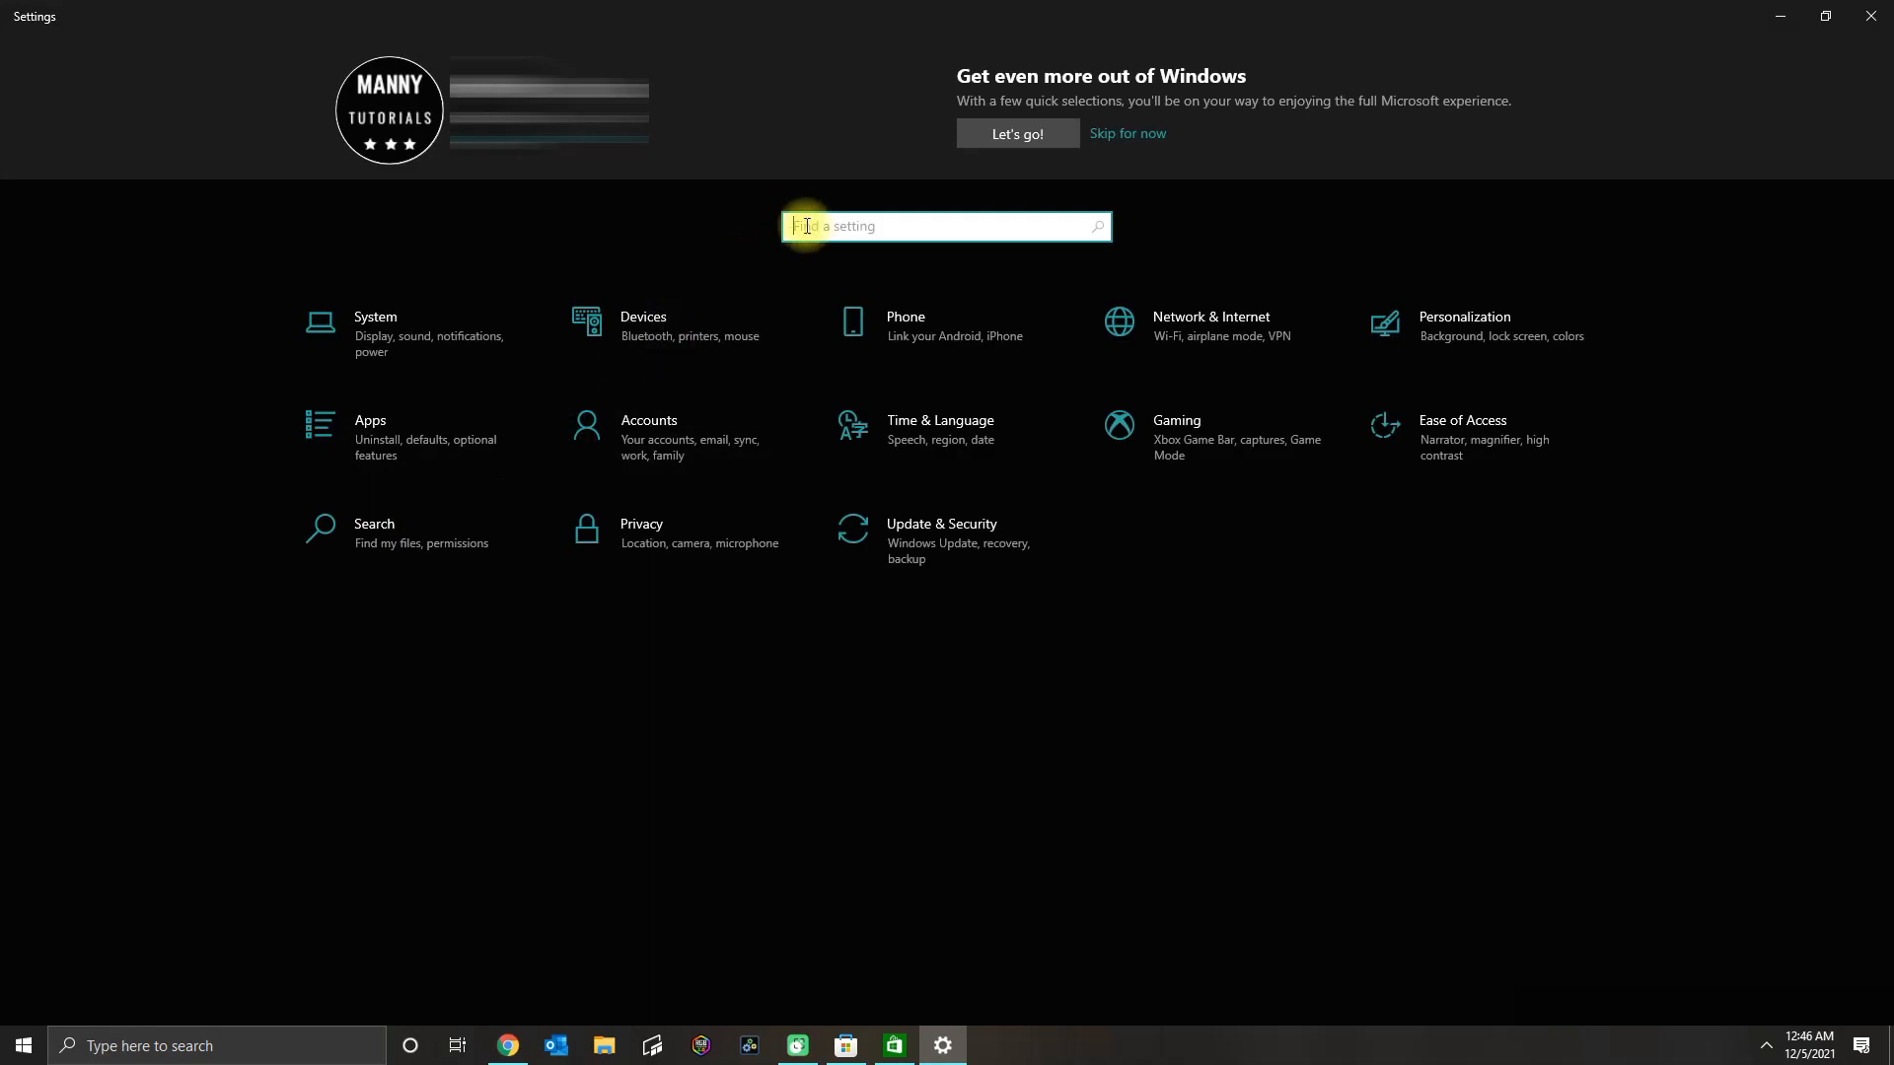
left_click(844, 1046)
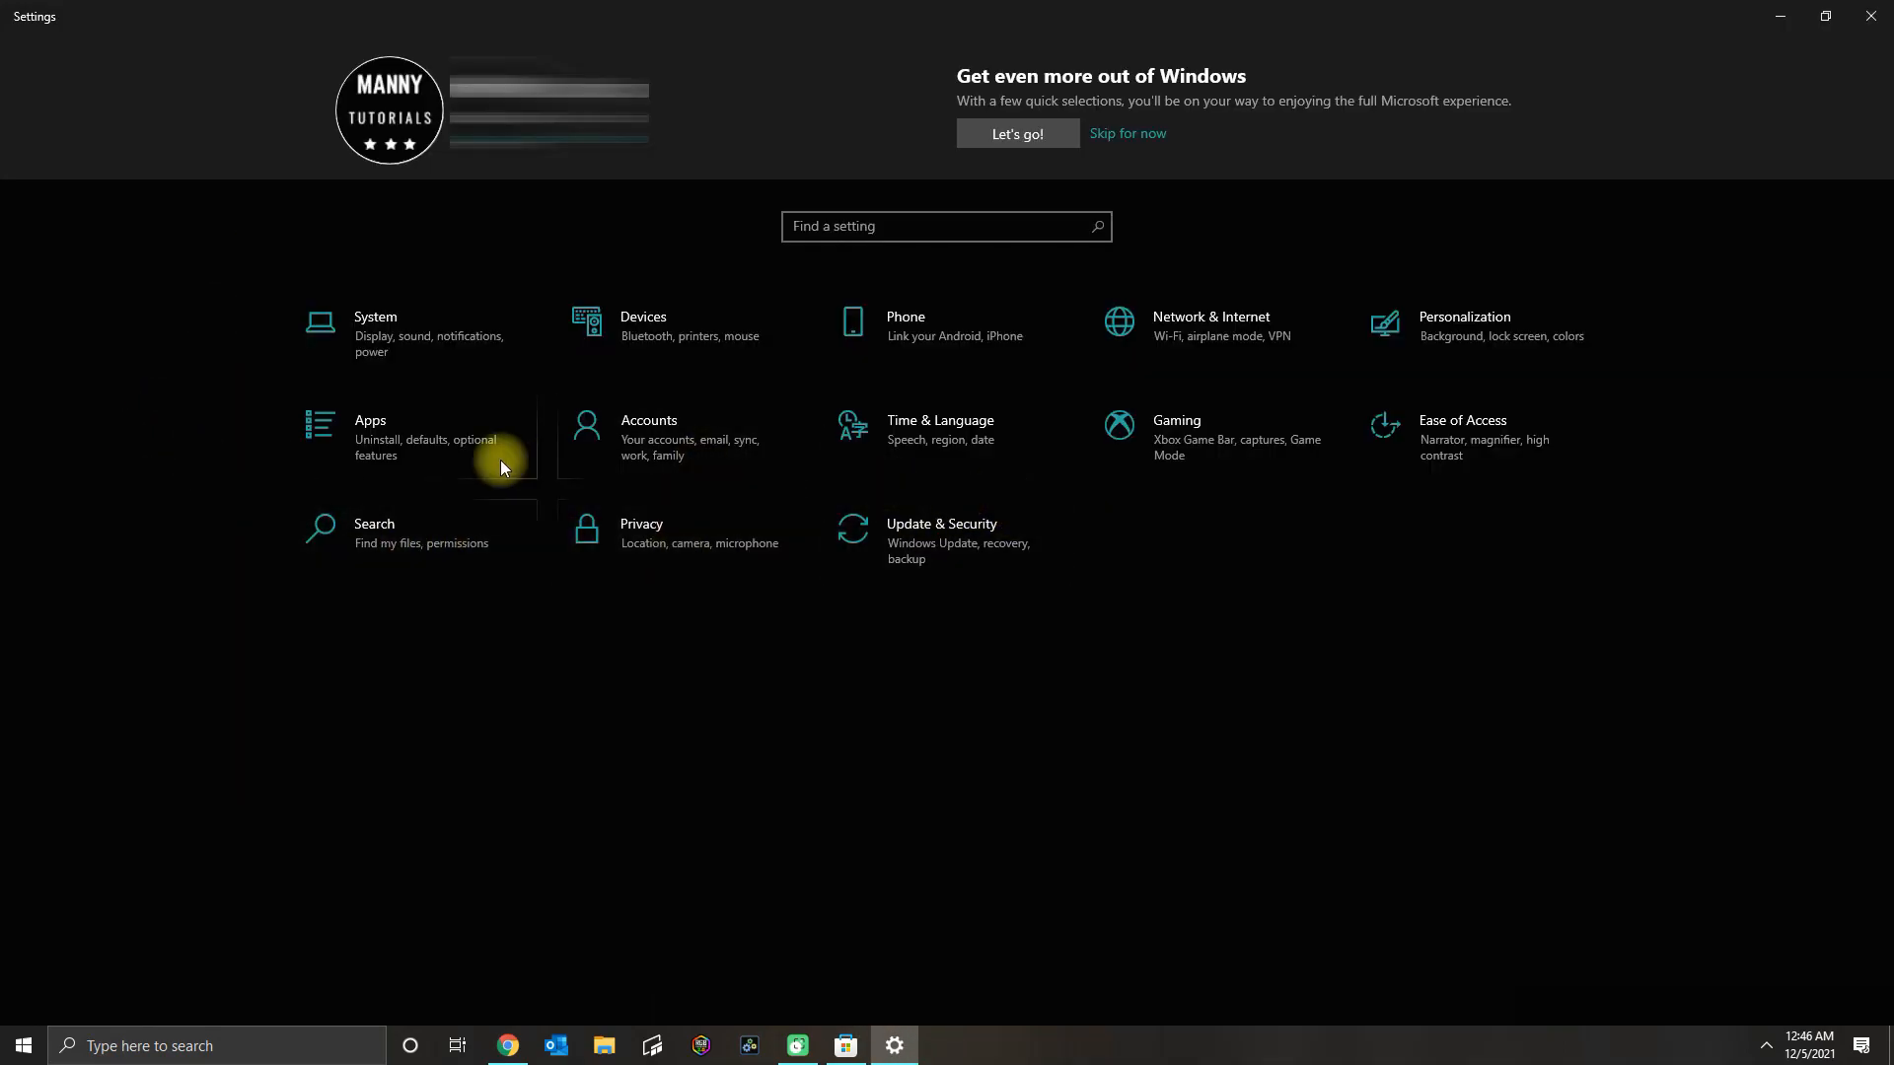
left_click(371, 420)
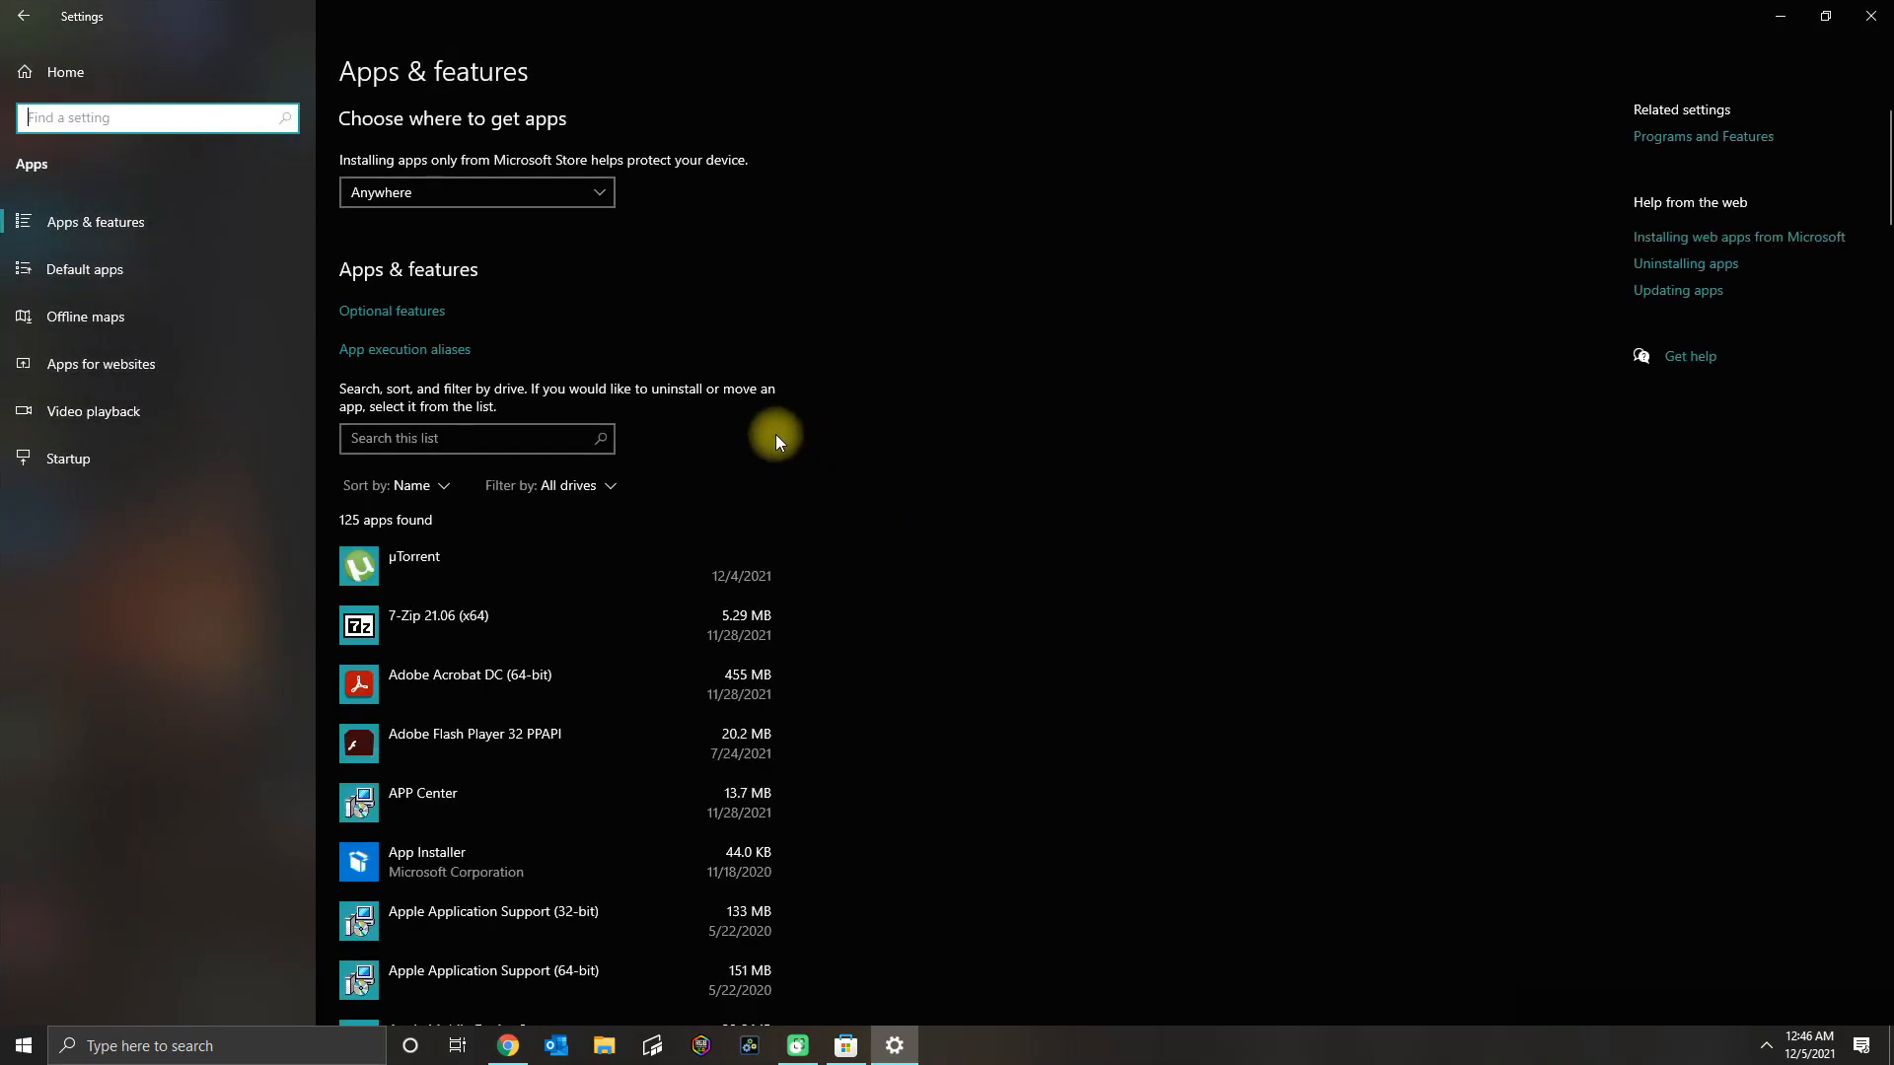
type("store")
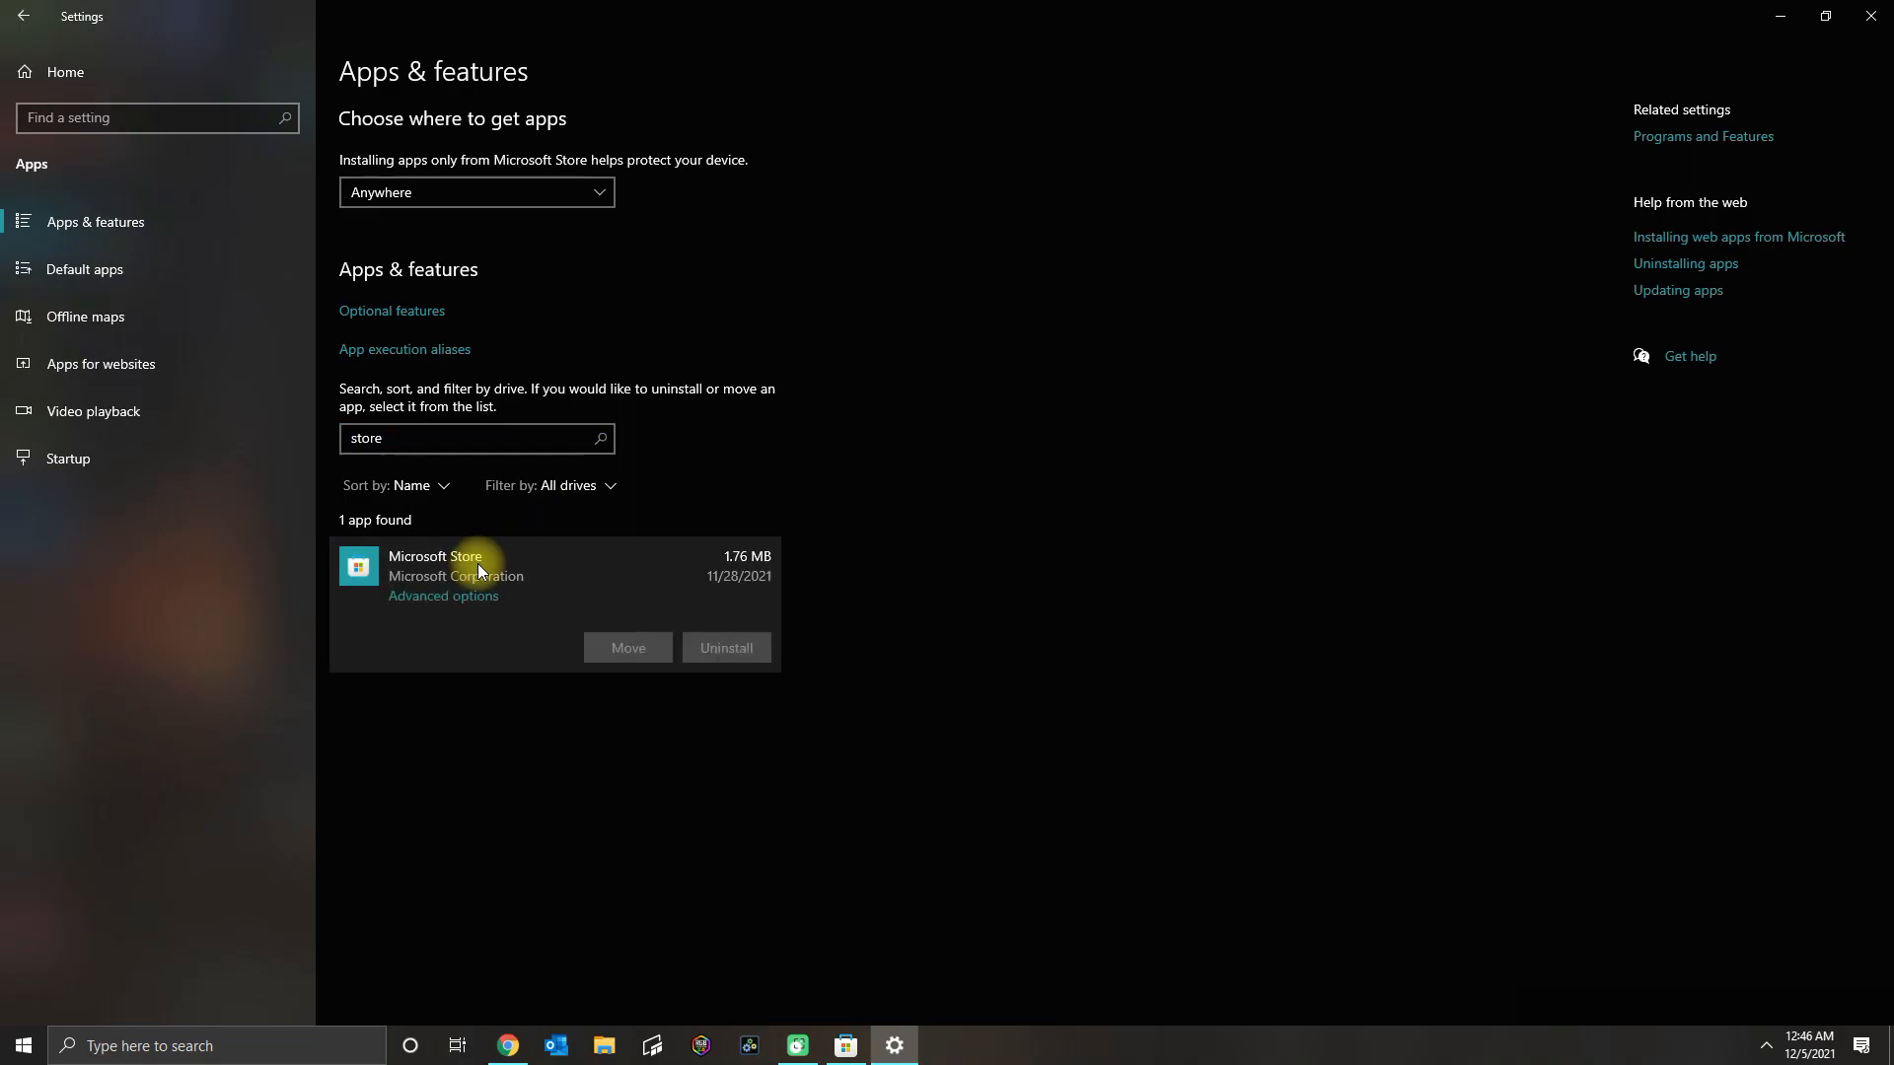
Repair and reset Microsoft Store from its Advanced options page.
left_click(442, 596)
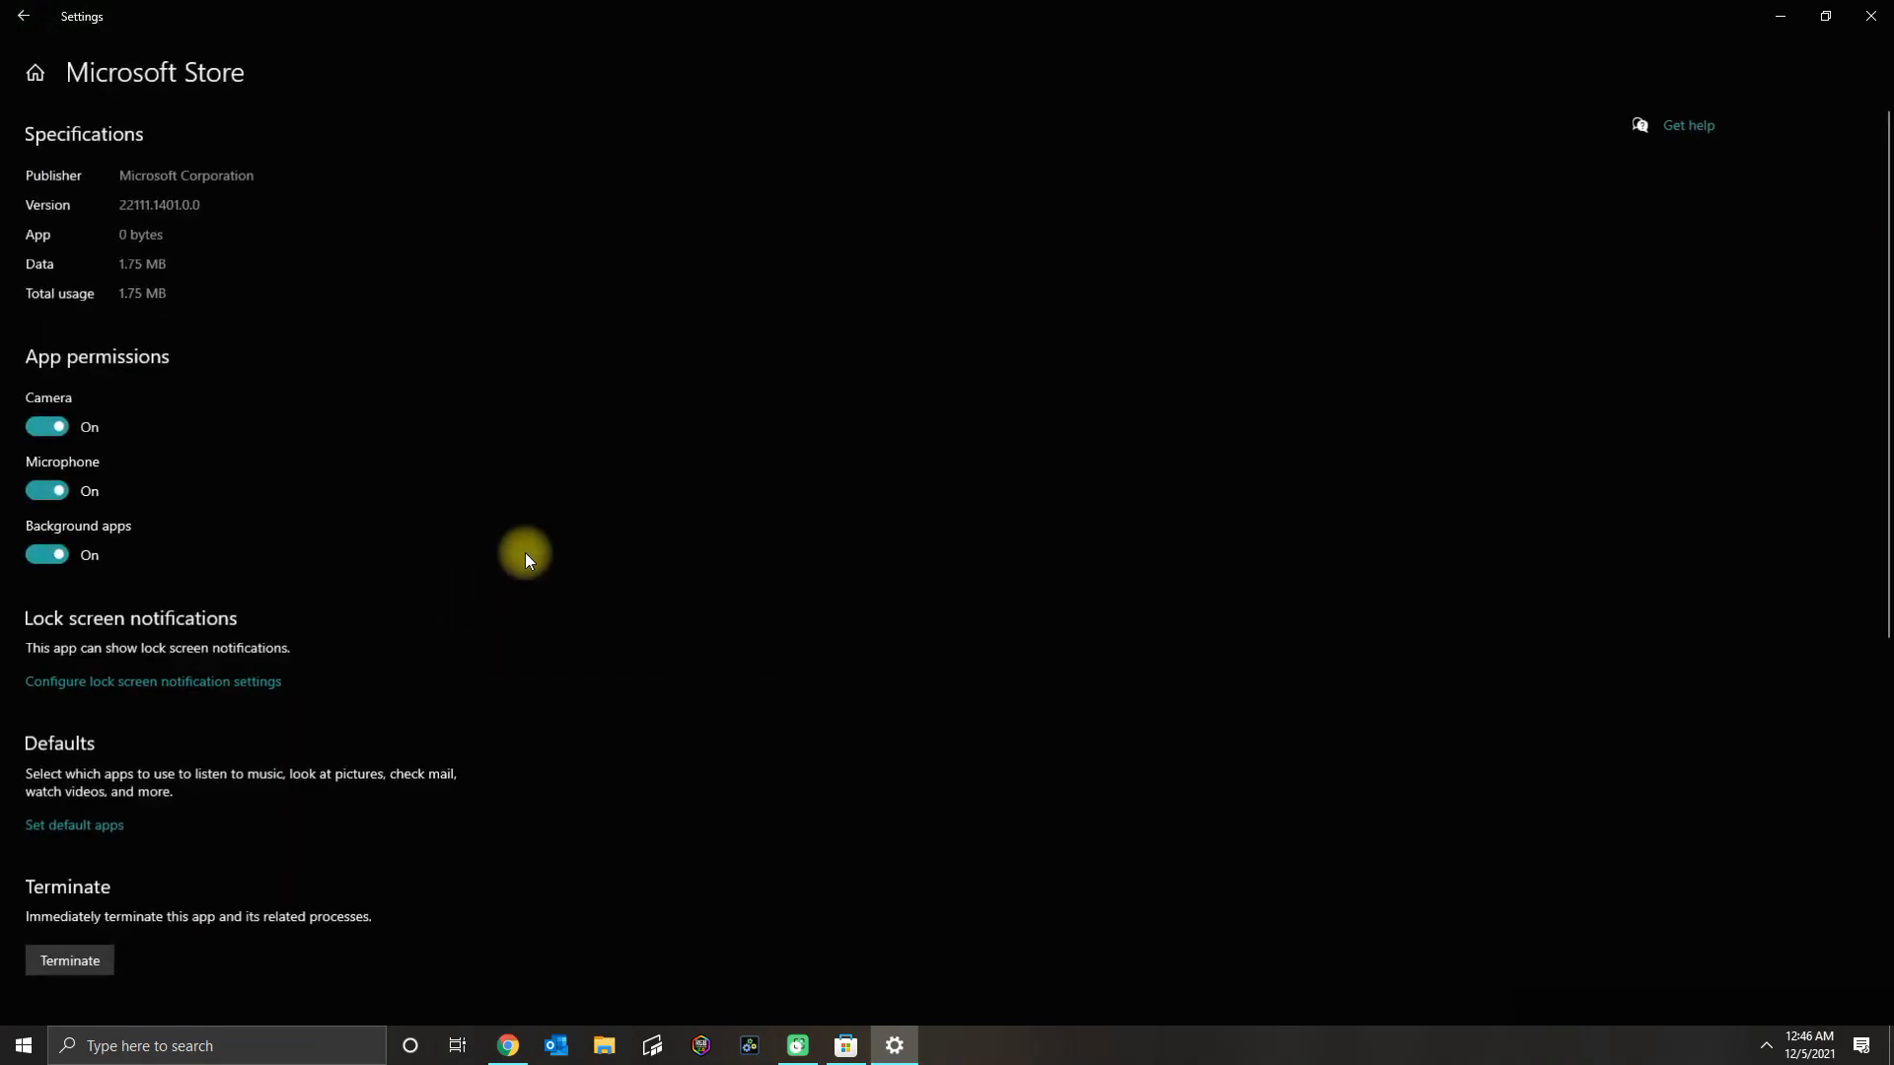
scroll("down", 3)
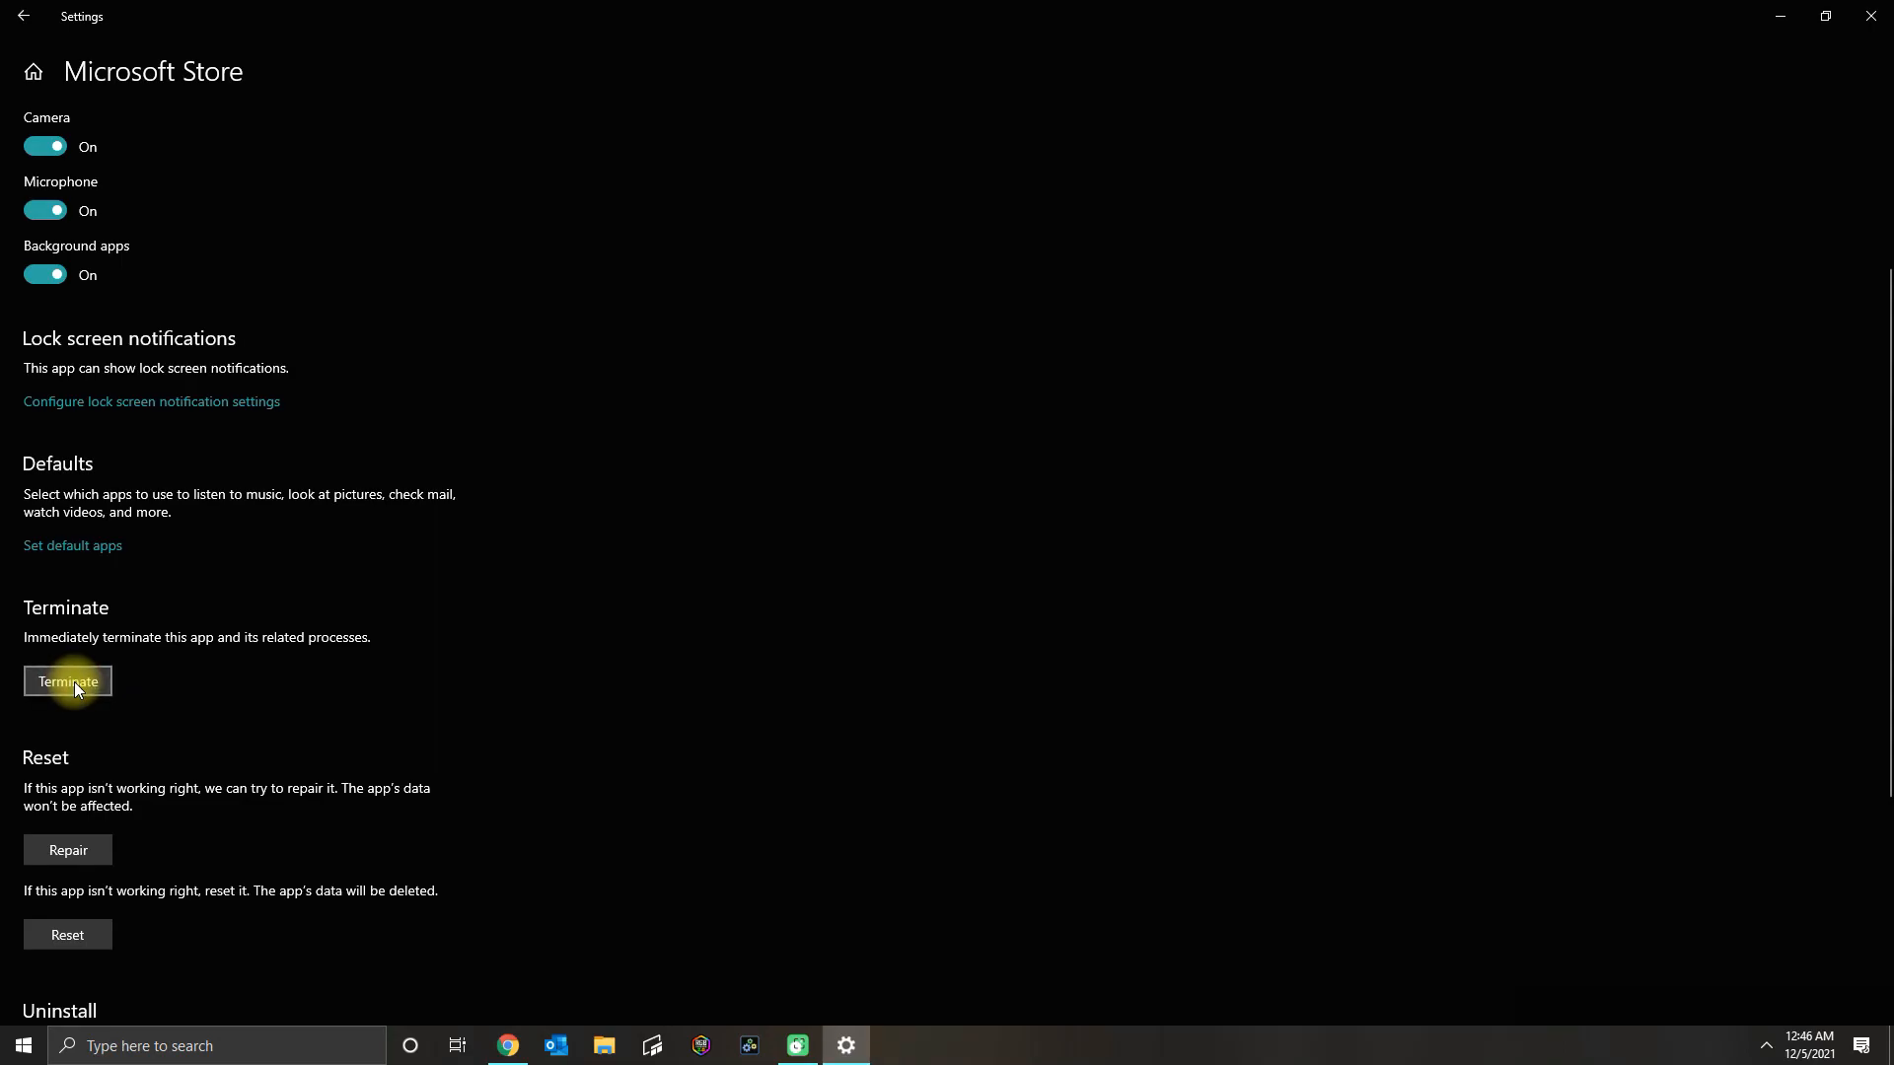
scroll("down", 3)
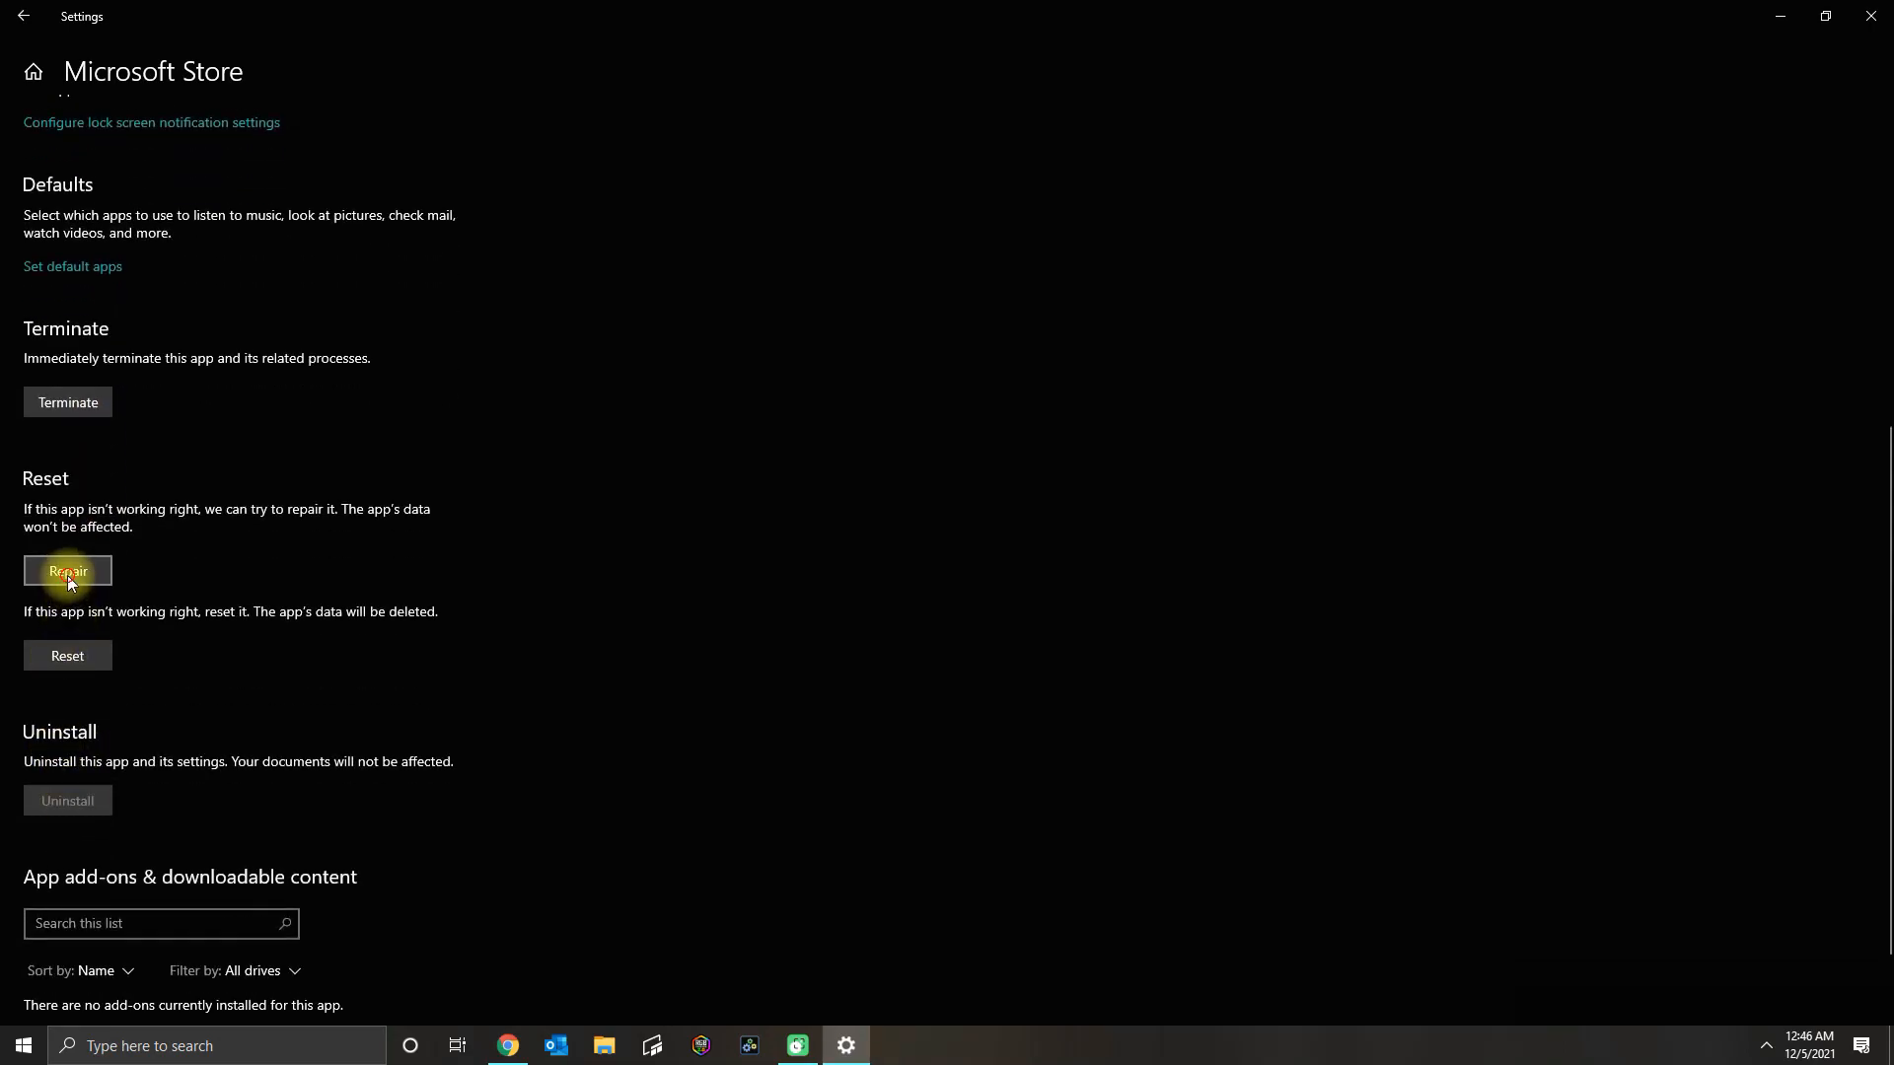
left_click(69, 570)
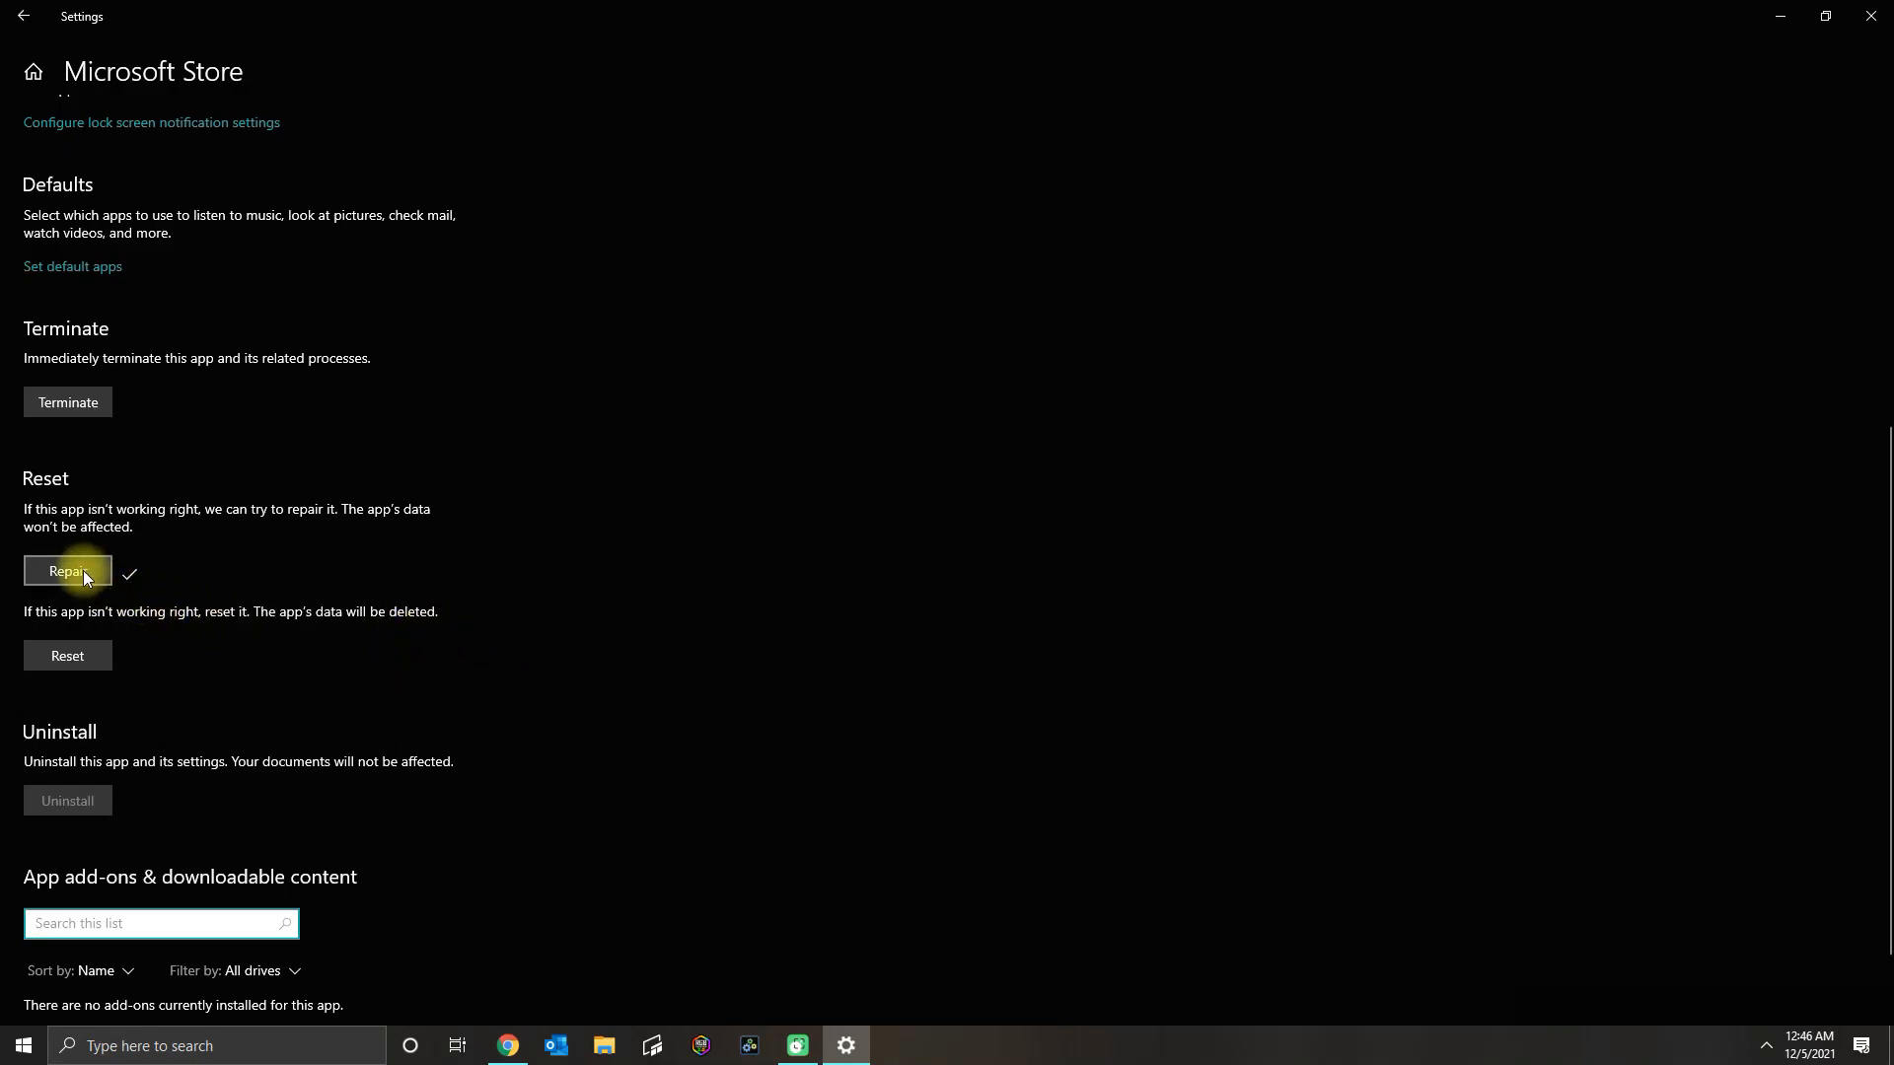
mouse_move(81, 667)
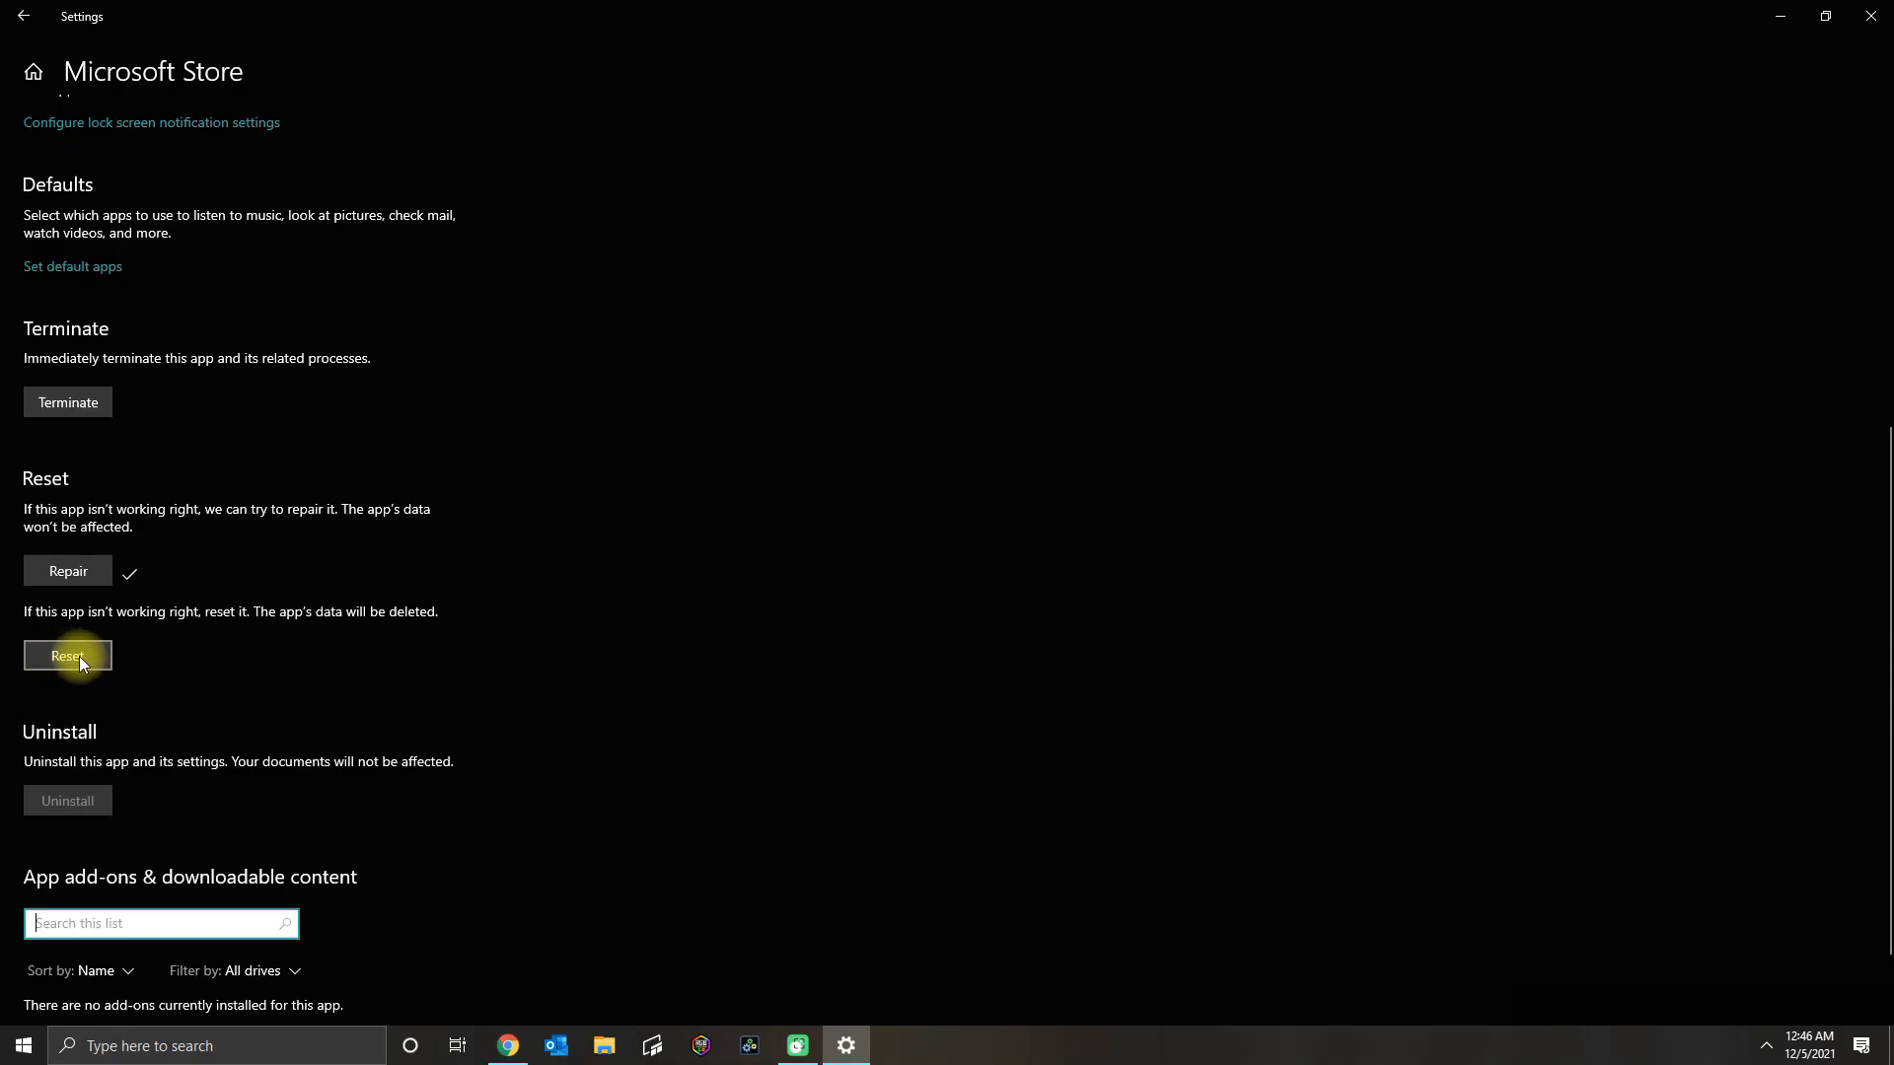
left_click(67, 655)
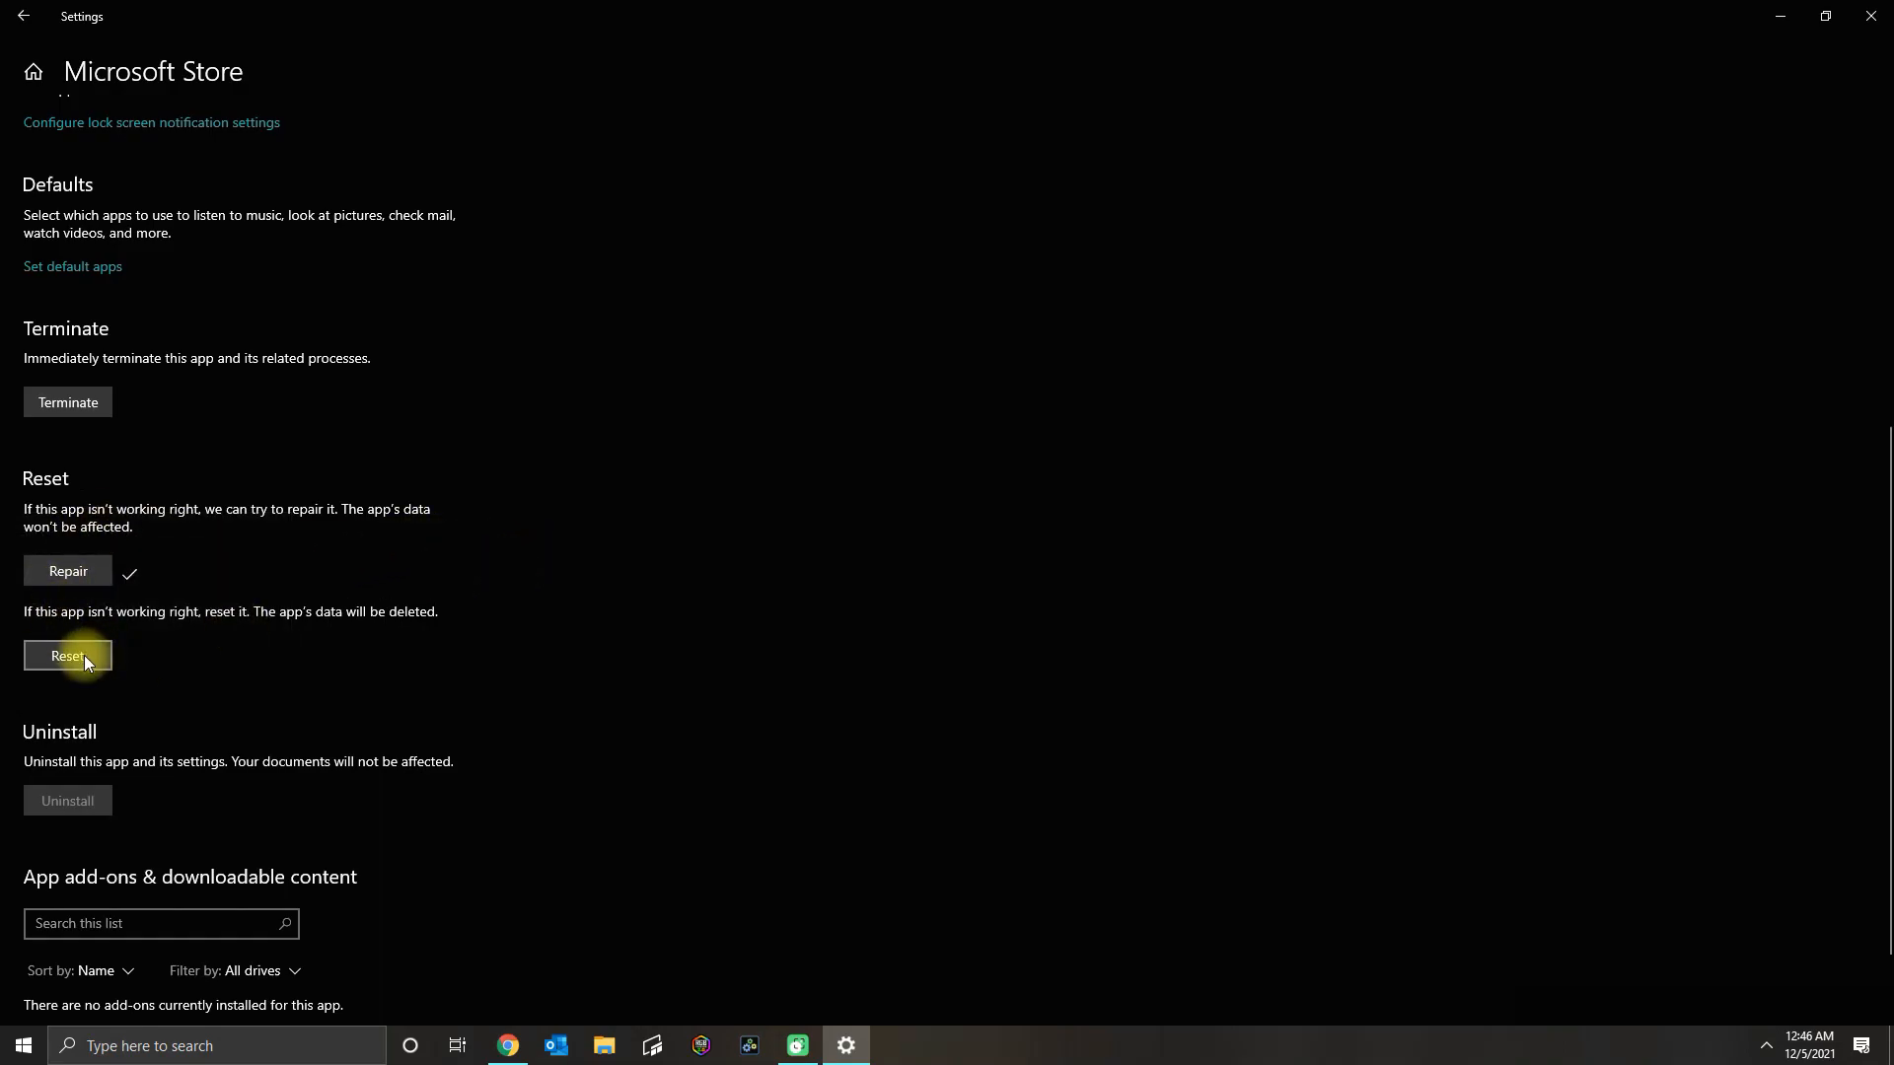
mouse_move(229, 221)
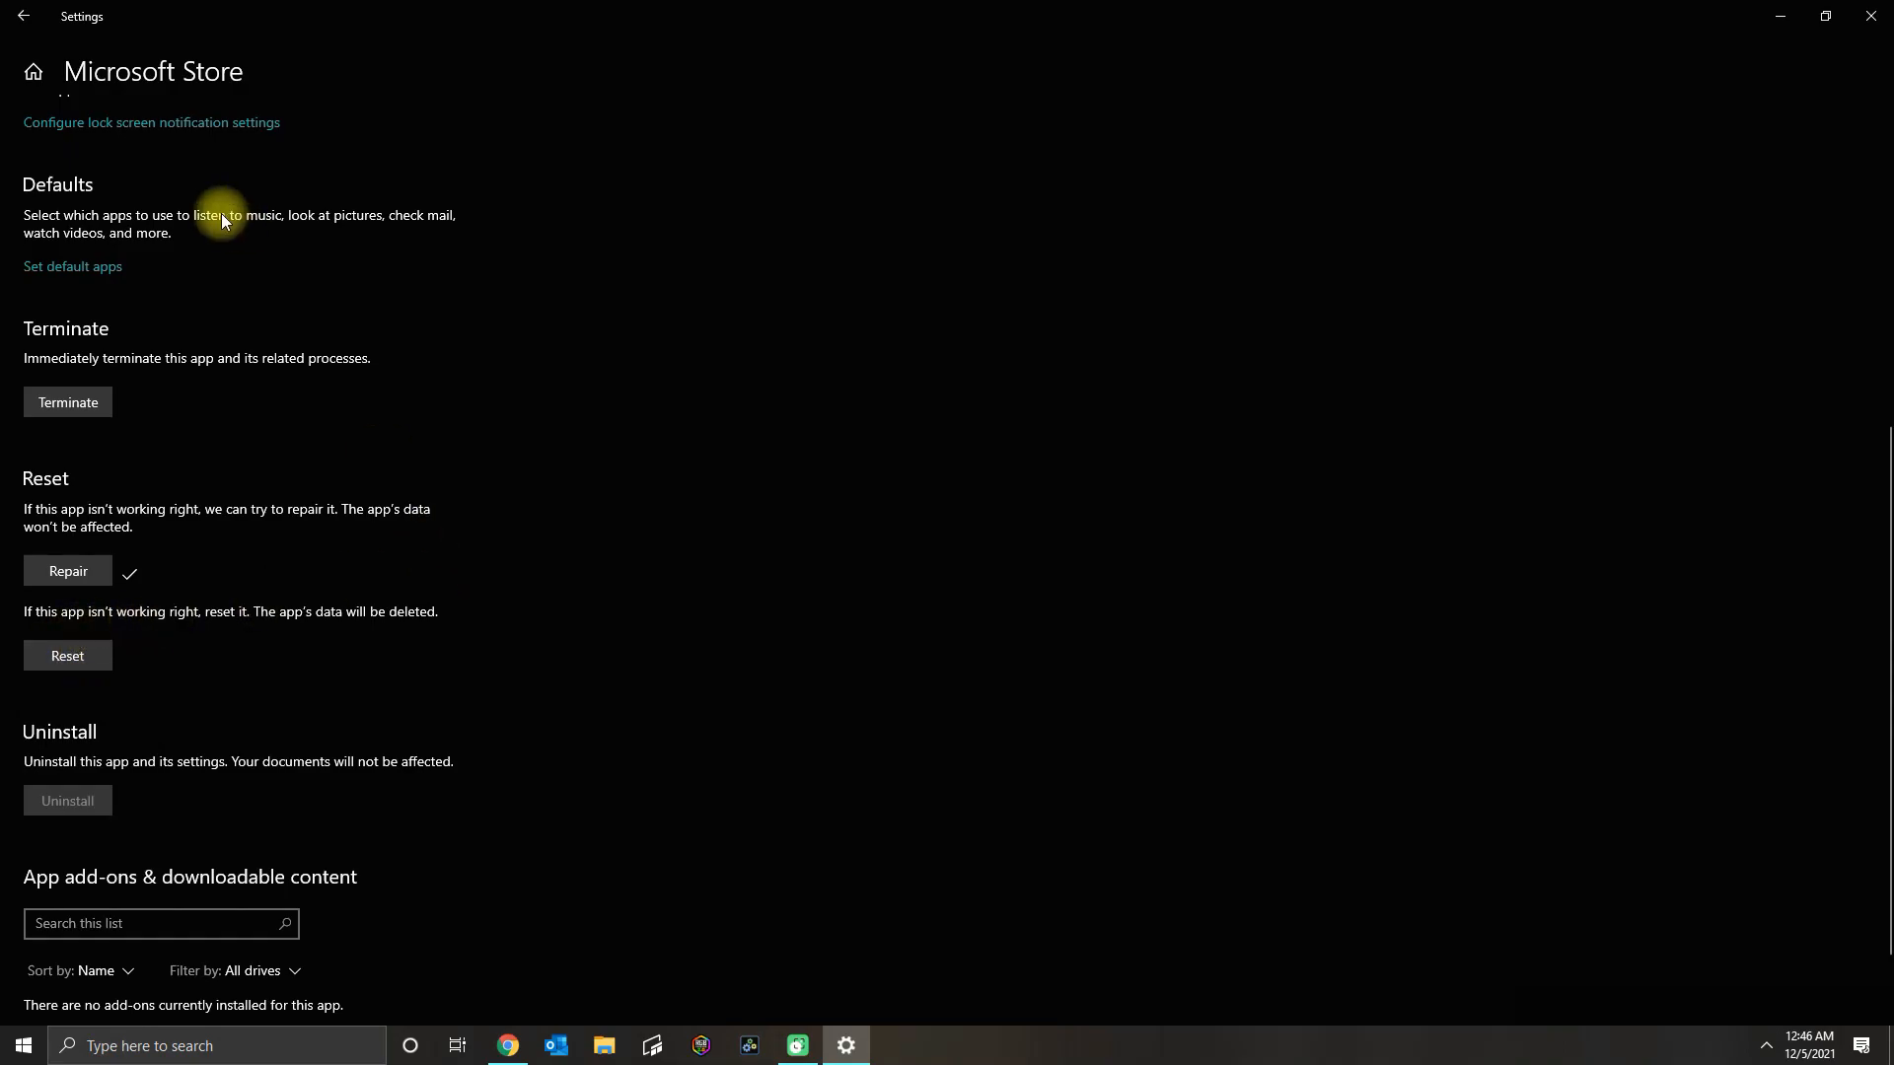
mouse_move(493, 680)
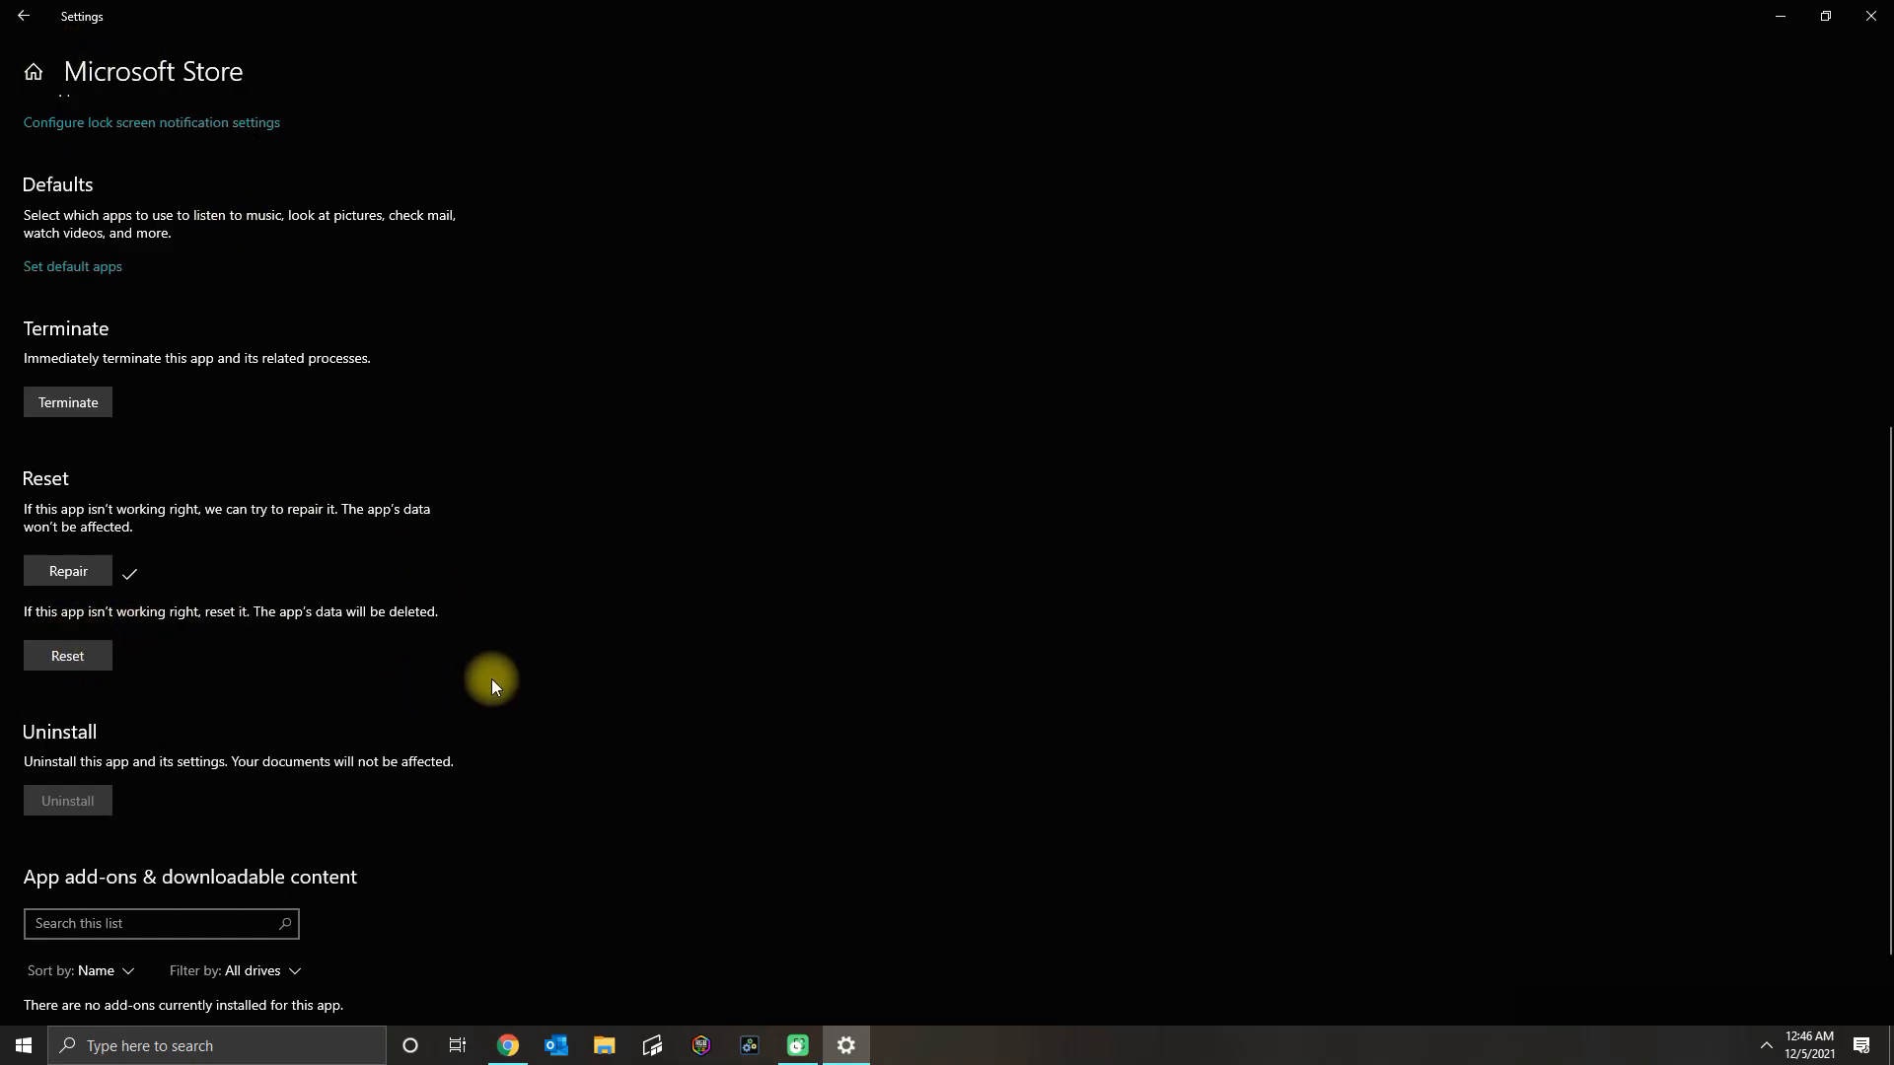
mouse_move(38, 50)
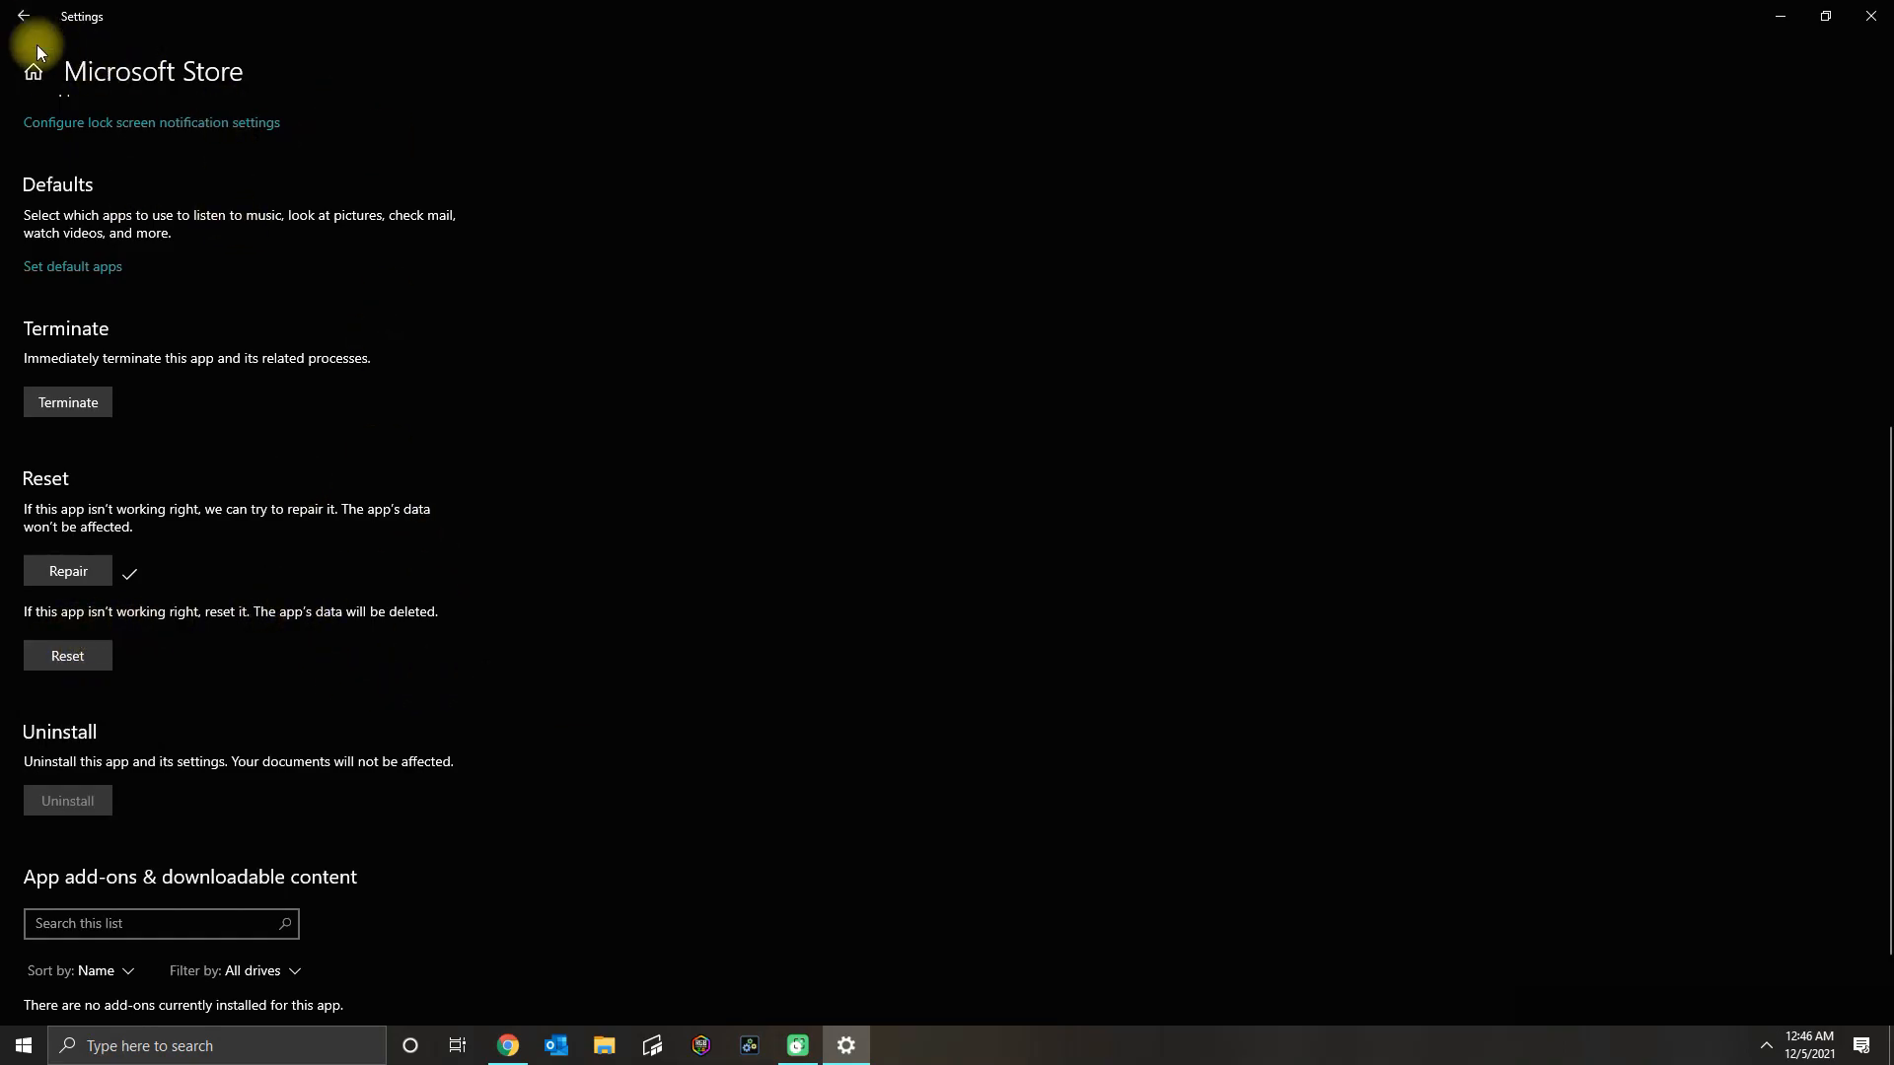
Find 'troubleshoot' in Settings and reach the Additional troubleshooters list at Windows Store Apps.
left_click(22, 24)
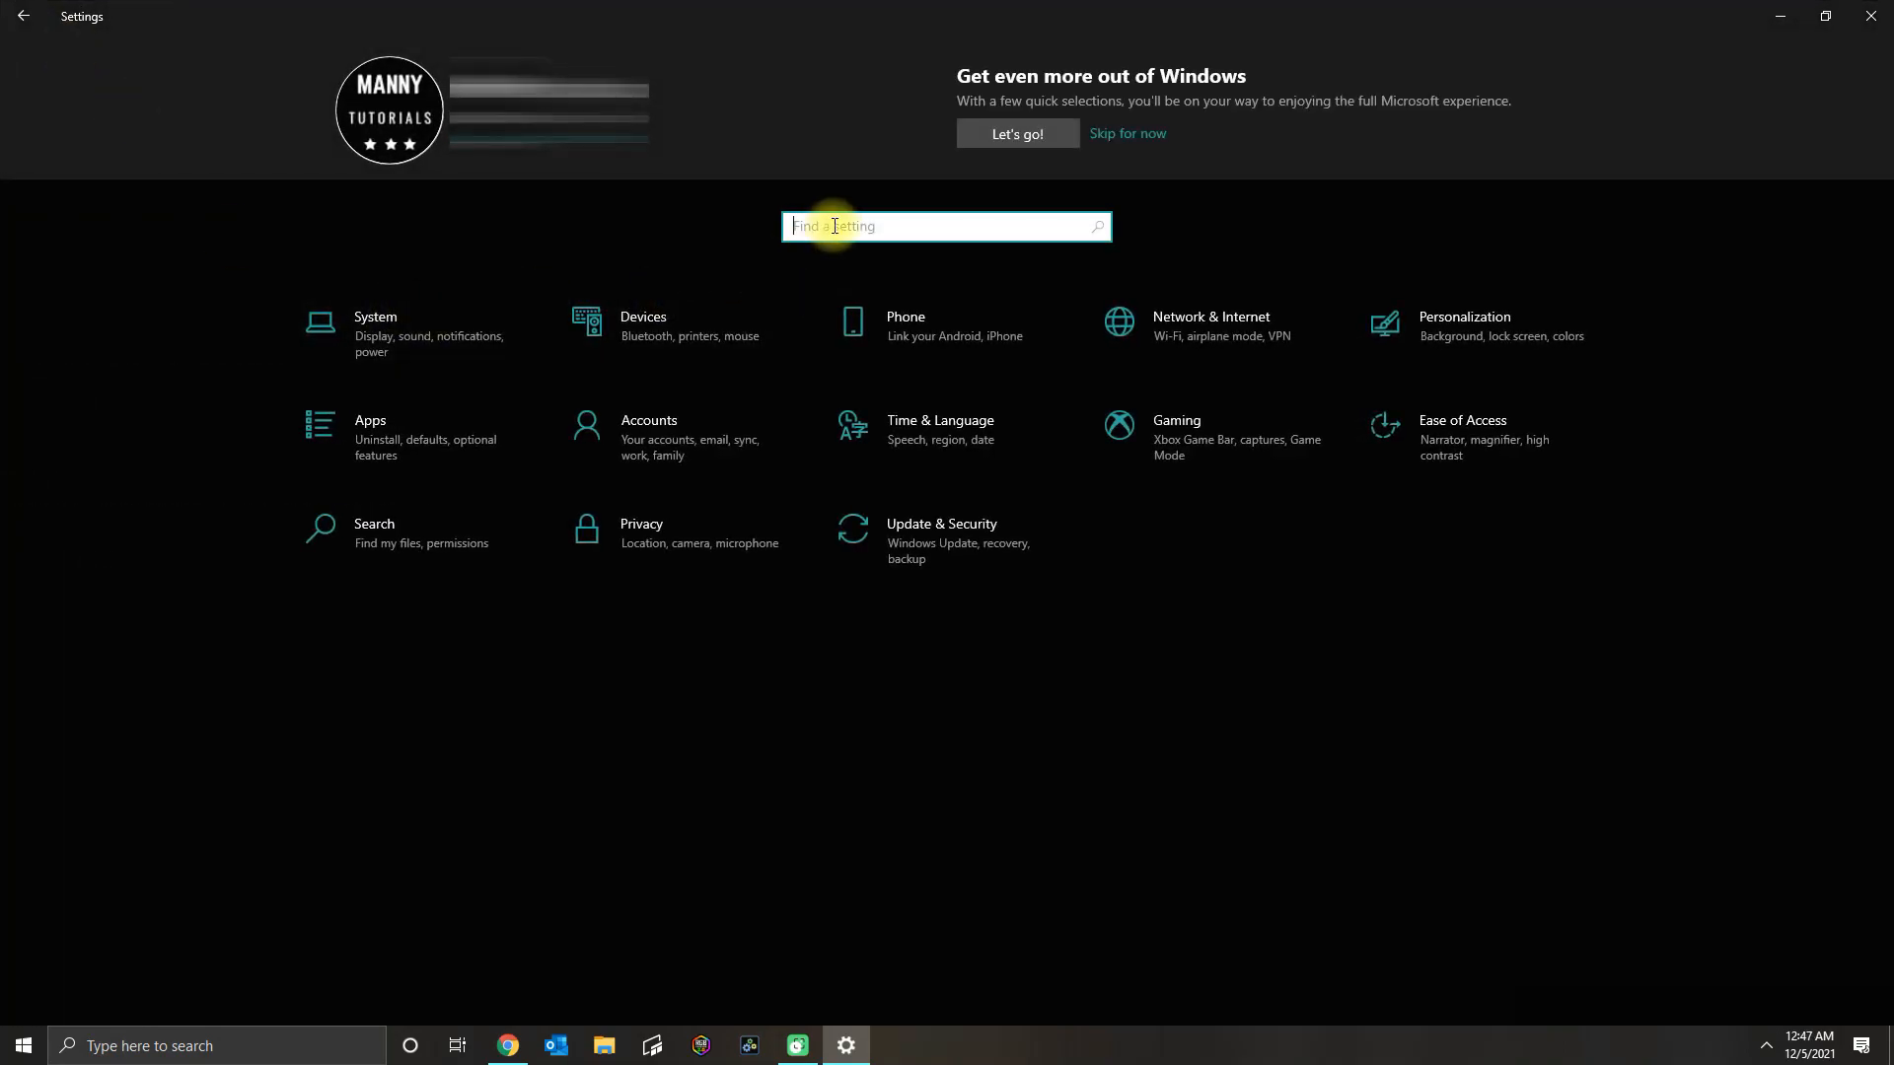
type("troubl")
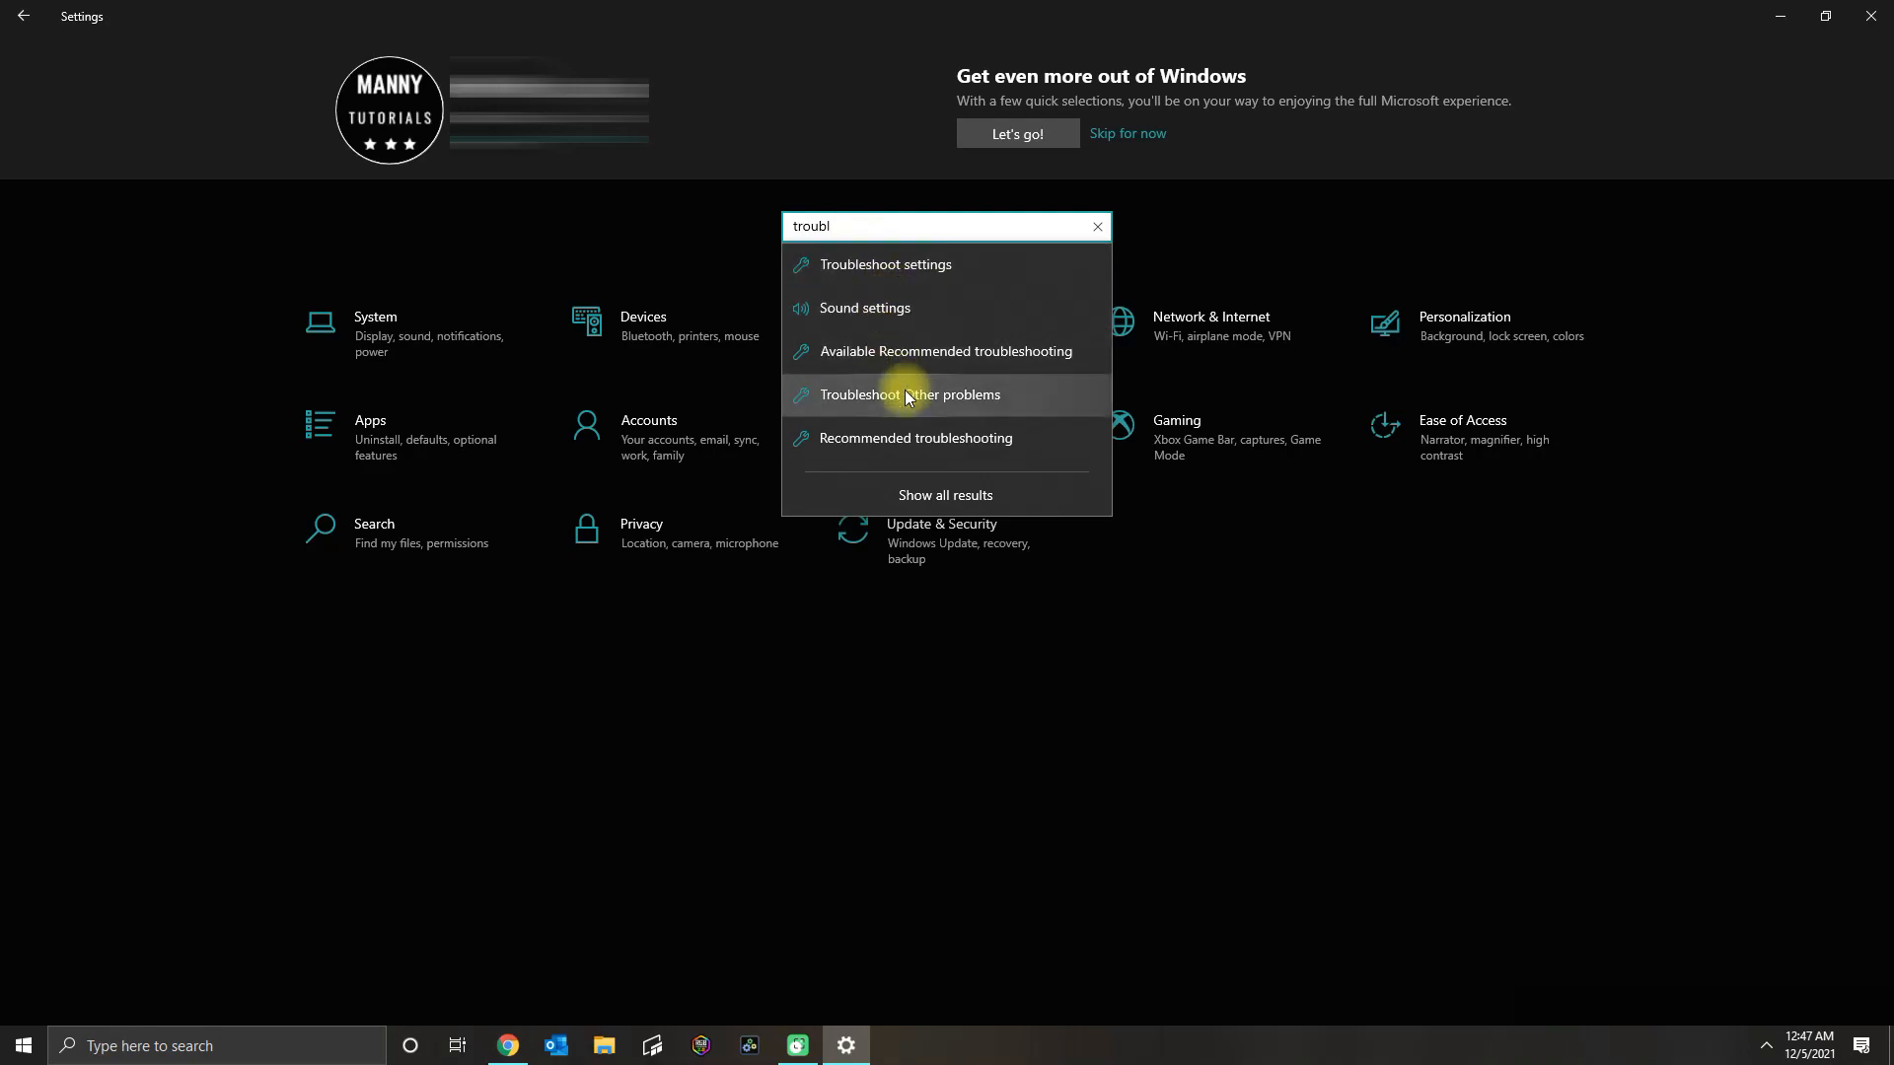
mouse_move(929, 403)
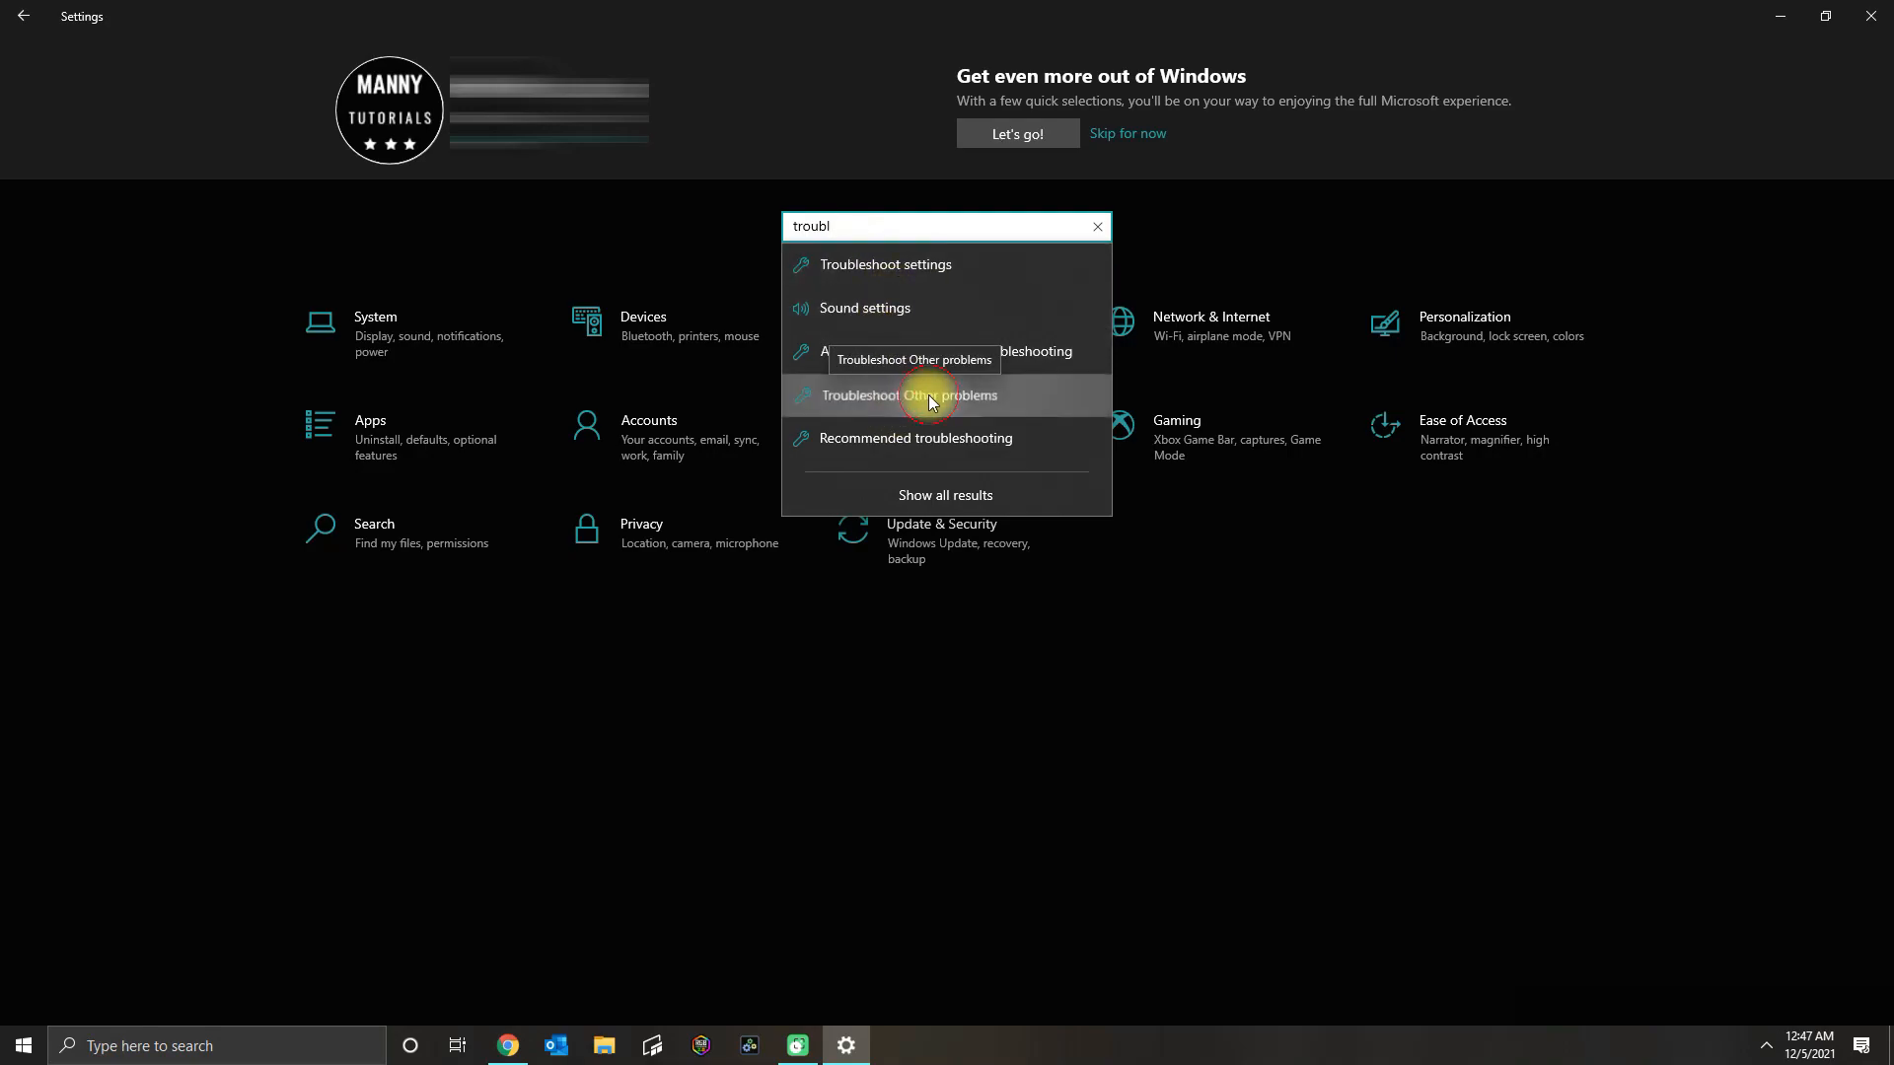
left_click(930, 395)
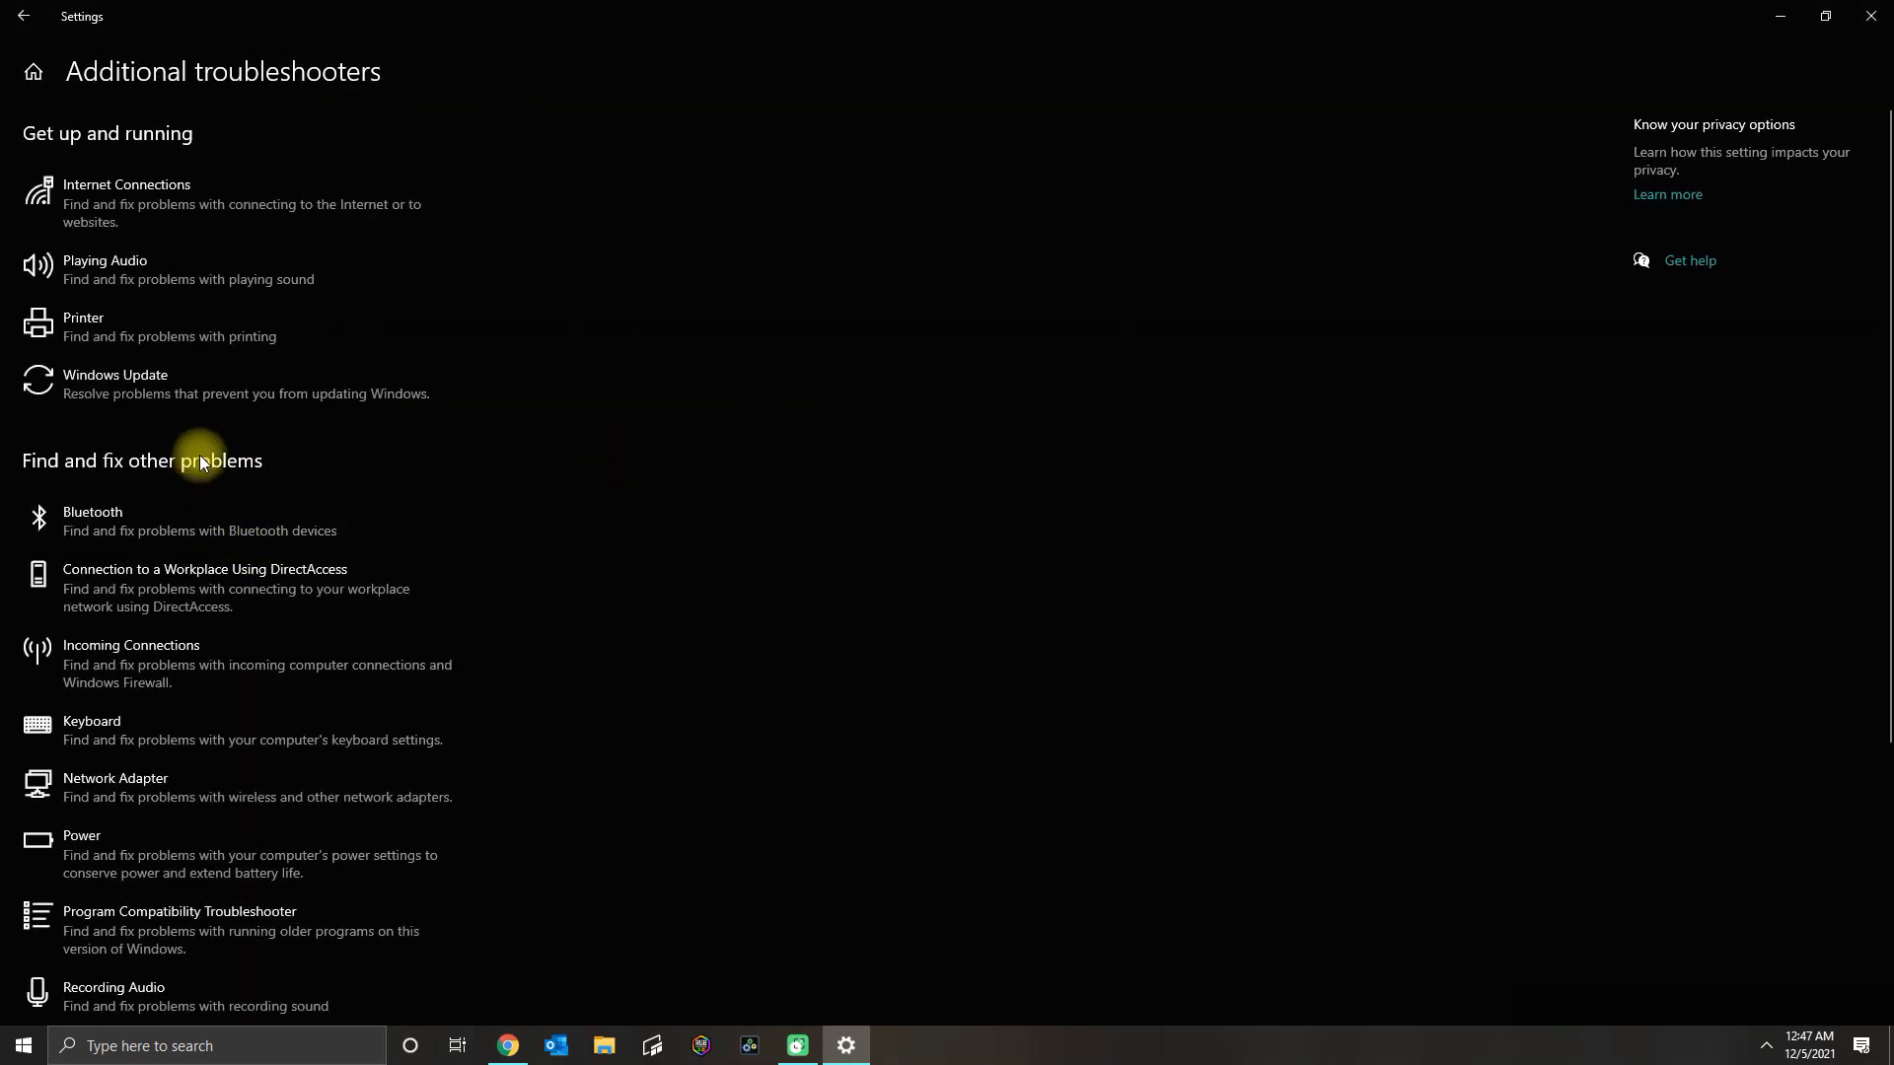
scroll("down", 3)
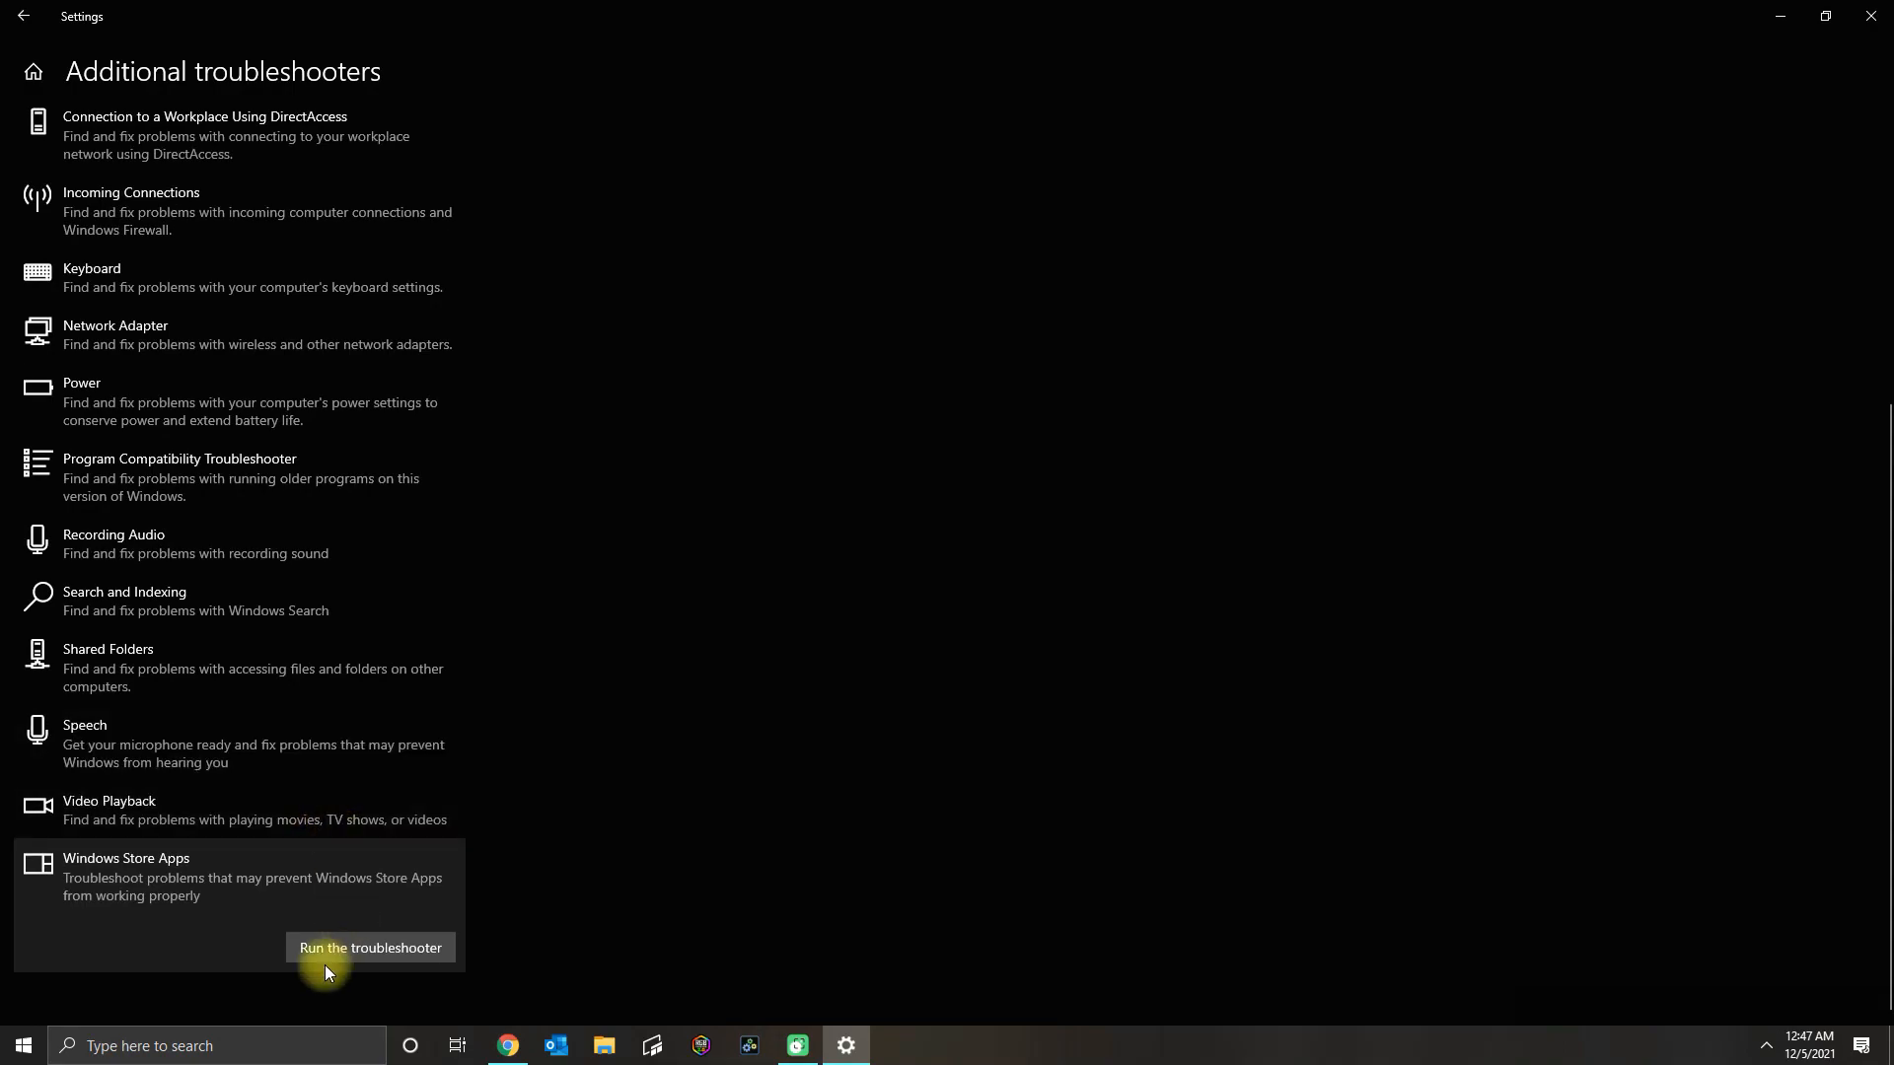
Run the Windows Store Apps troubleshooter and choose Enable User Account Control.
left_click(371, 946)
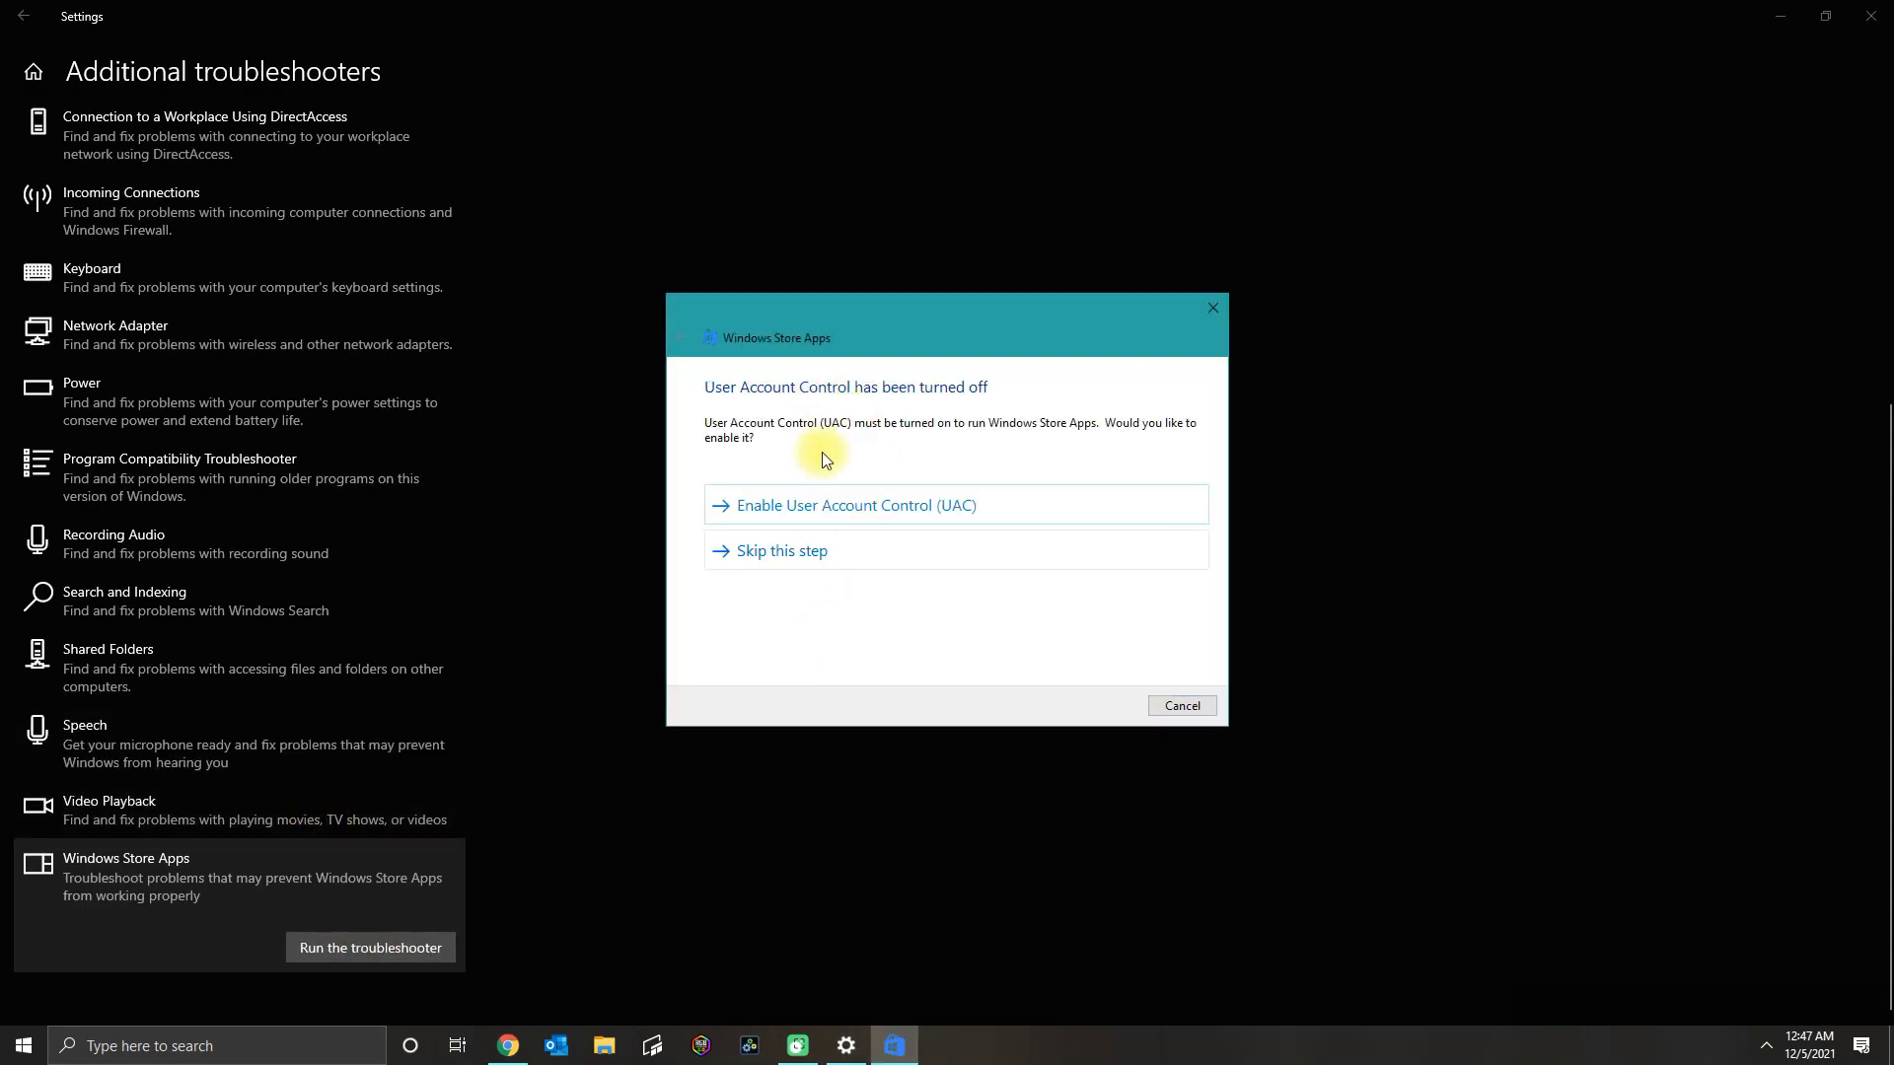
mouse_move(873, 493)
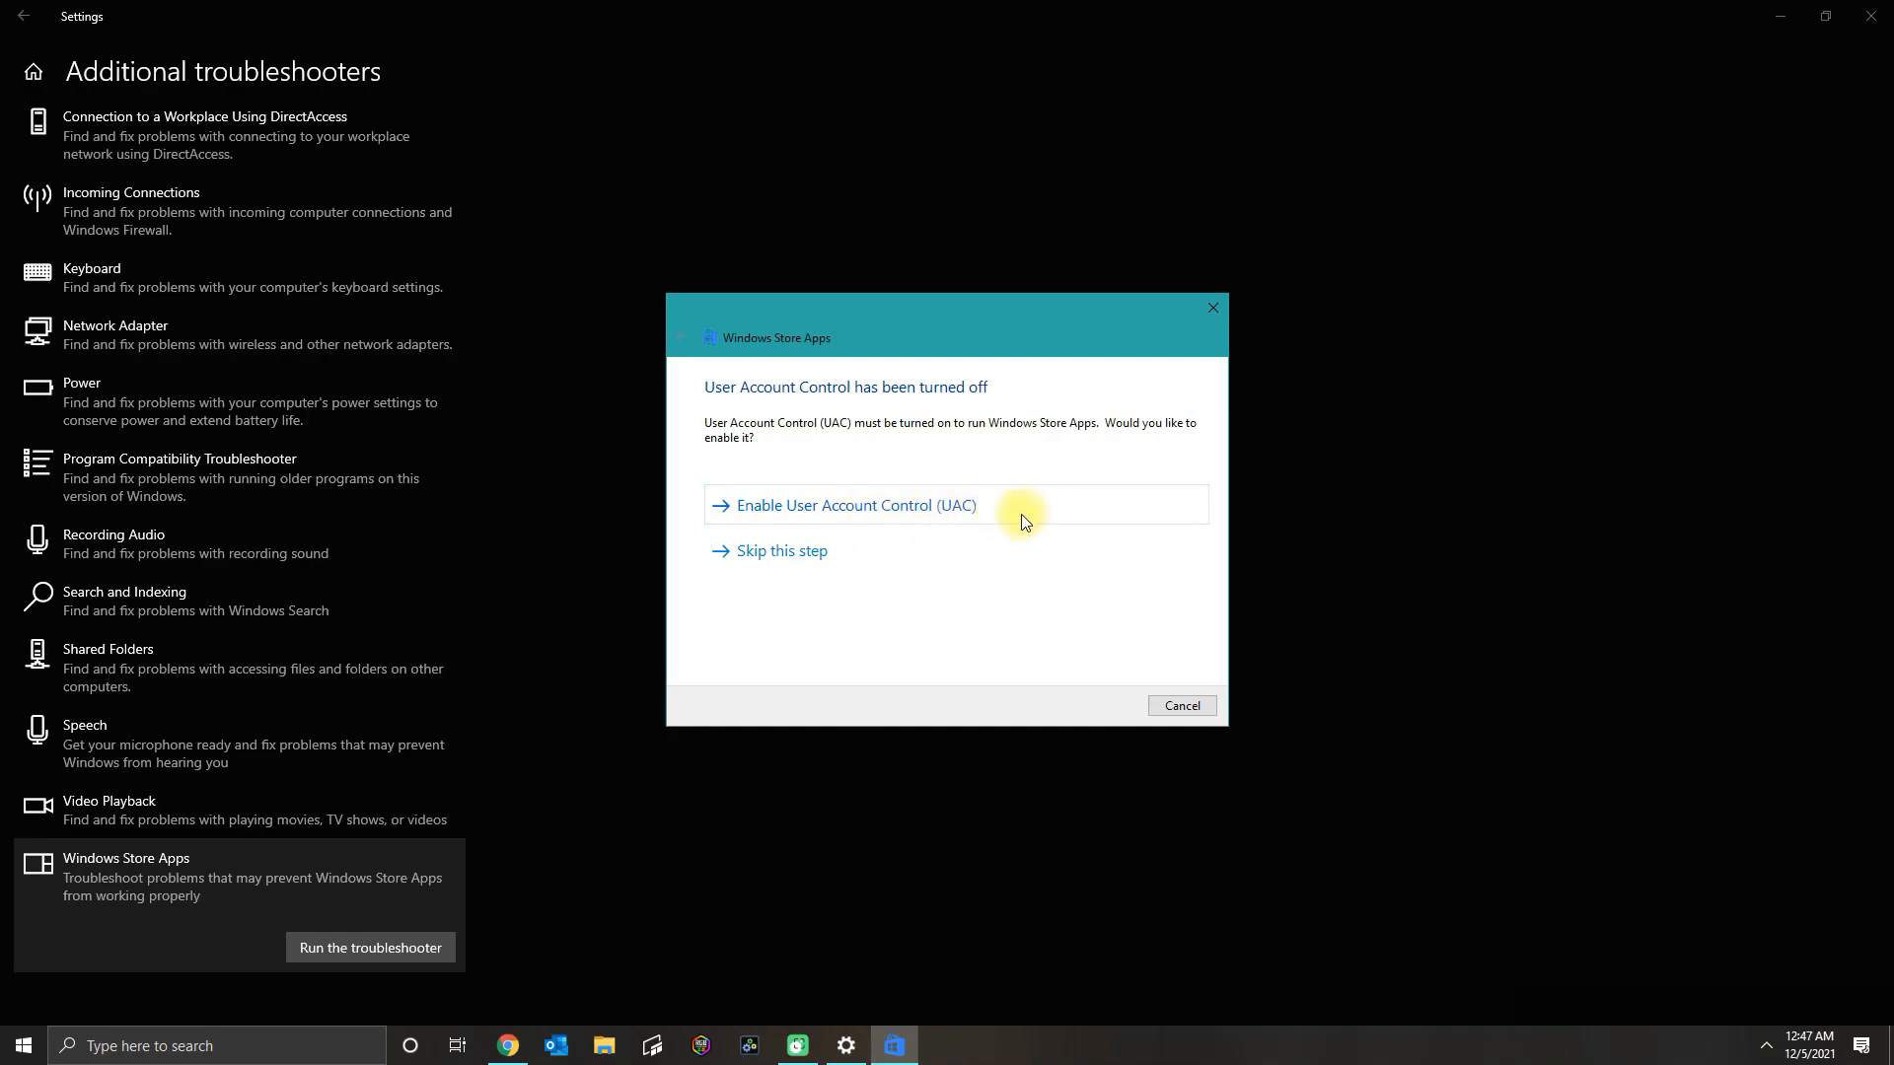
left_click(854, 505)
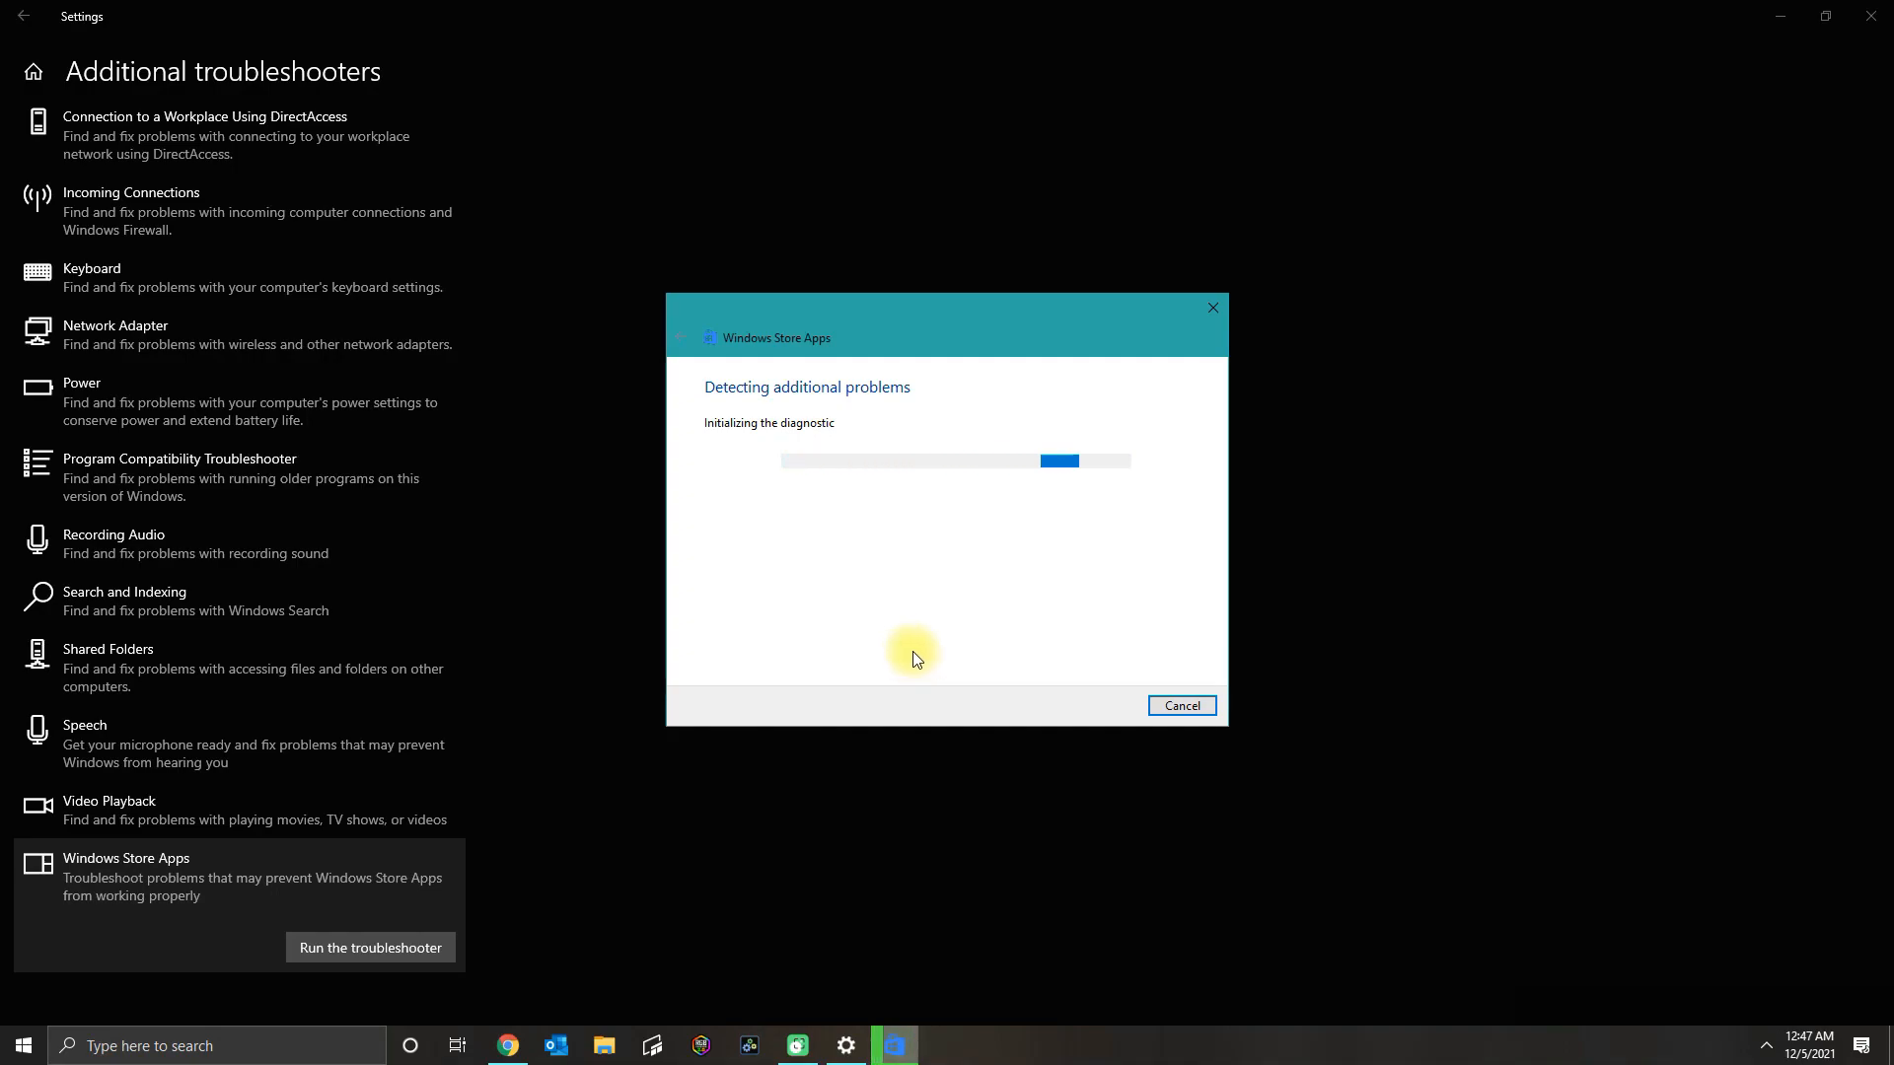
mouse_move(704, 681)
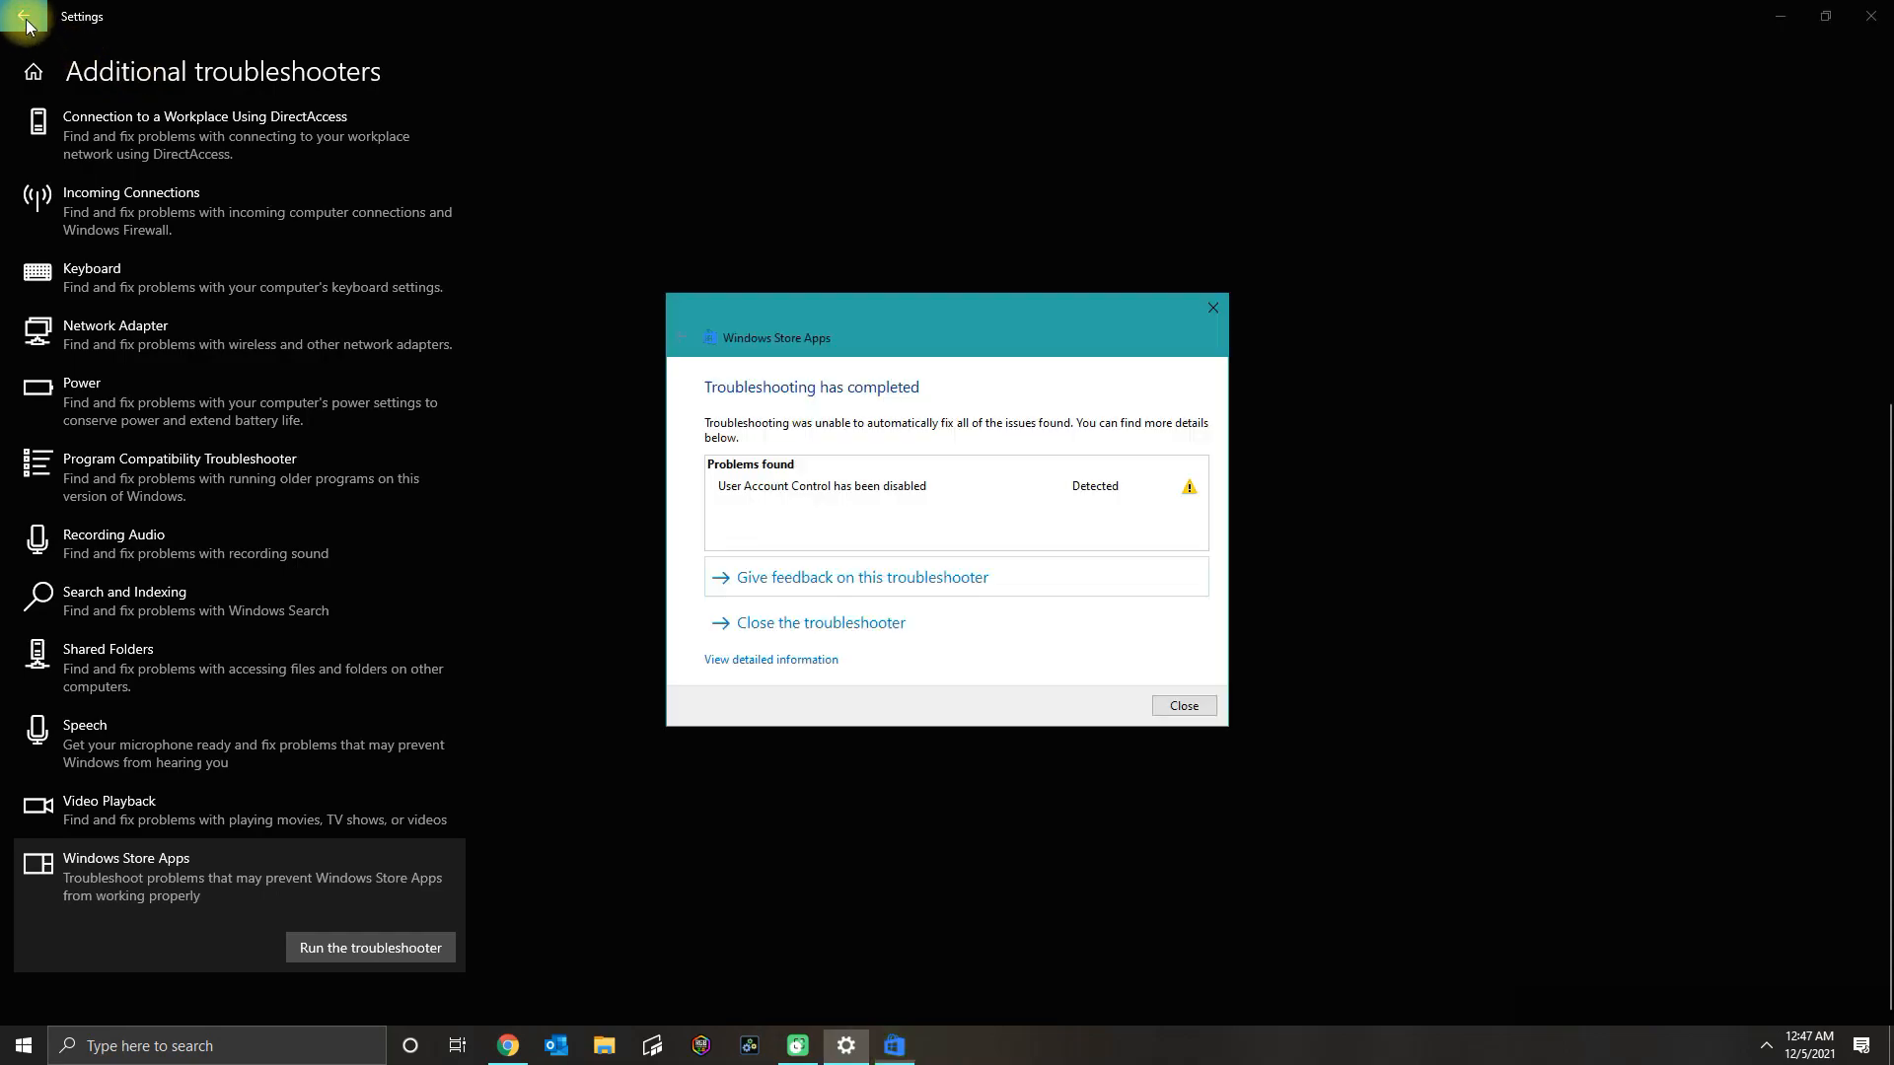
Check for Windows updates via a settings search, then close the finished troubleshooter.
left_click(30, 22)
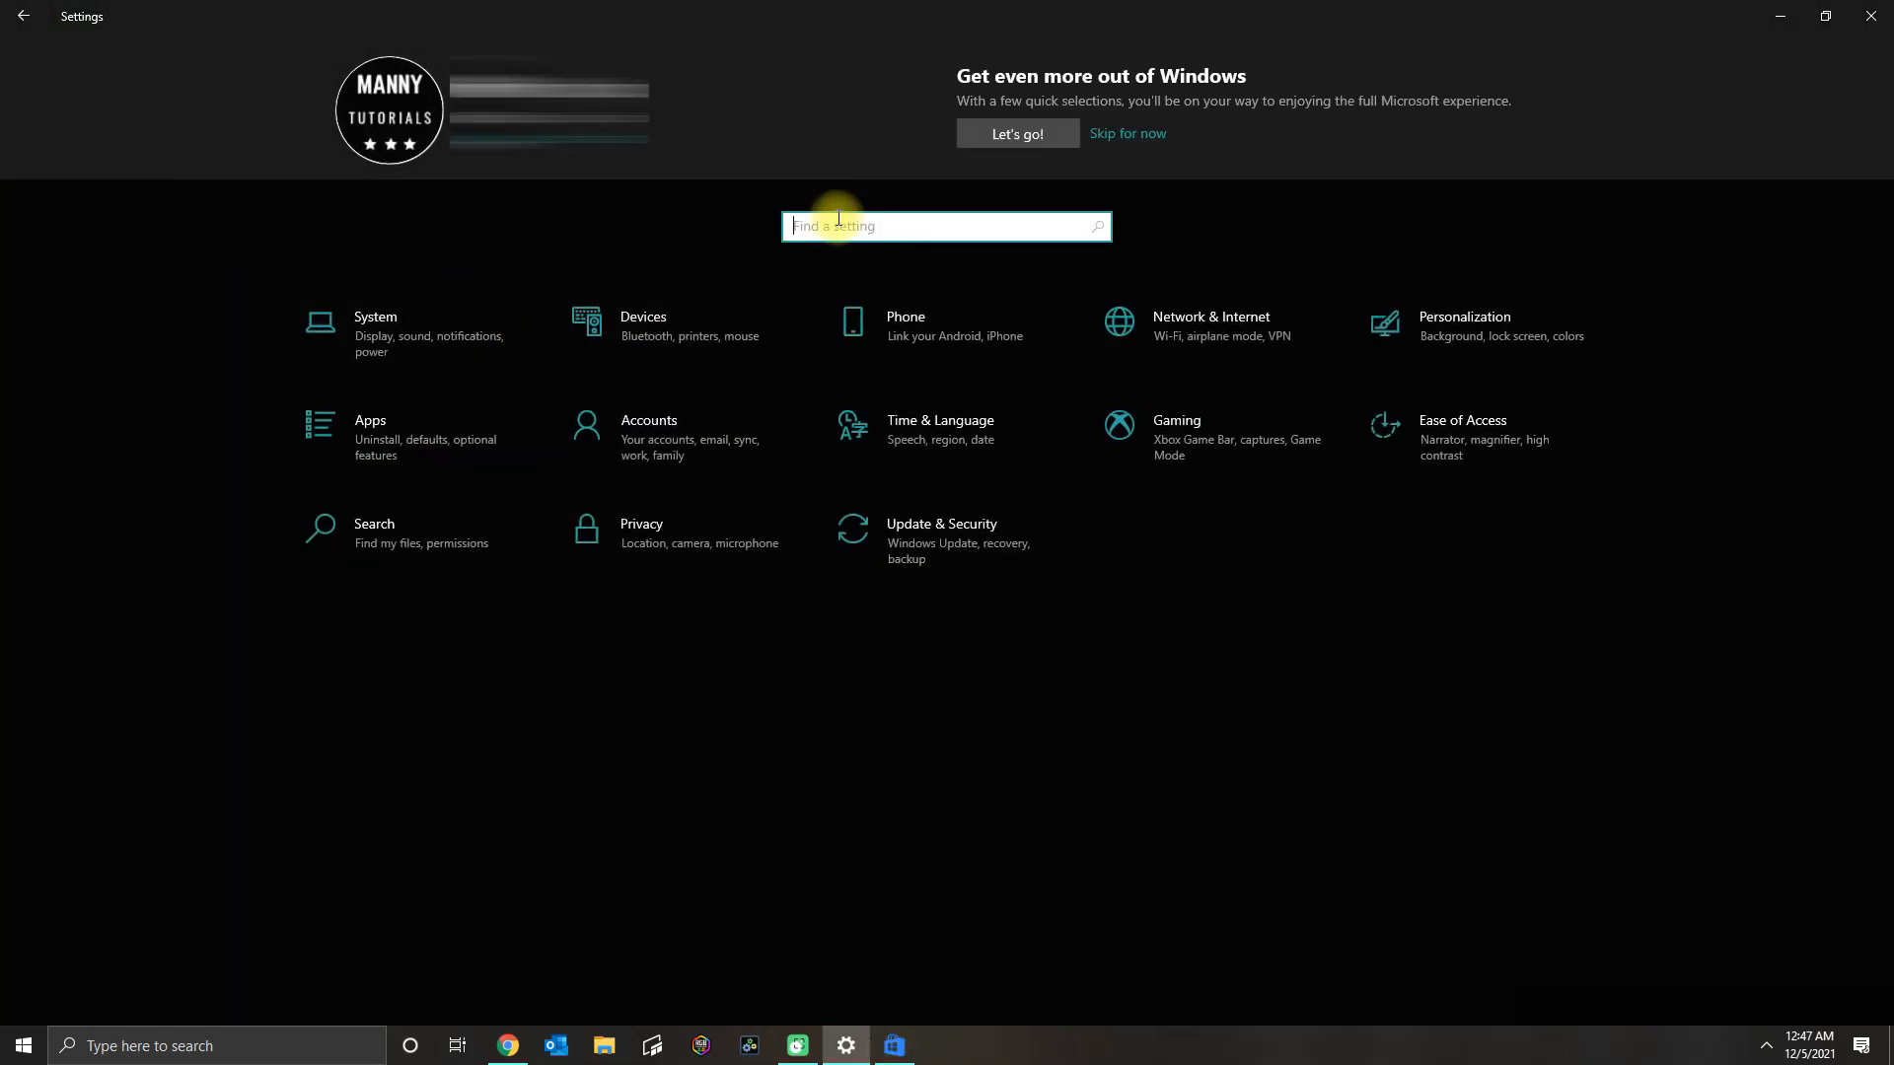
type("update")
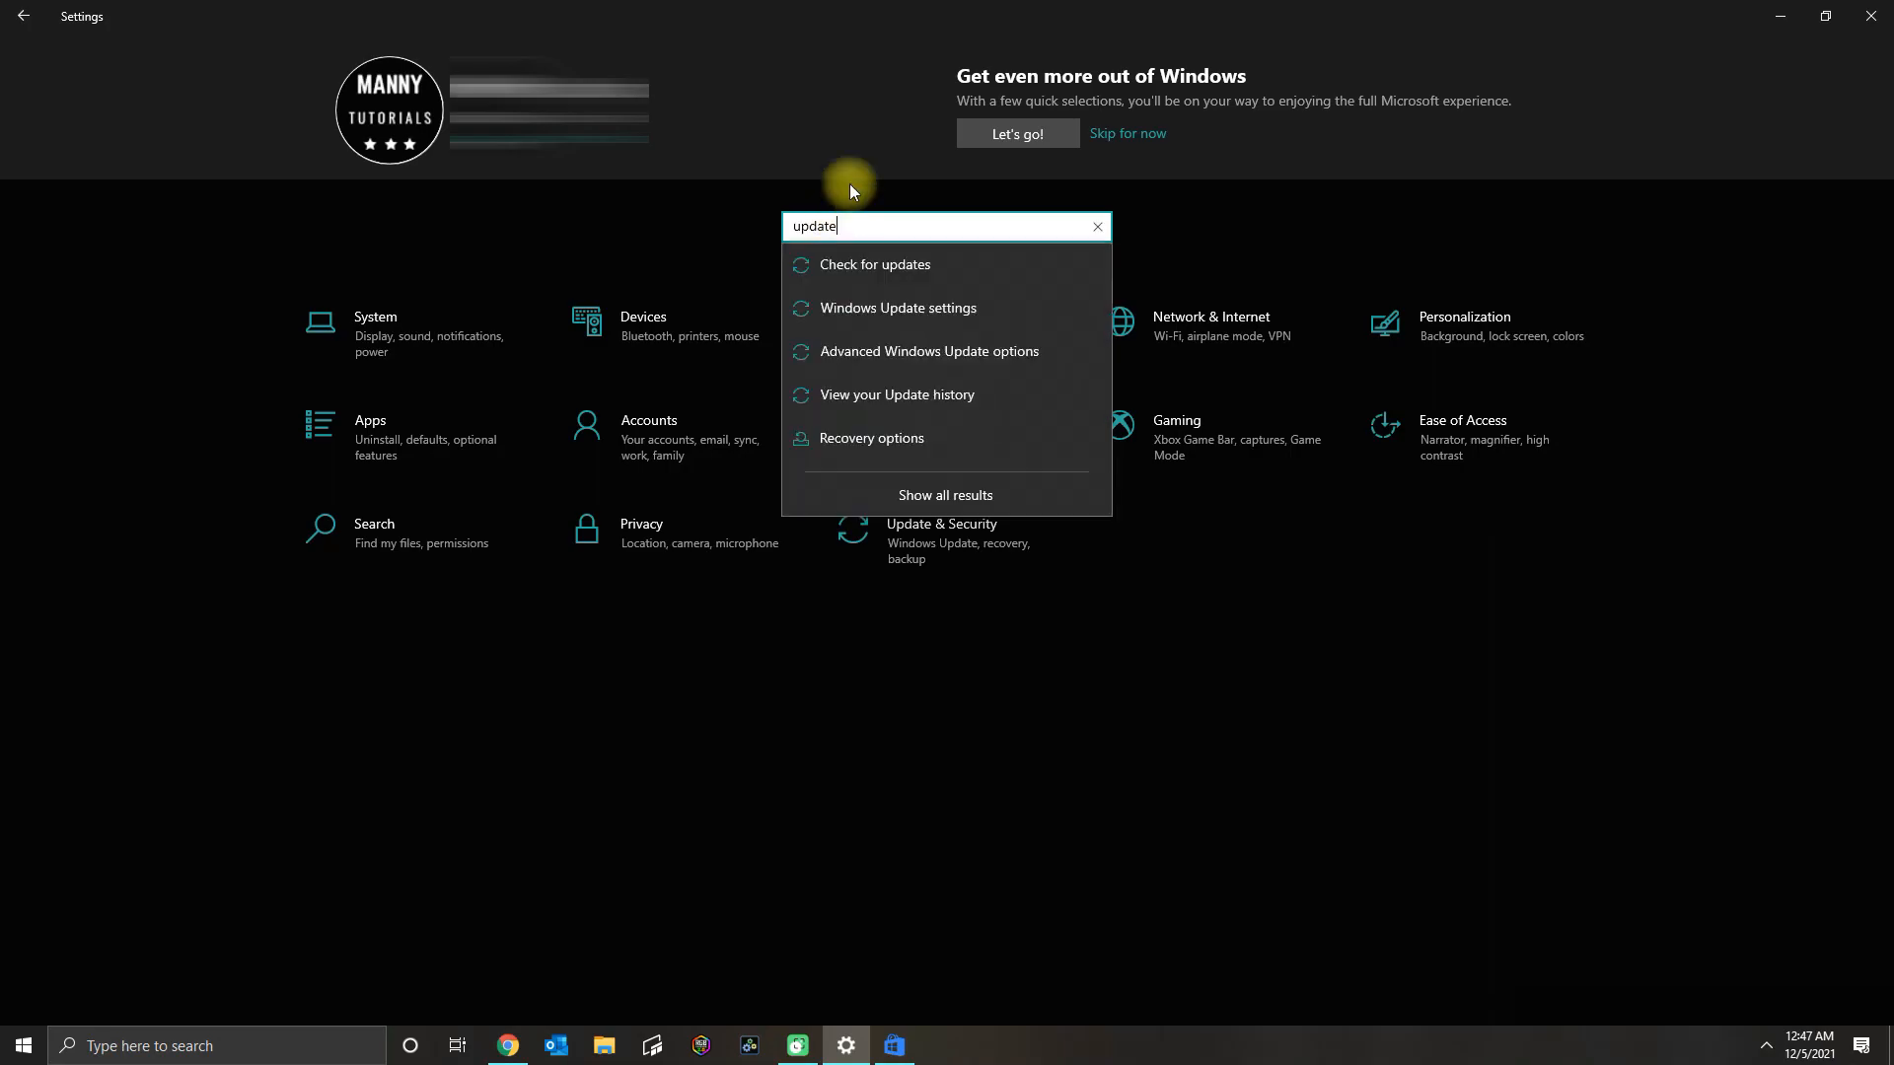
left_click(898, 307)
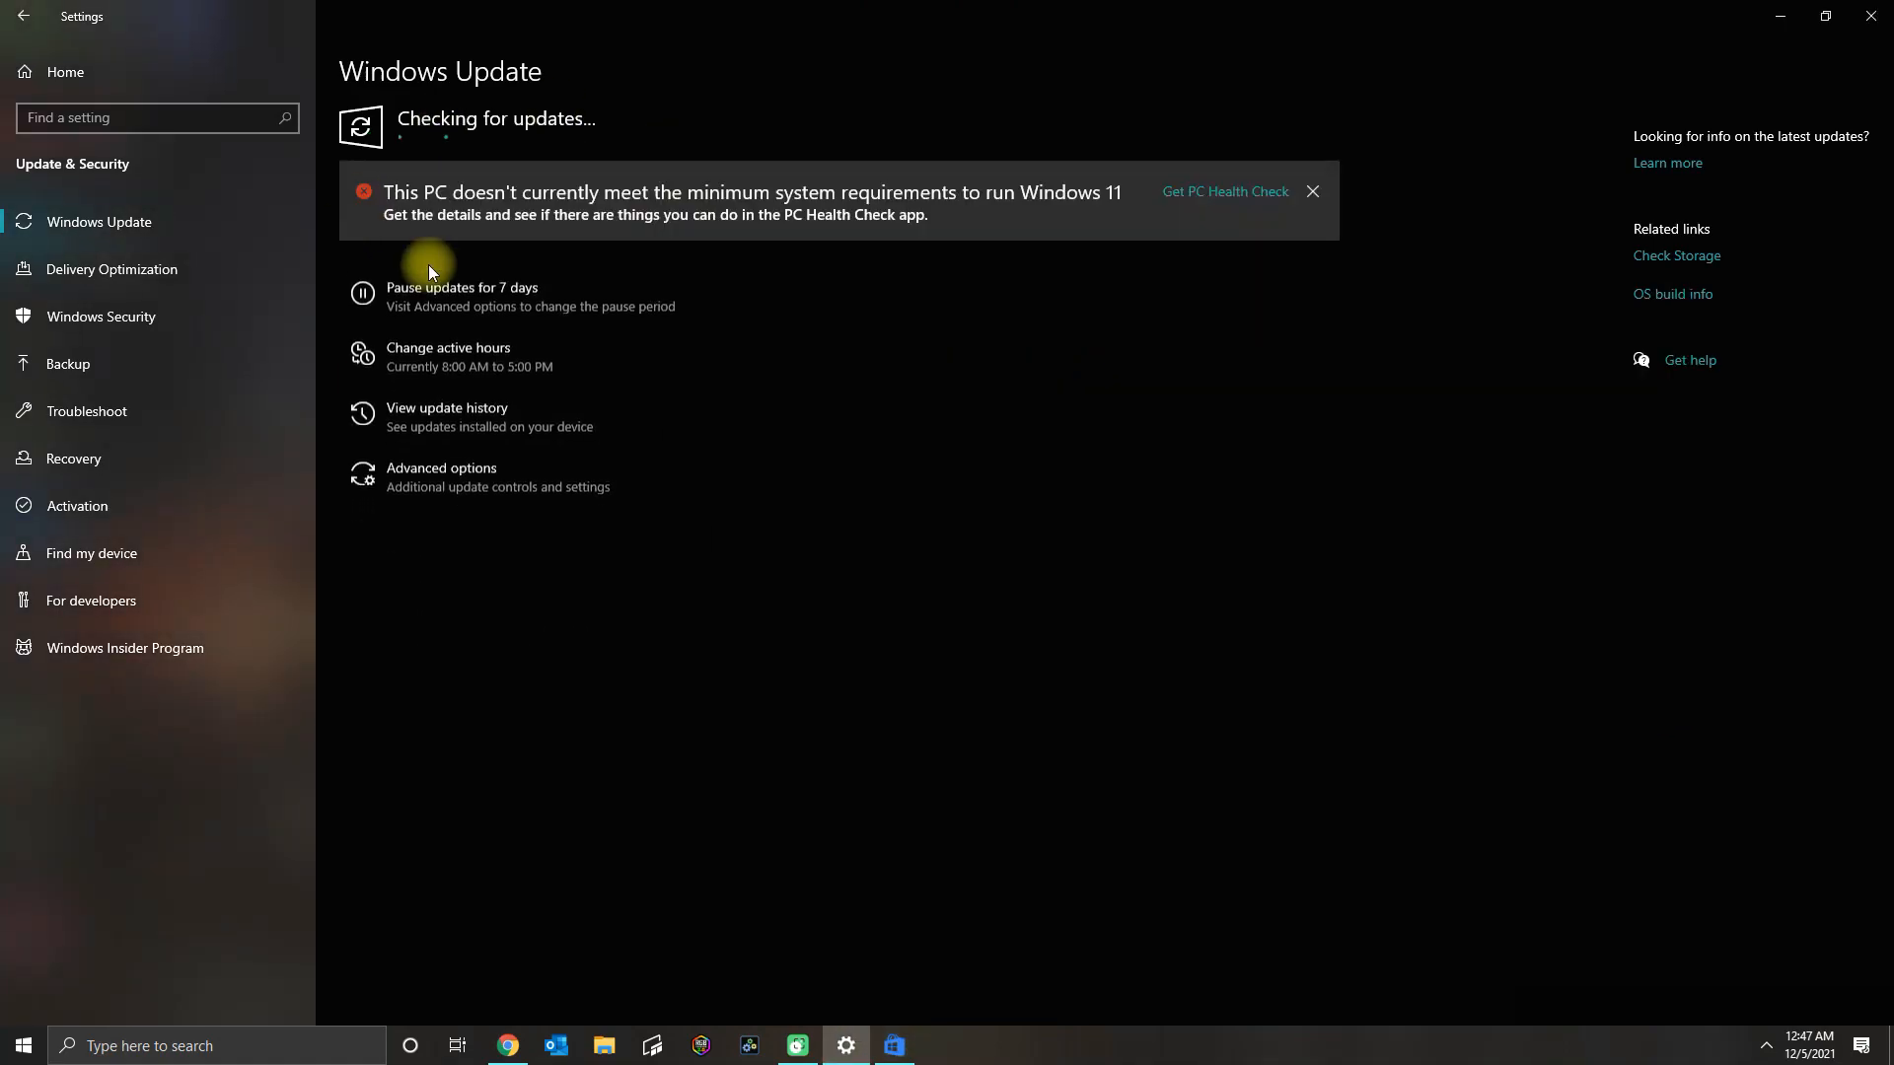
mouse_move(528, 222)
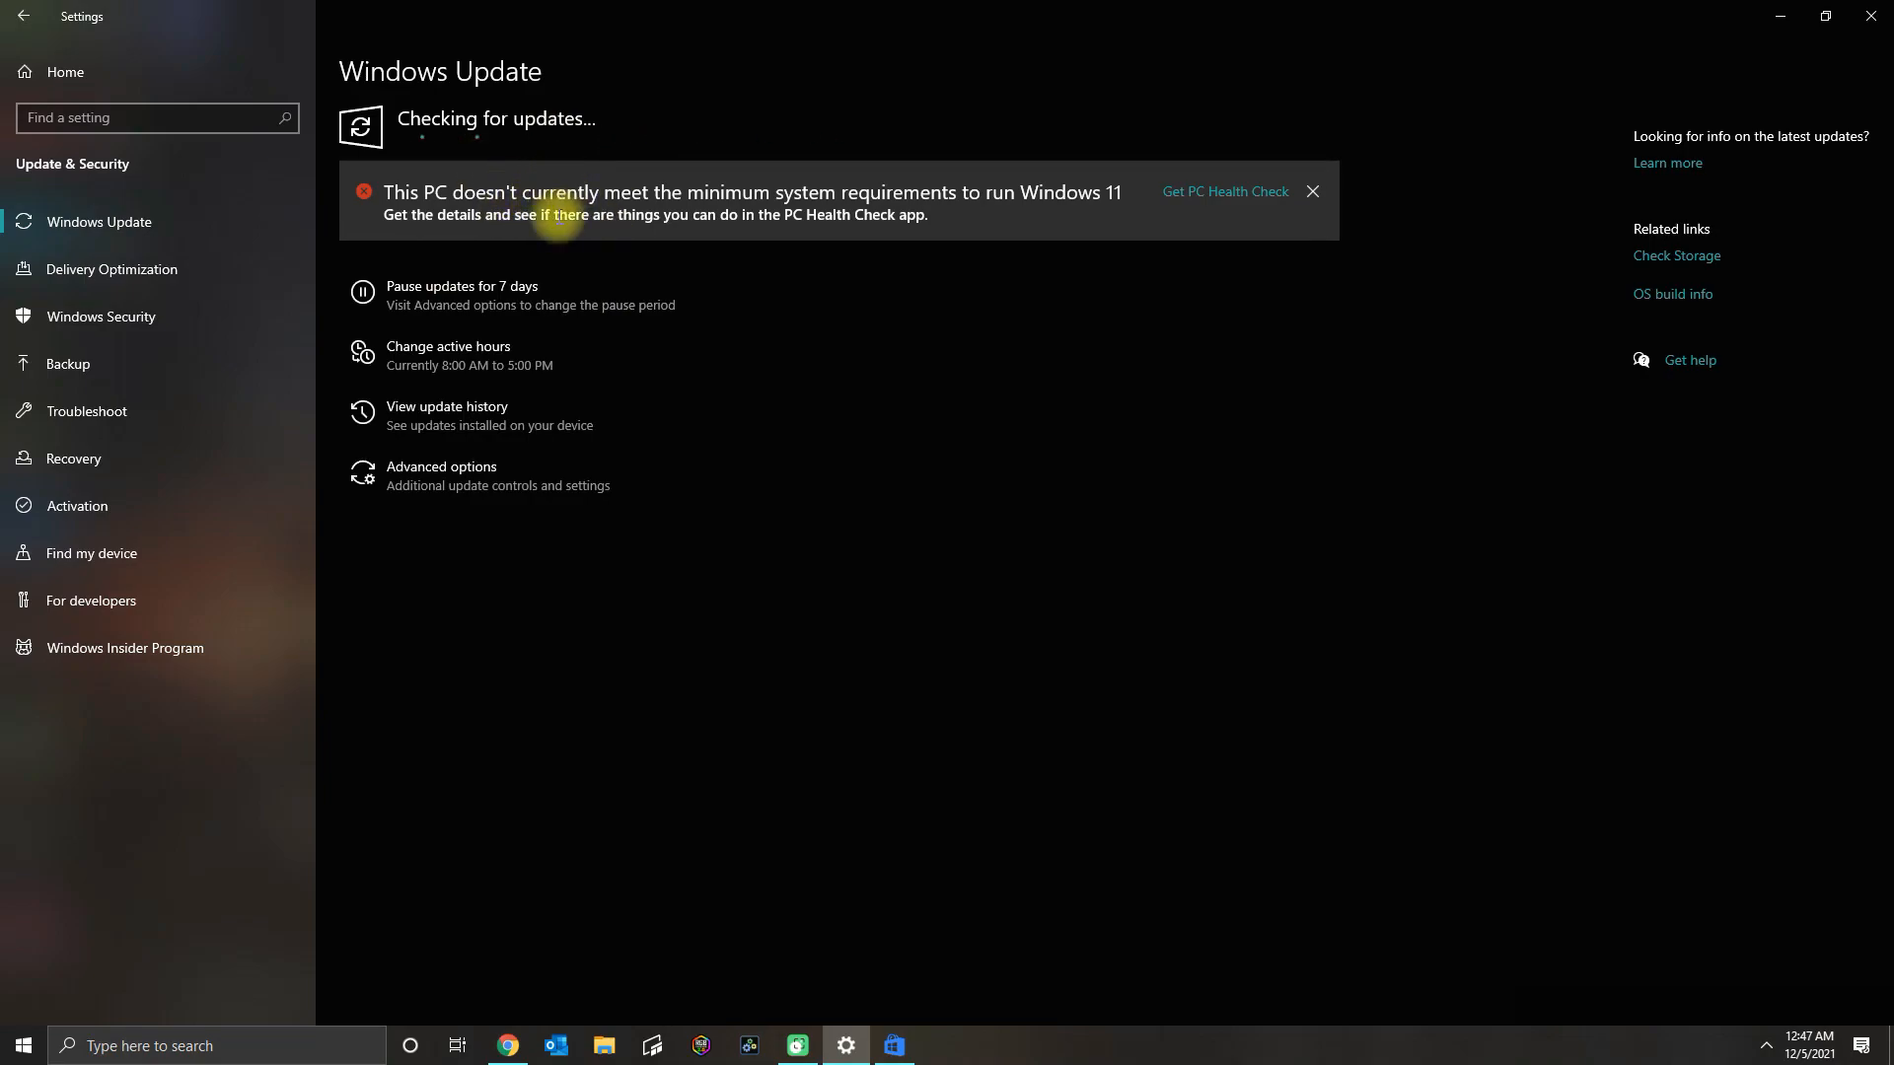
mouse_move(751, 477)
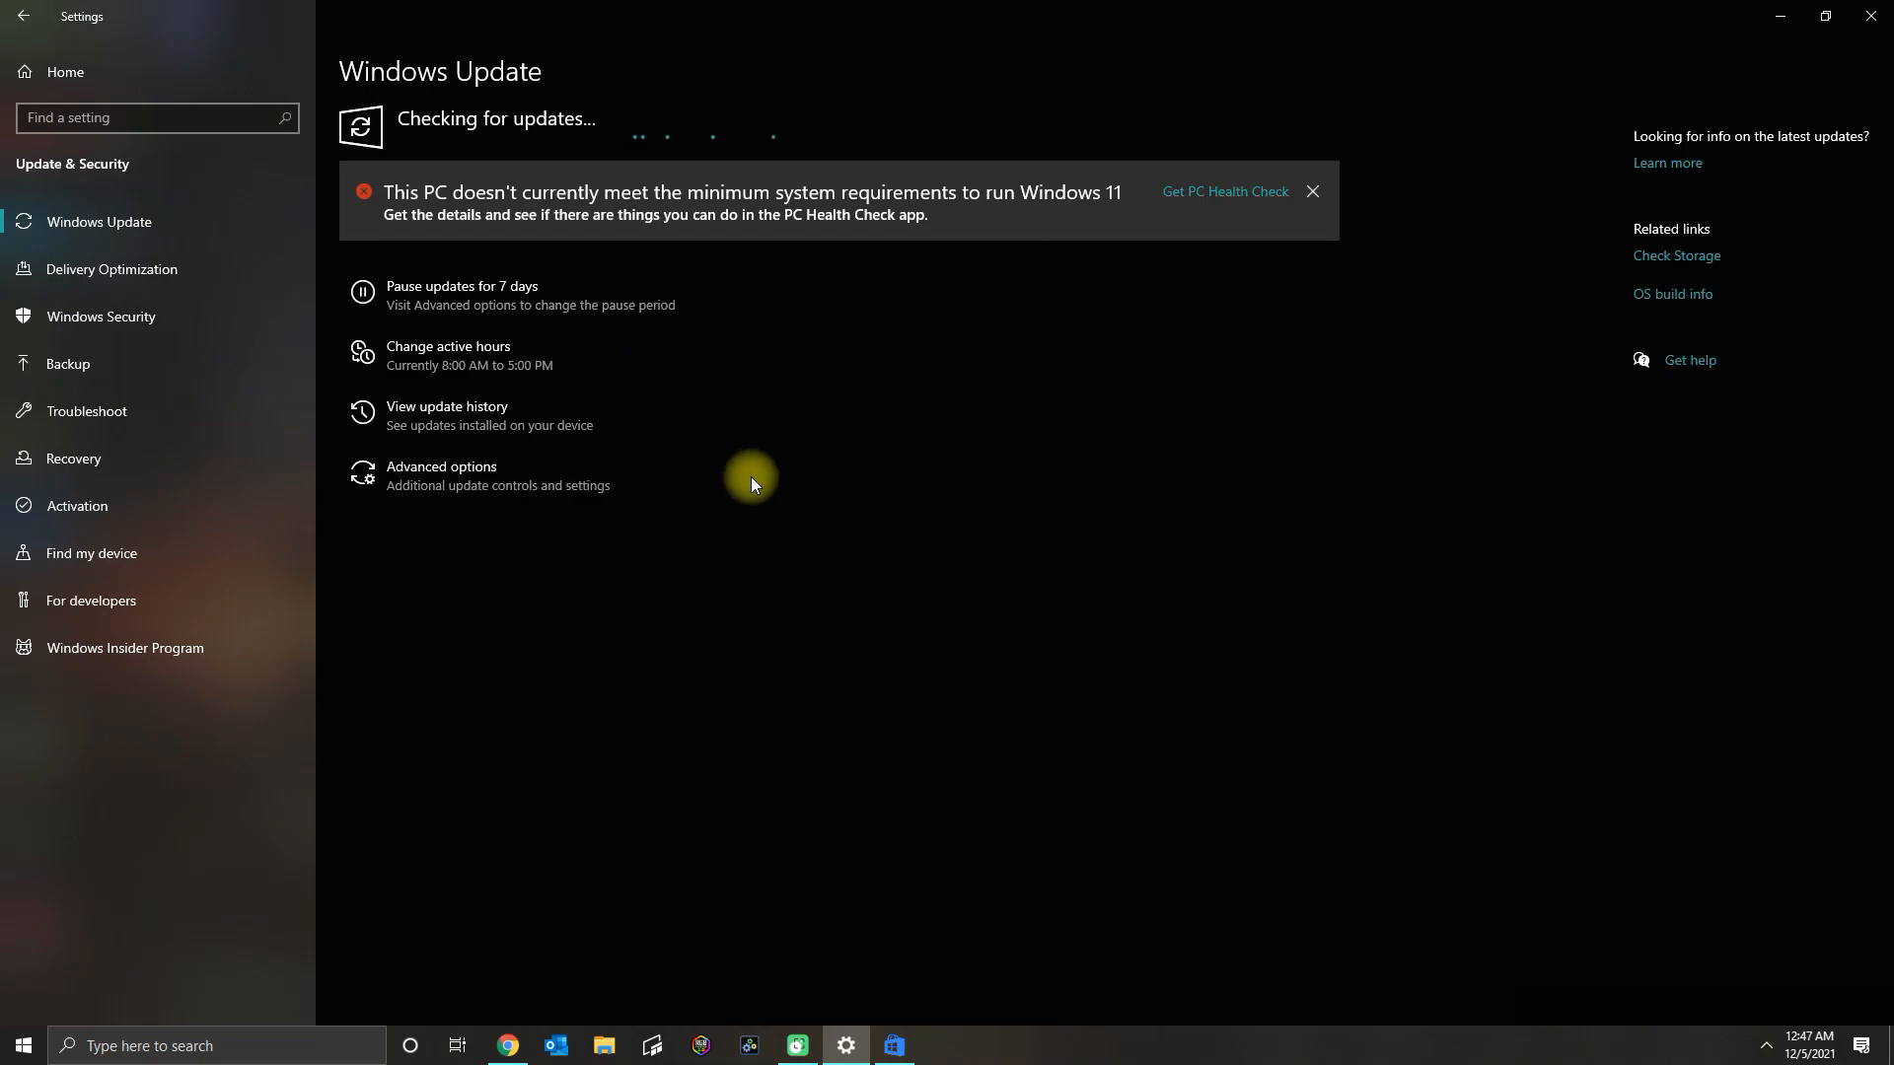
mouse_move(750, 821)
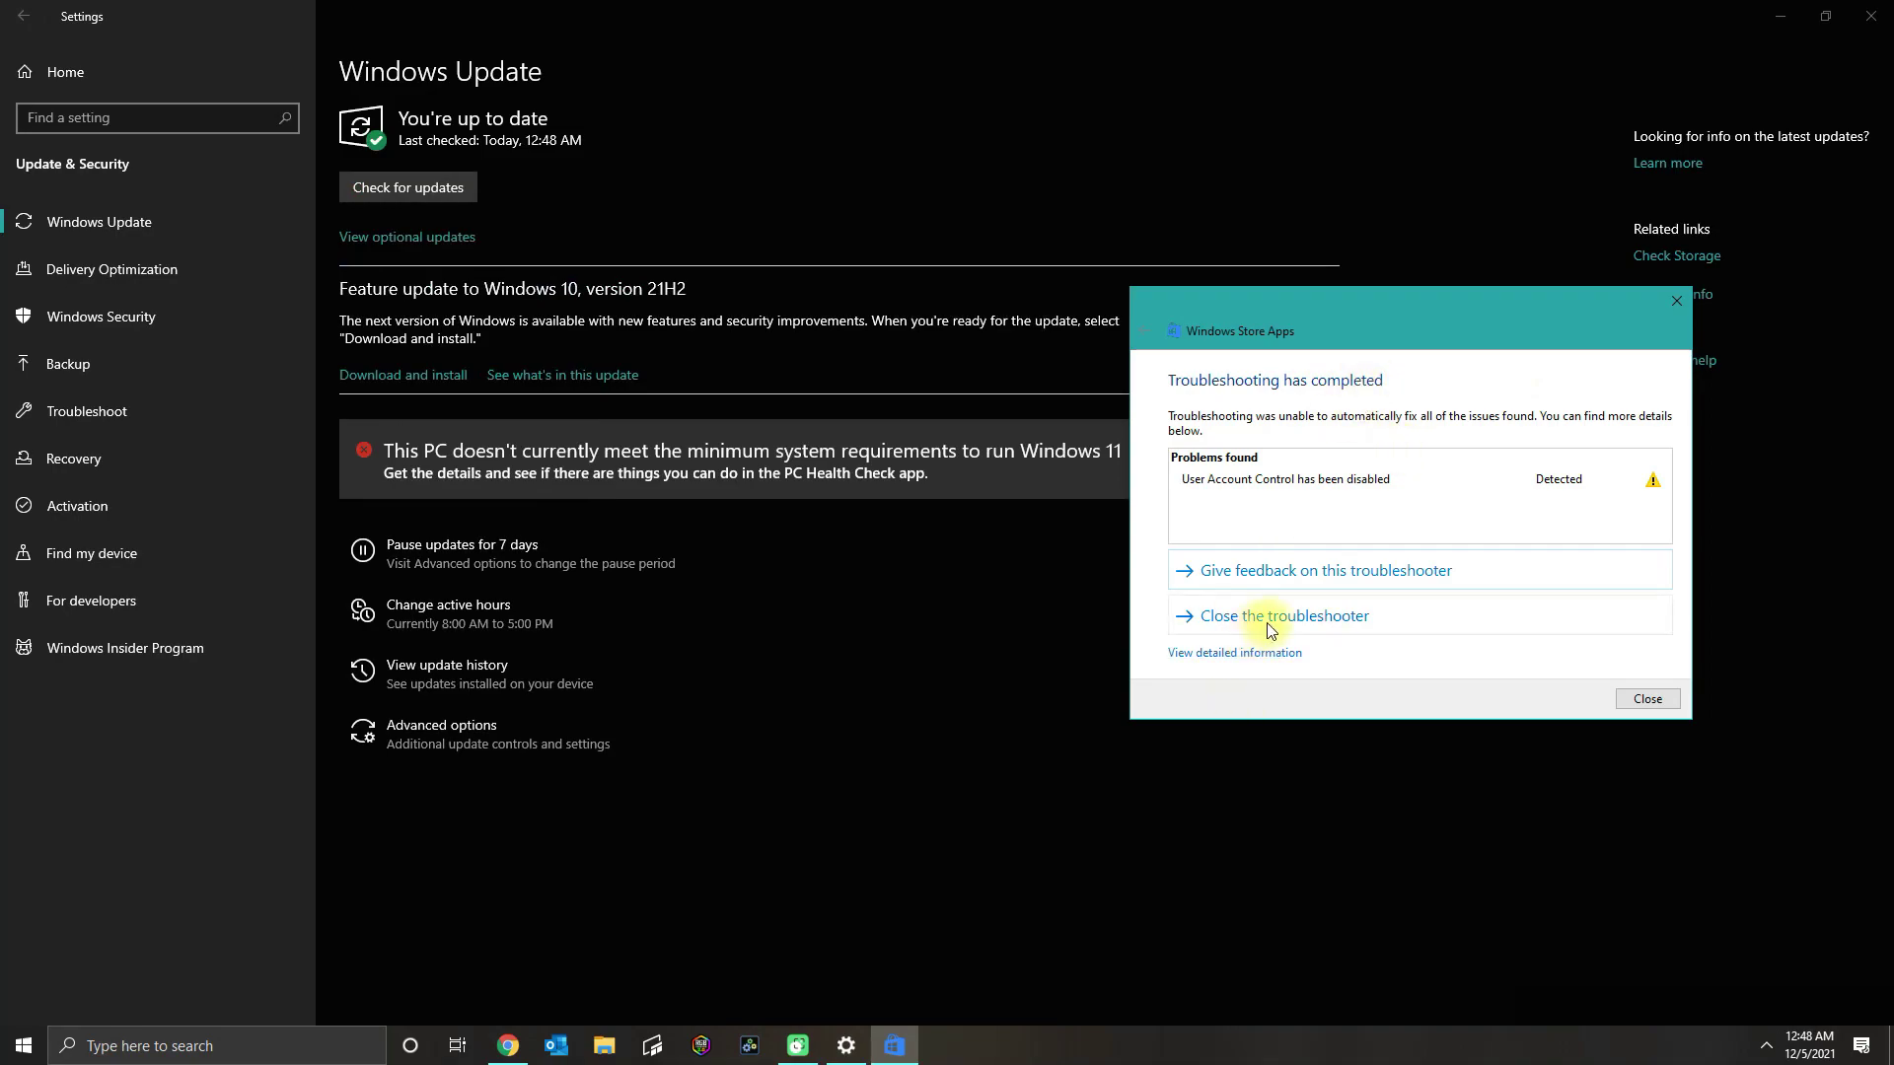
left_click(1284, 616)
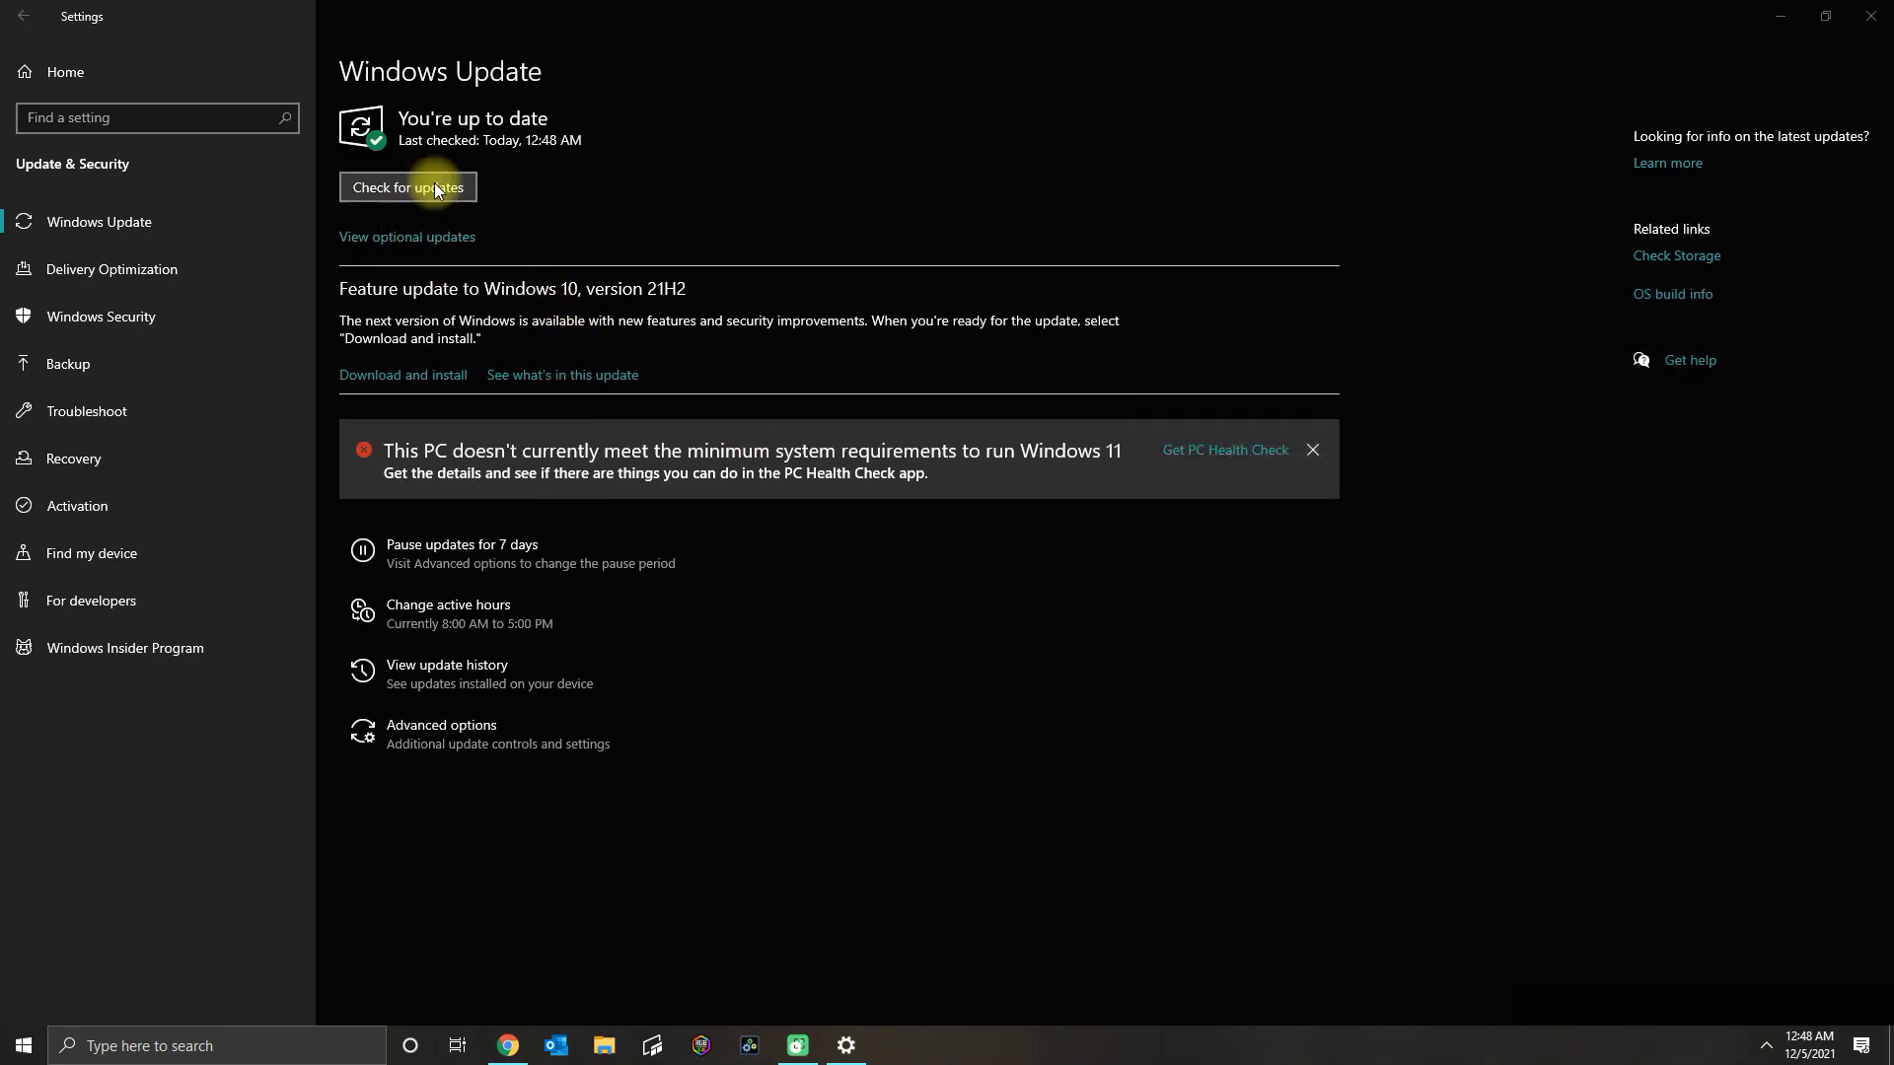
mouse_move(513, 1044)
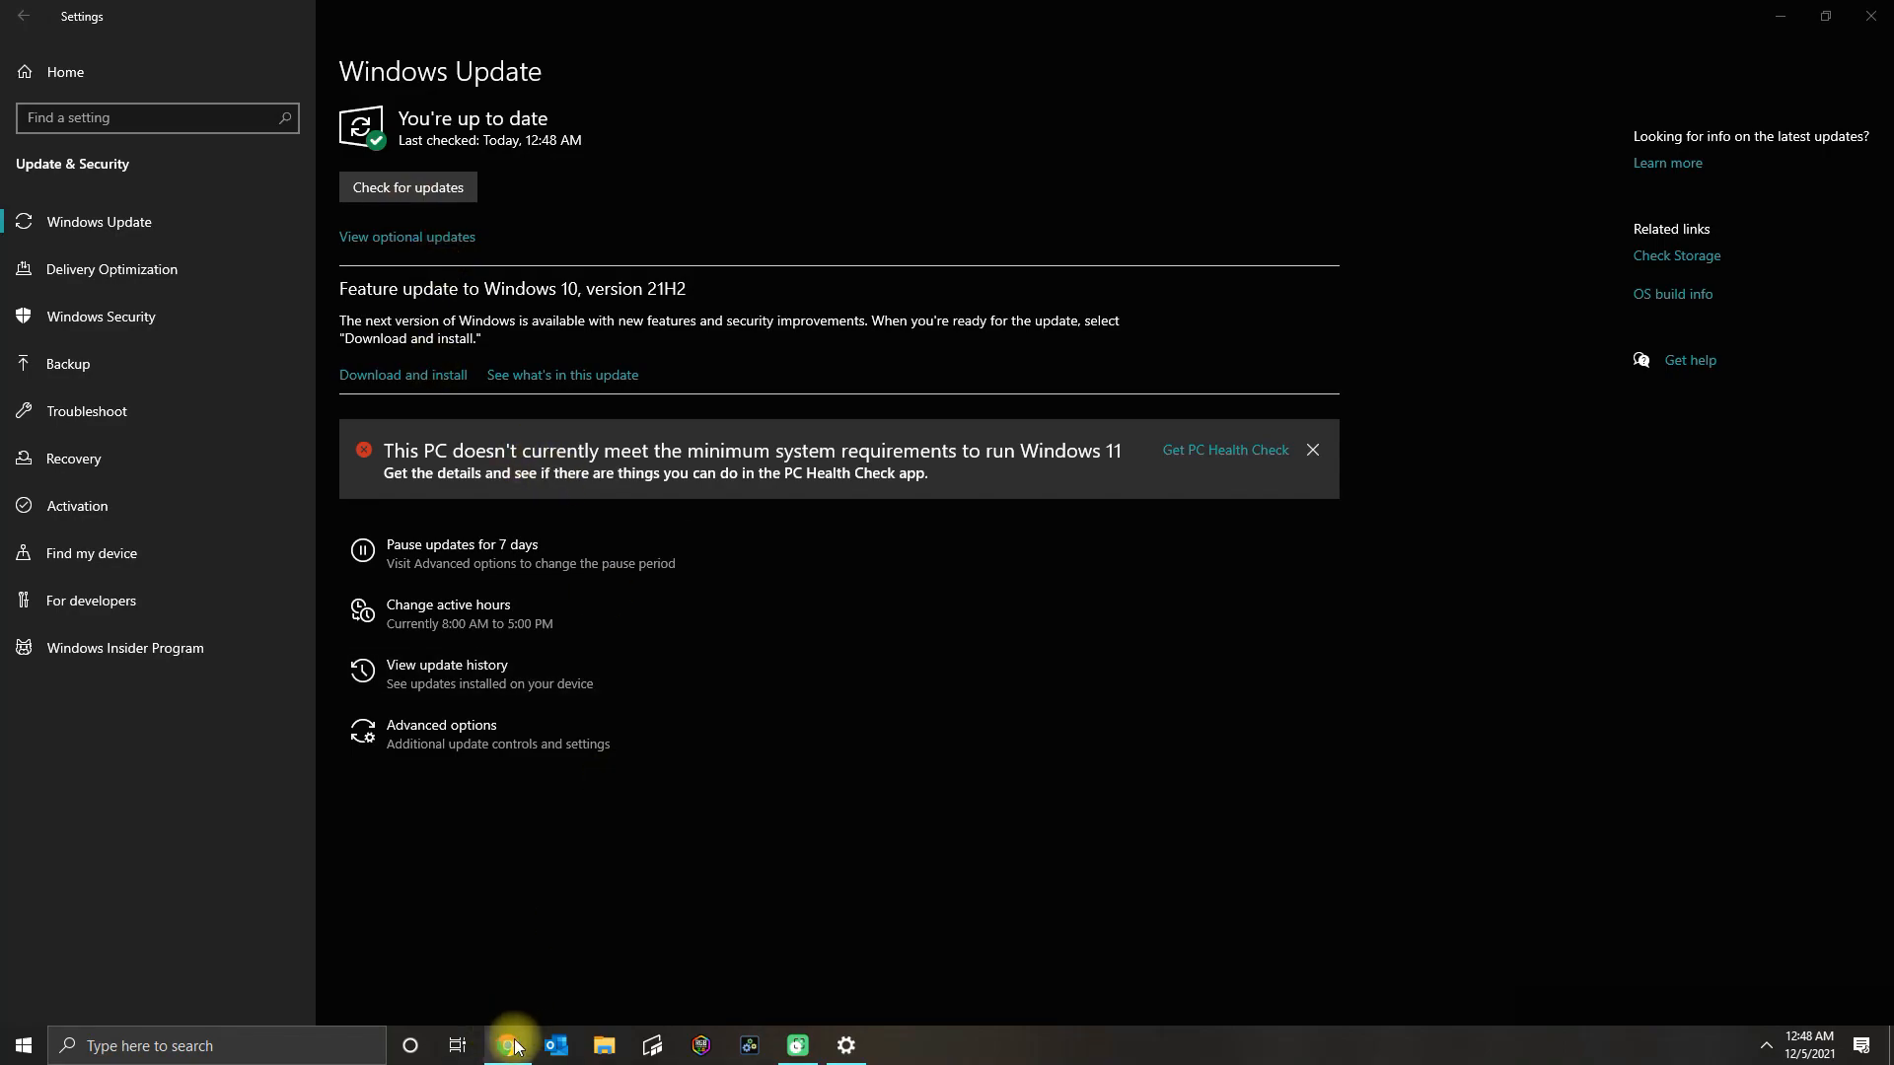
Launch the Local Group Policy Editor by running gpedit.msc from the Run dialog.
type("run")
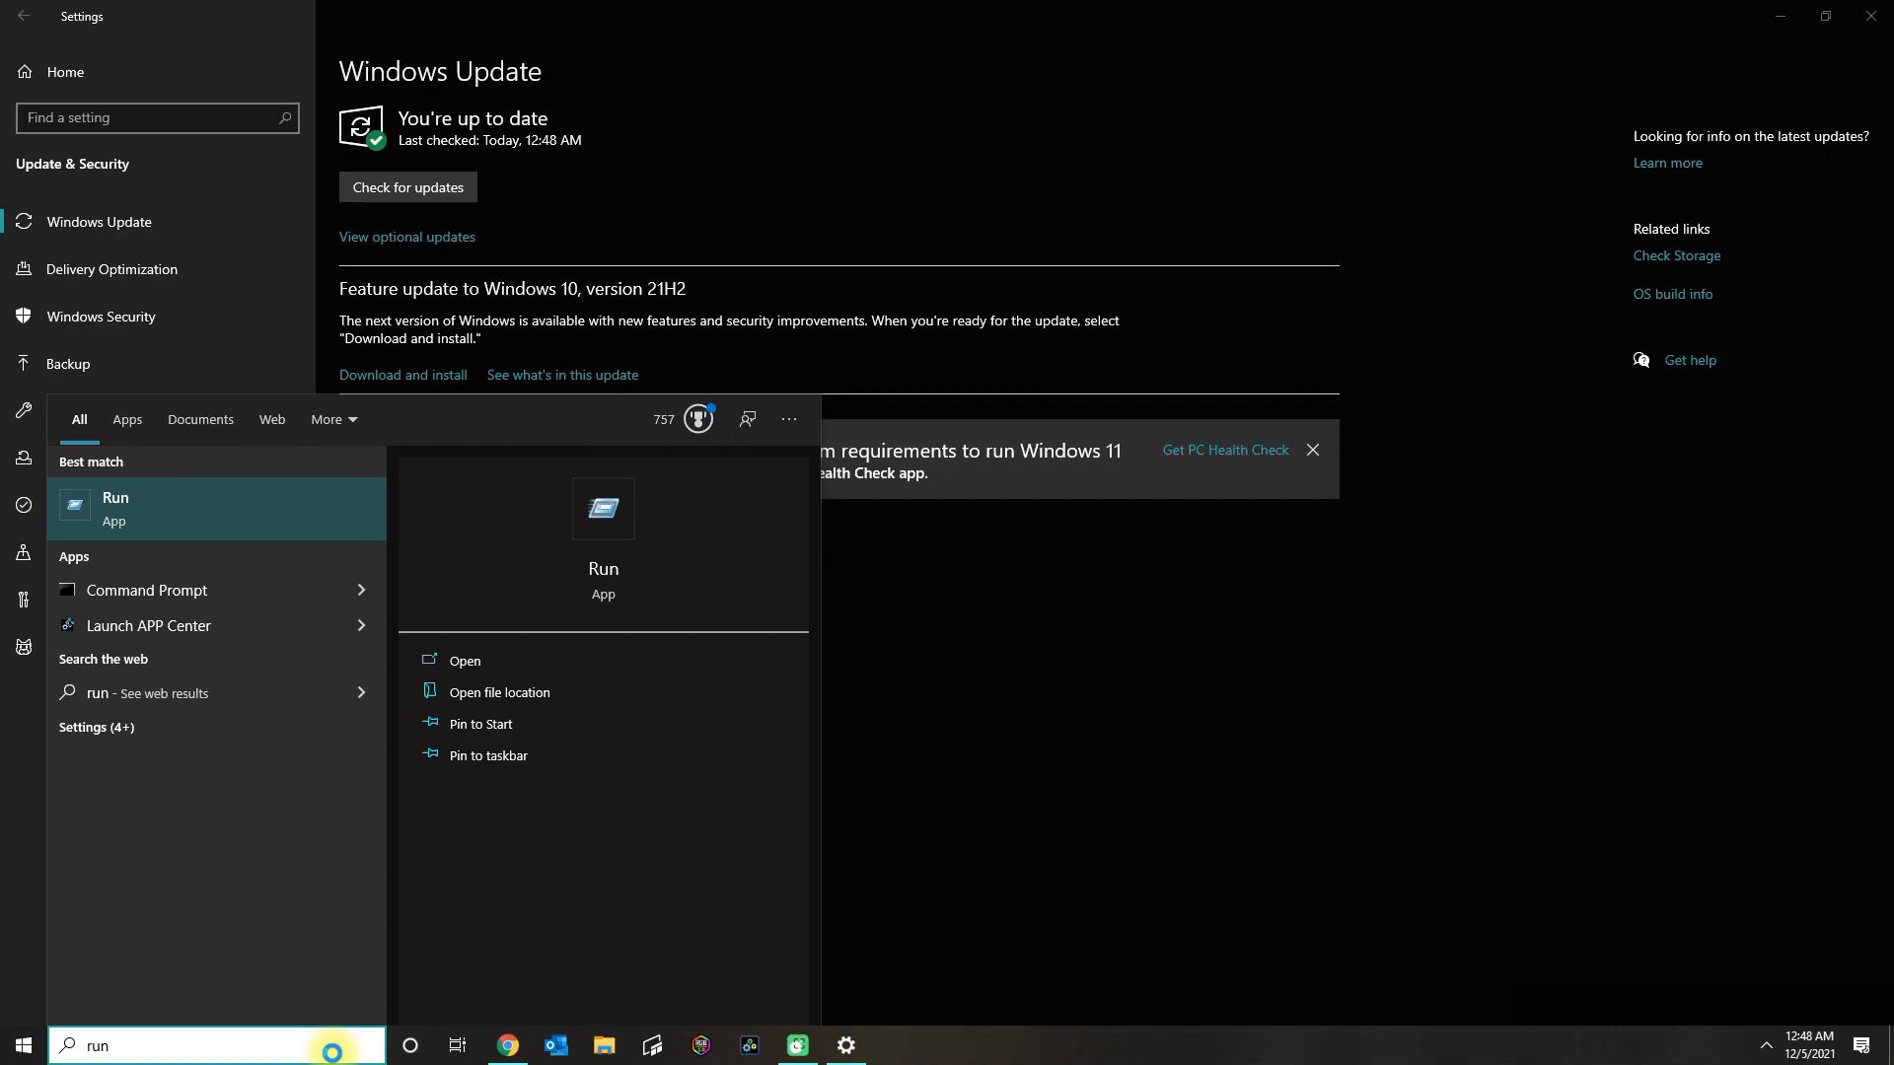
type("gpedi")
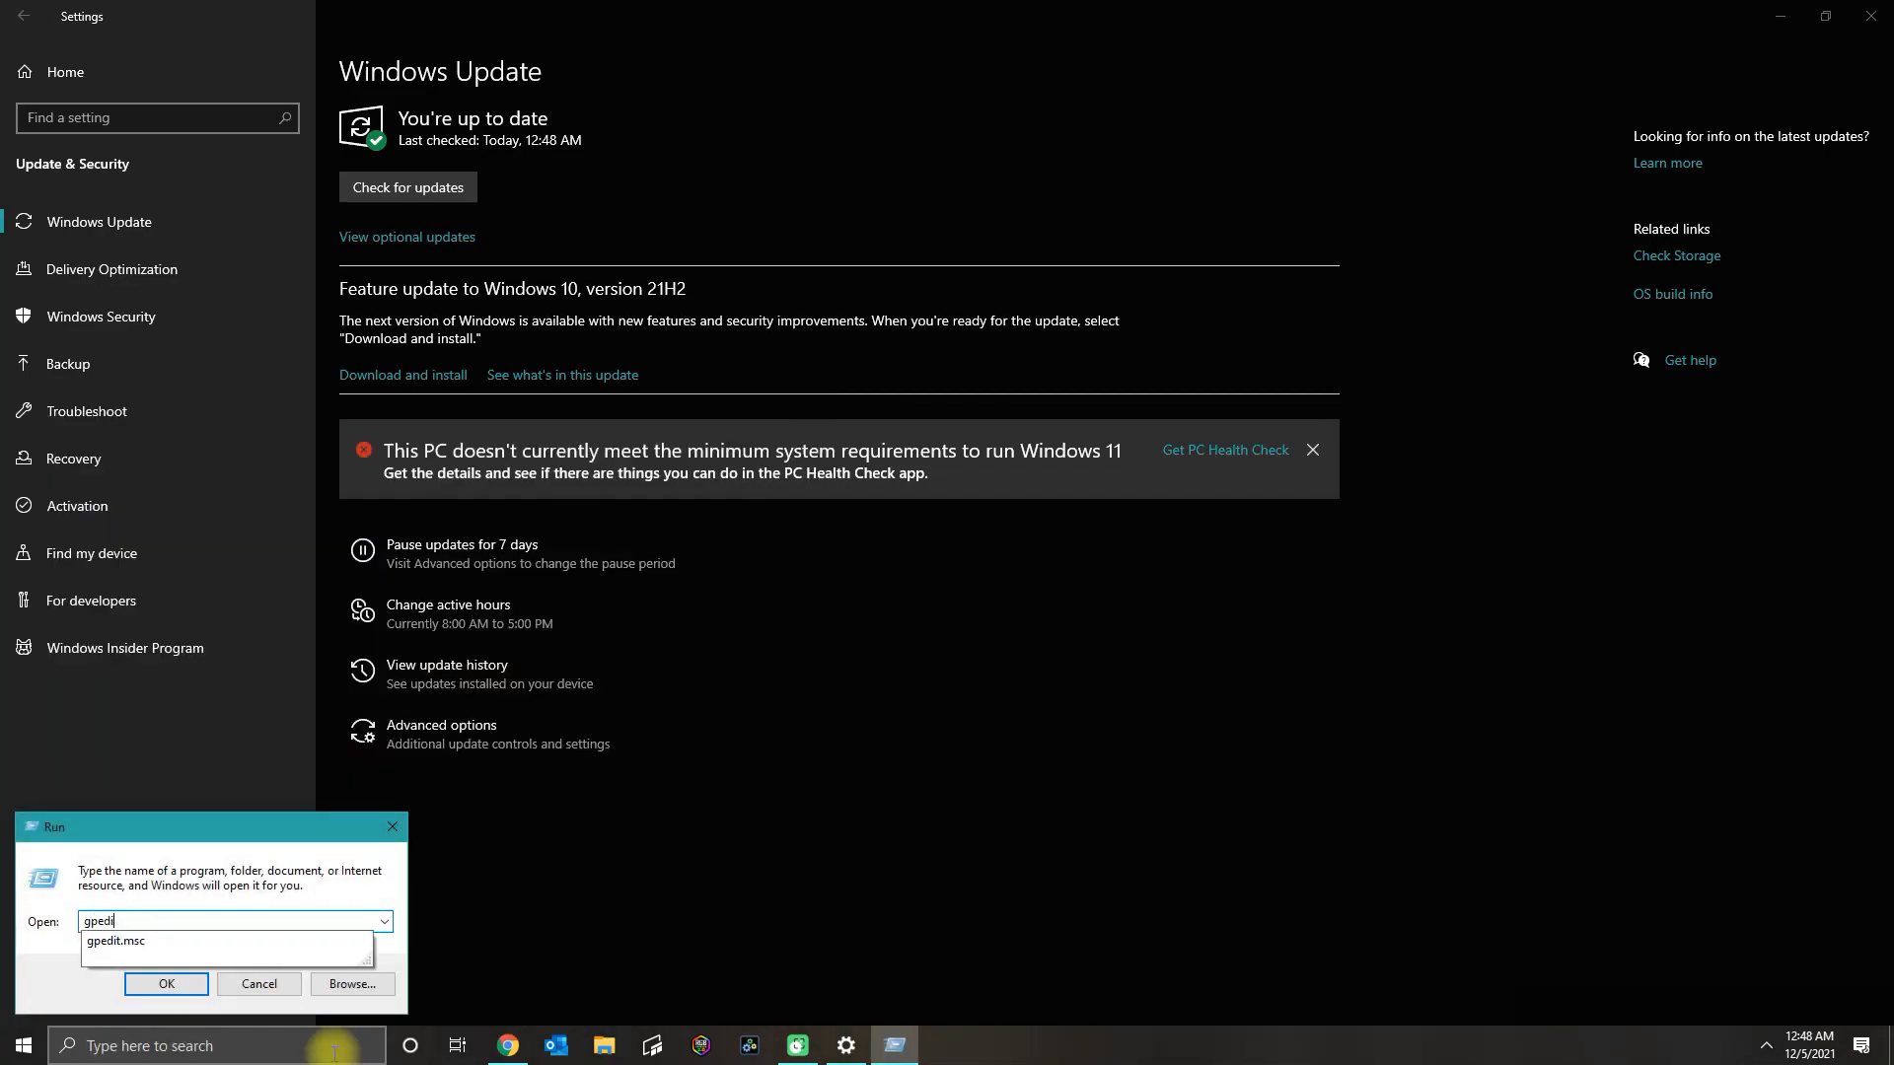
left_click(166, 983)
type(".msc")
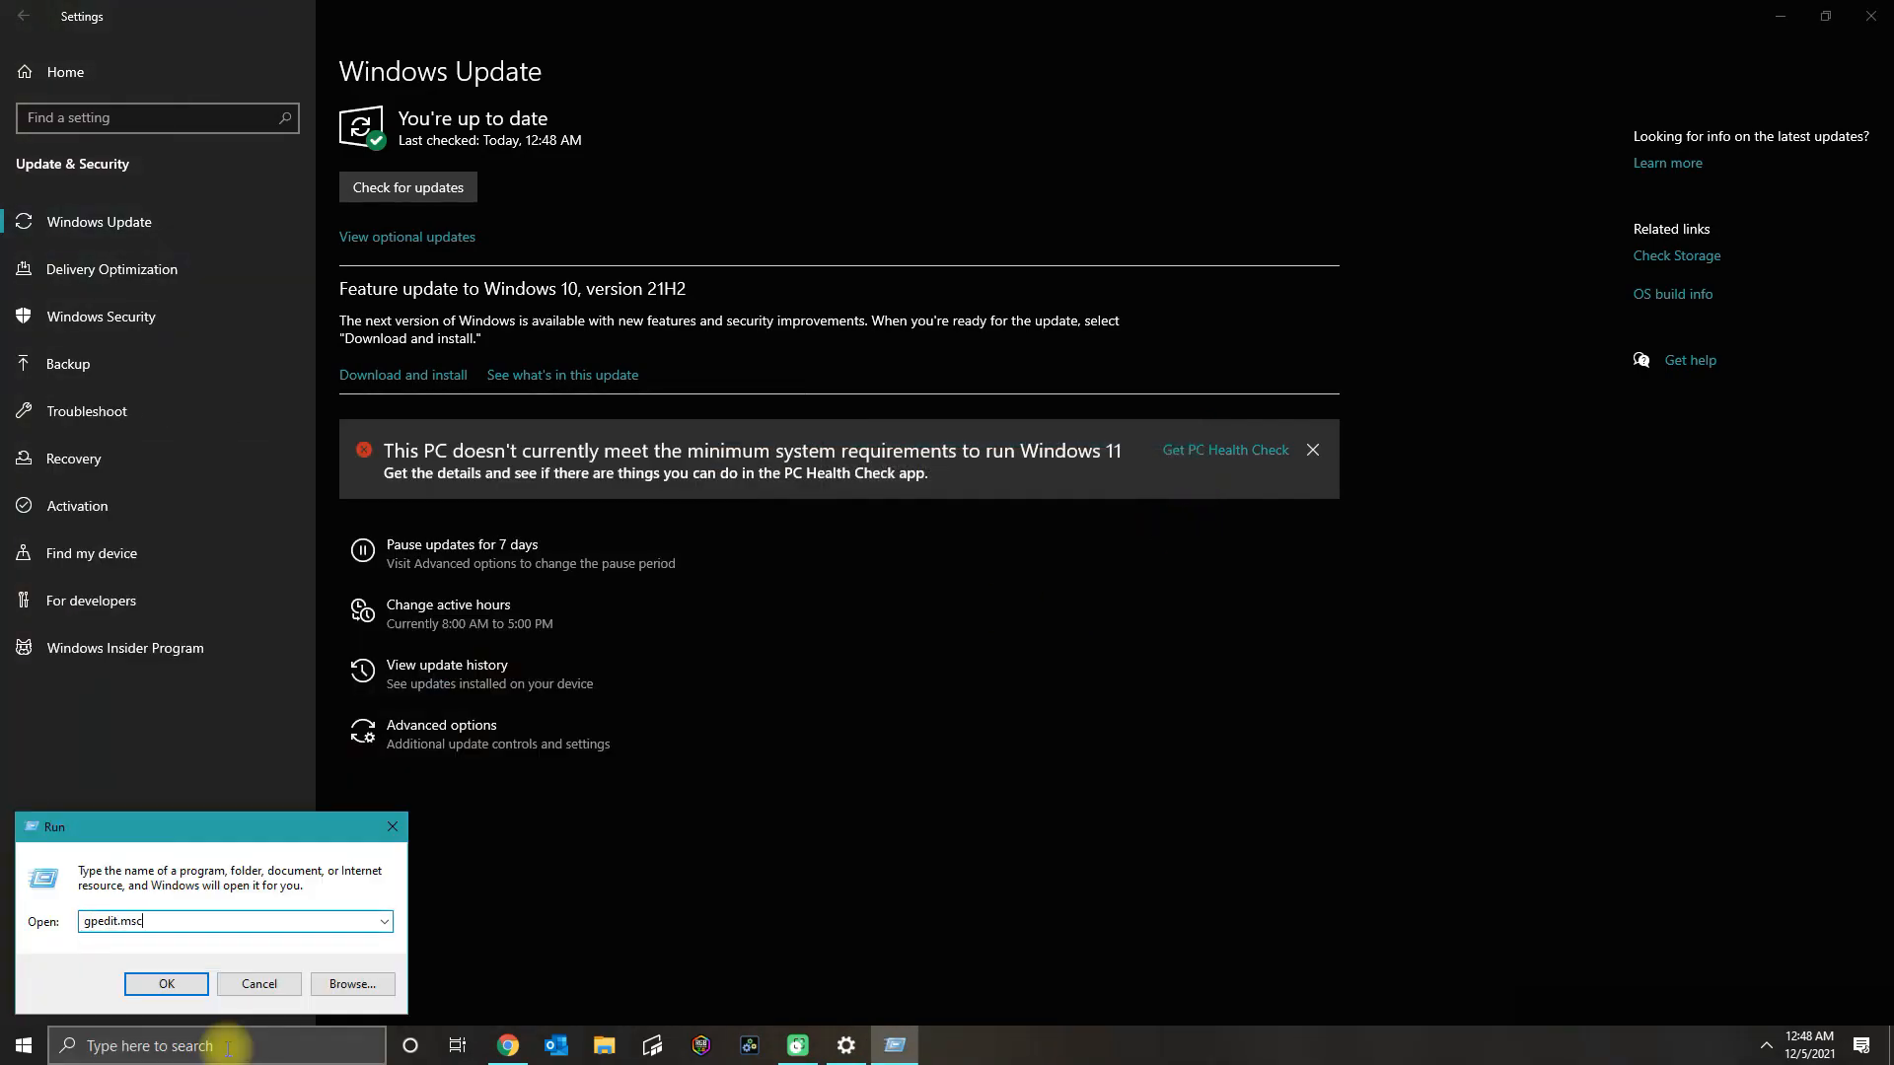
left_click(166, 982)
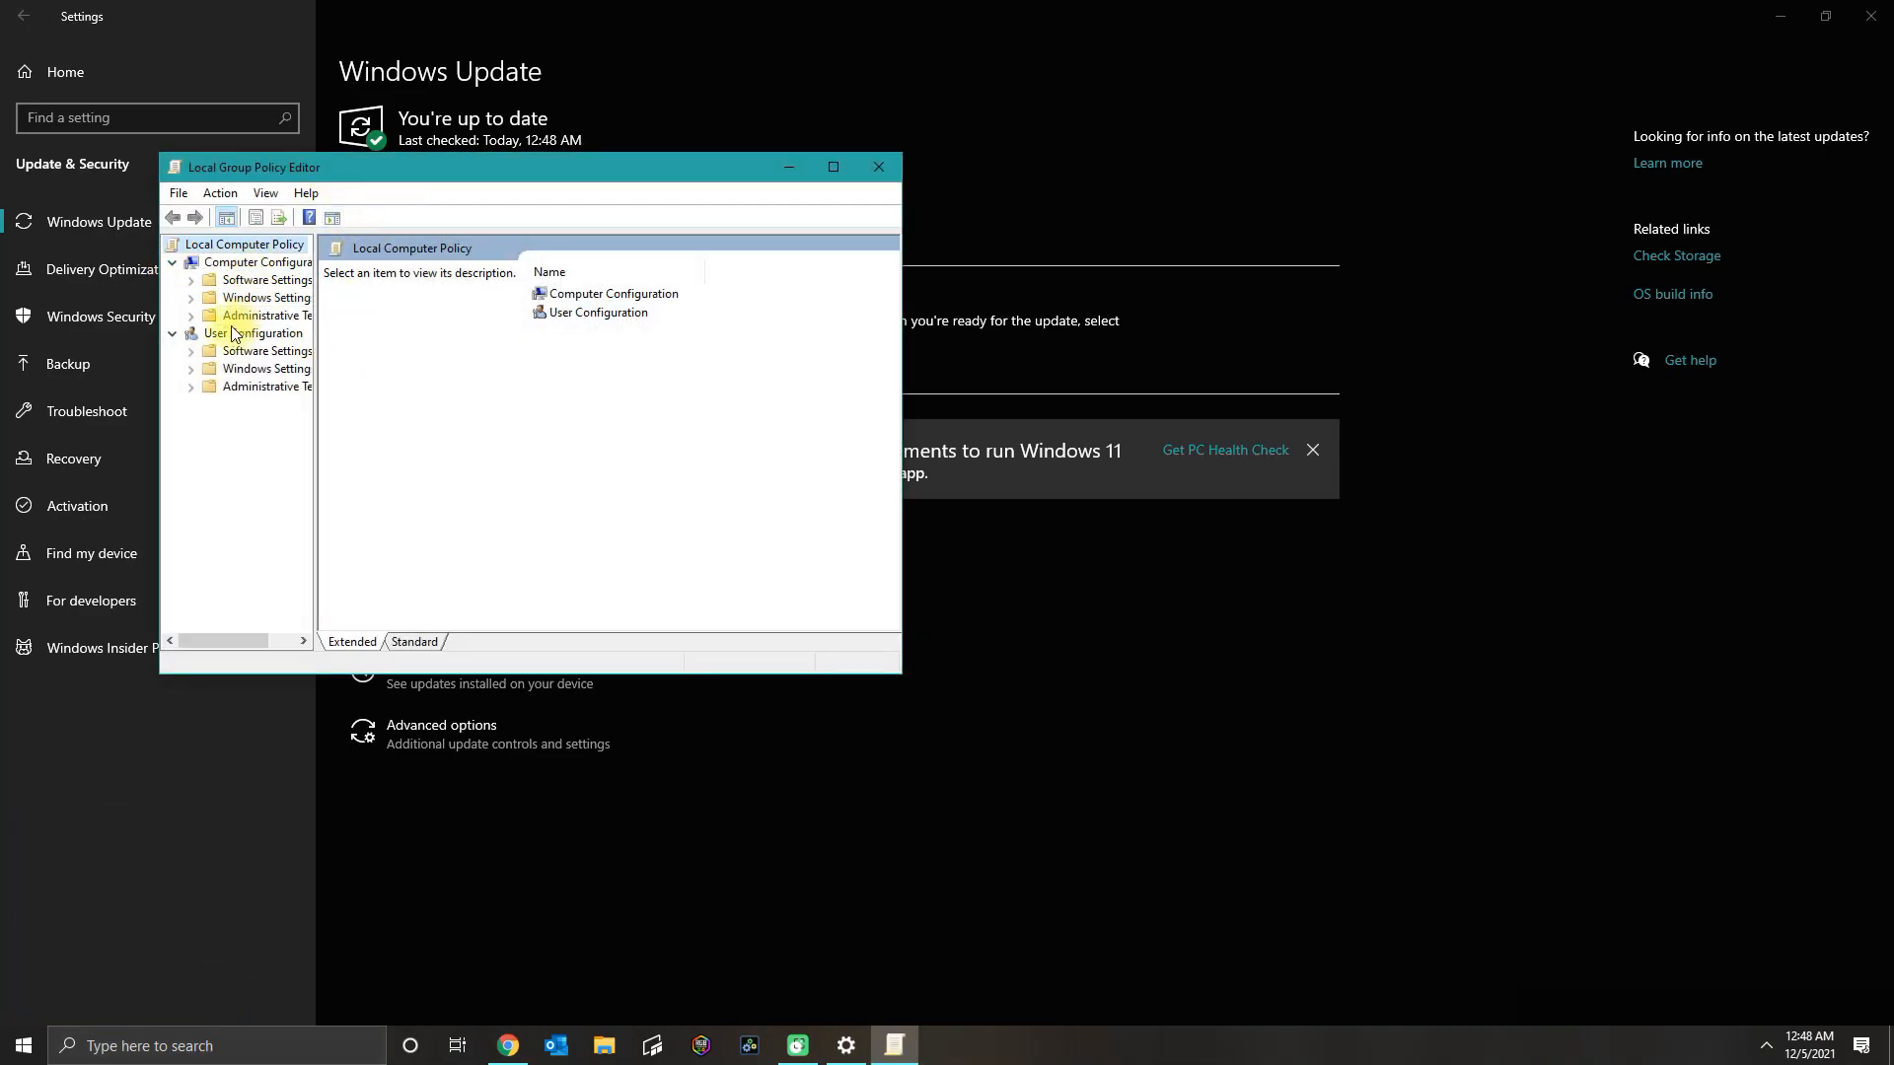
Expand Administrative Templates > Windows Components to review the Store policies.
left_click(191, 316)
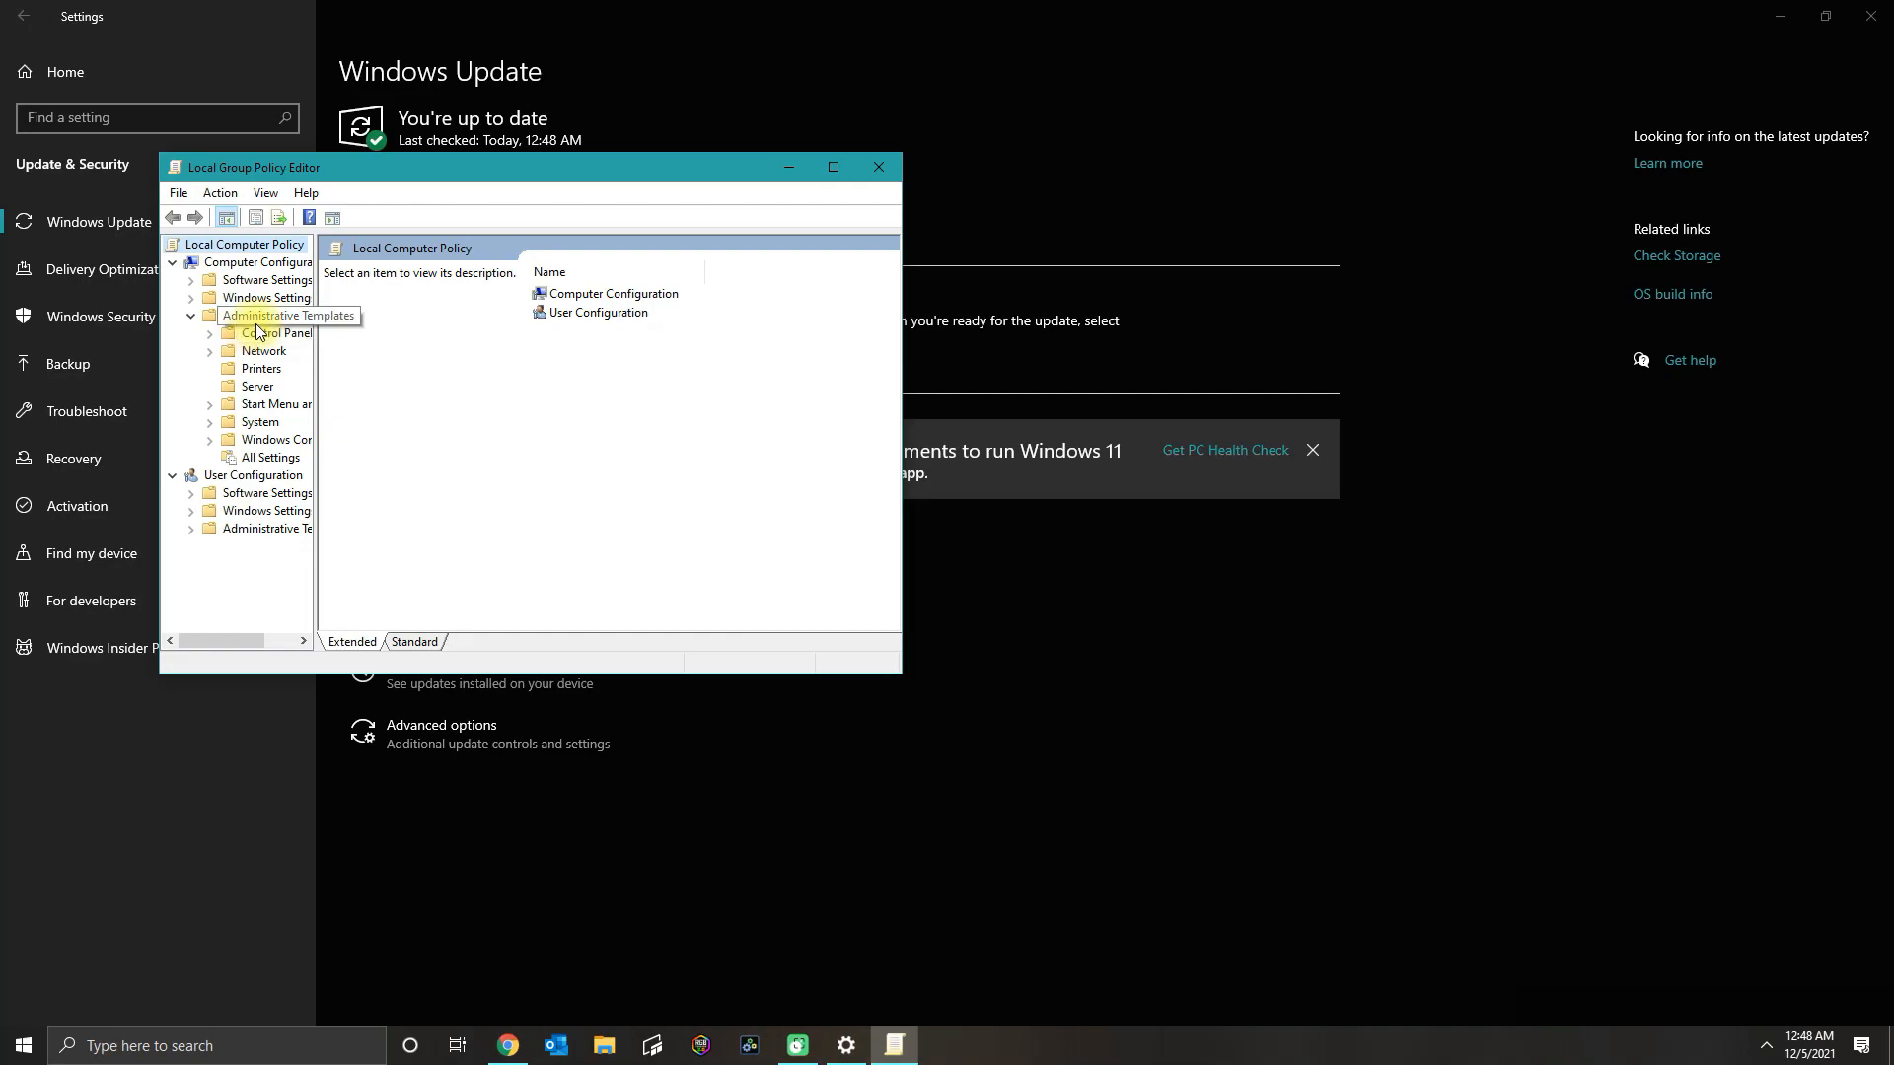
left_click(288, 314)
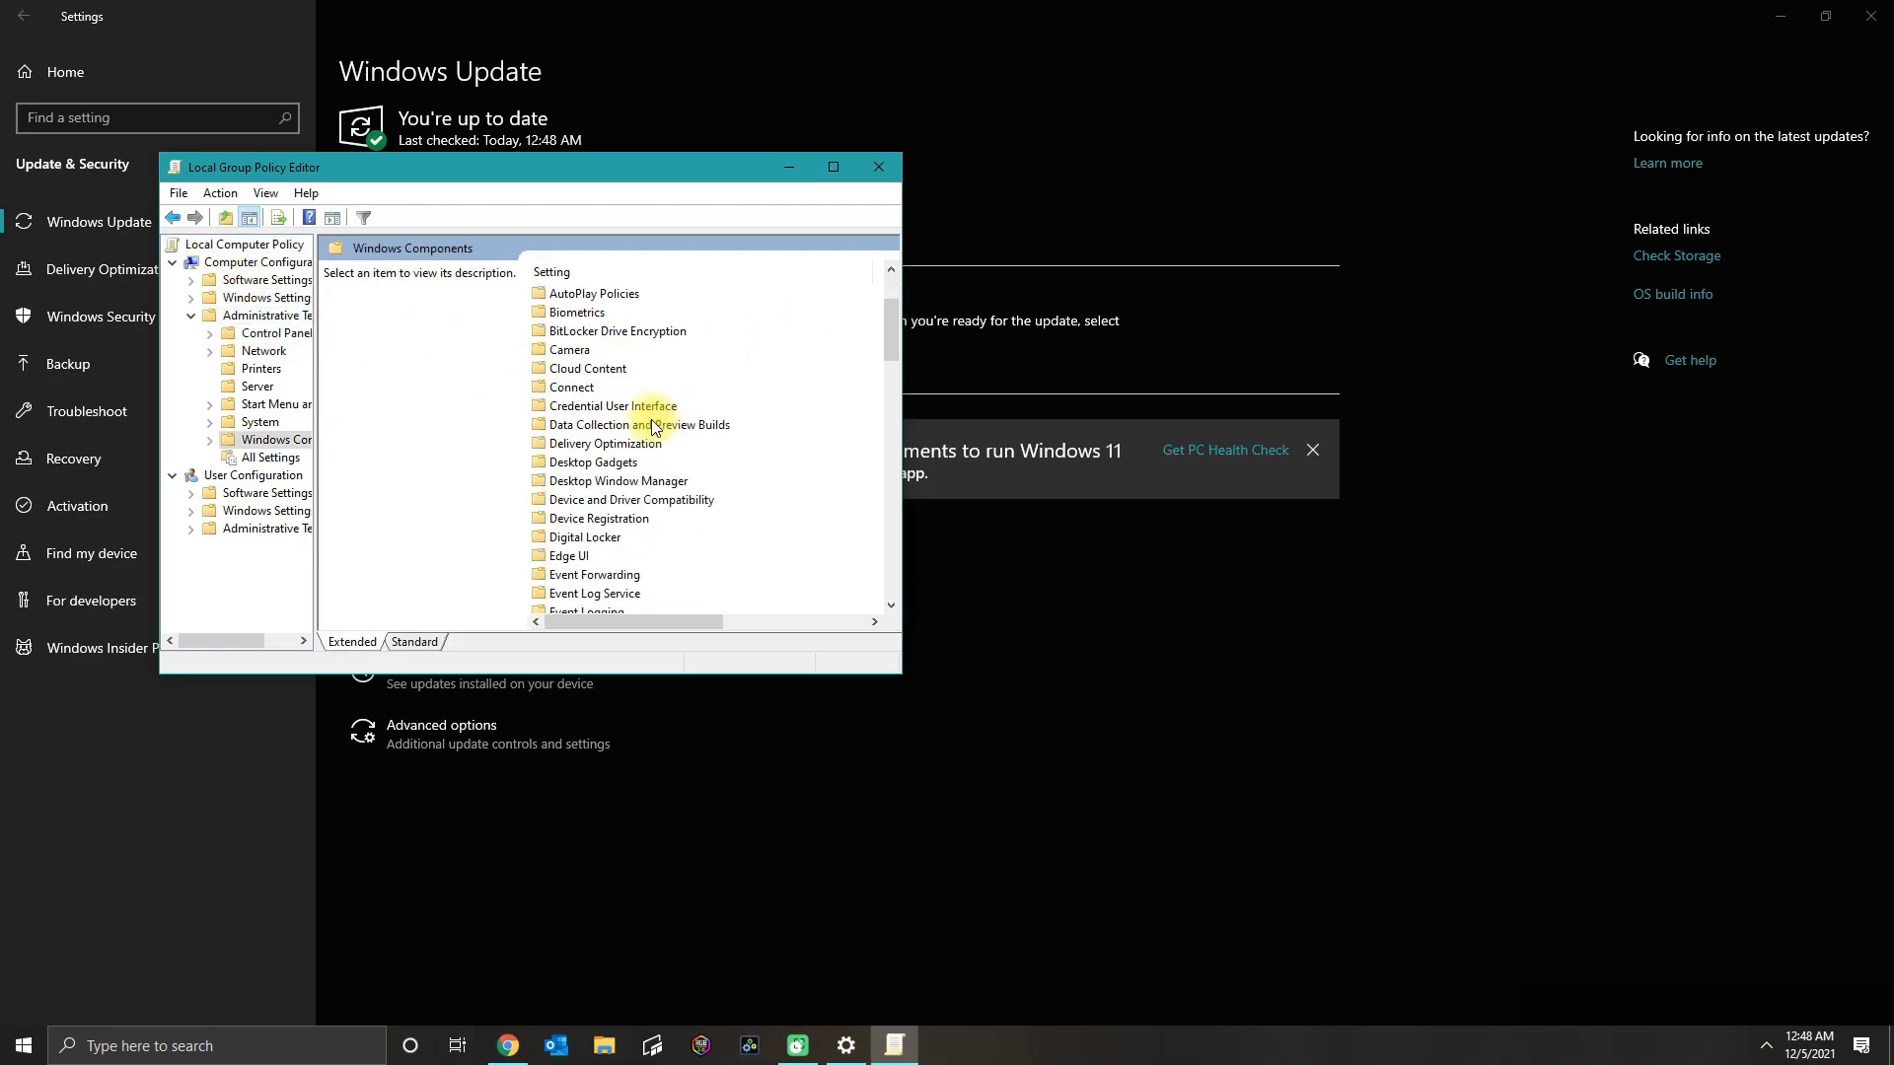
scroll("down", 3)
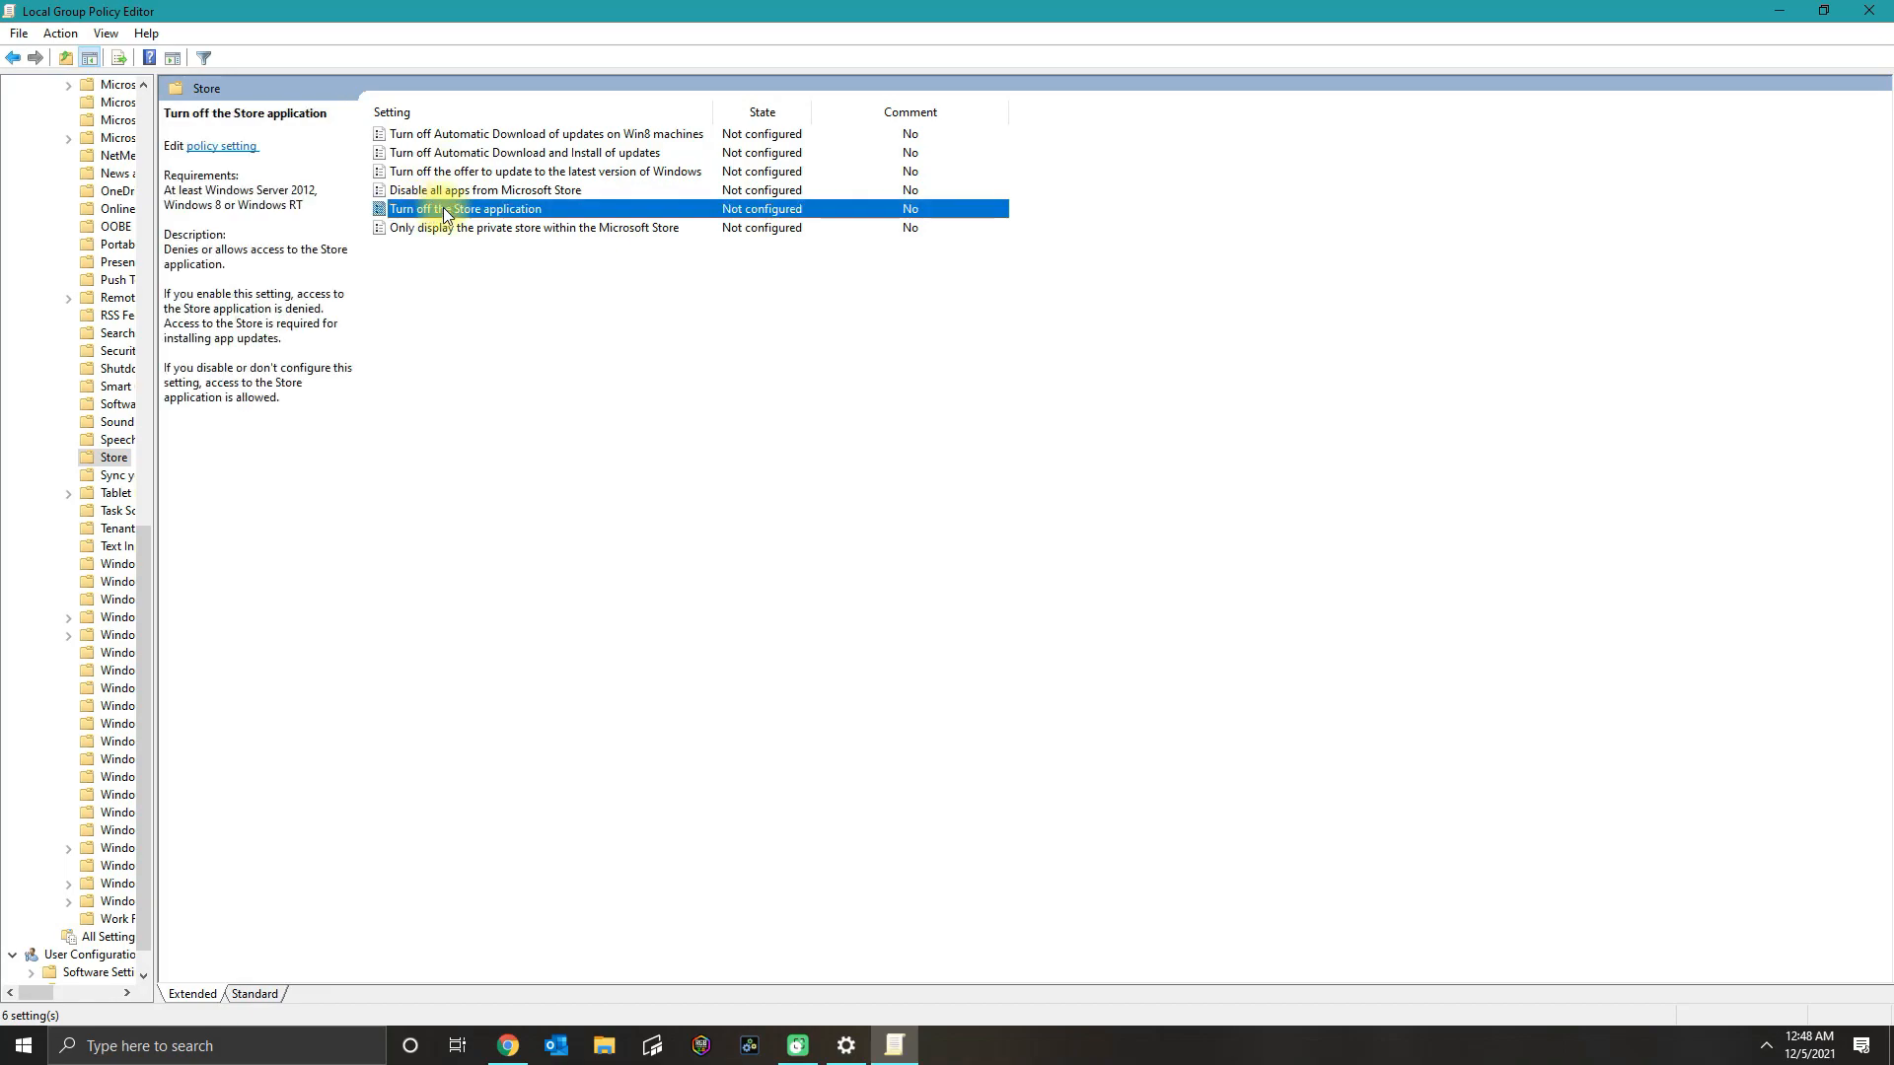
mouse_move(765, 221)
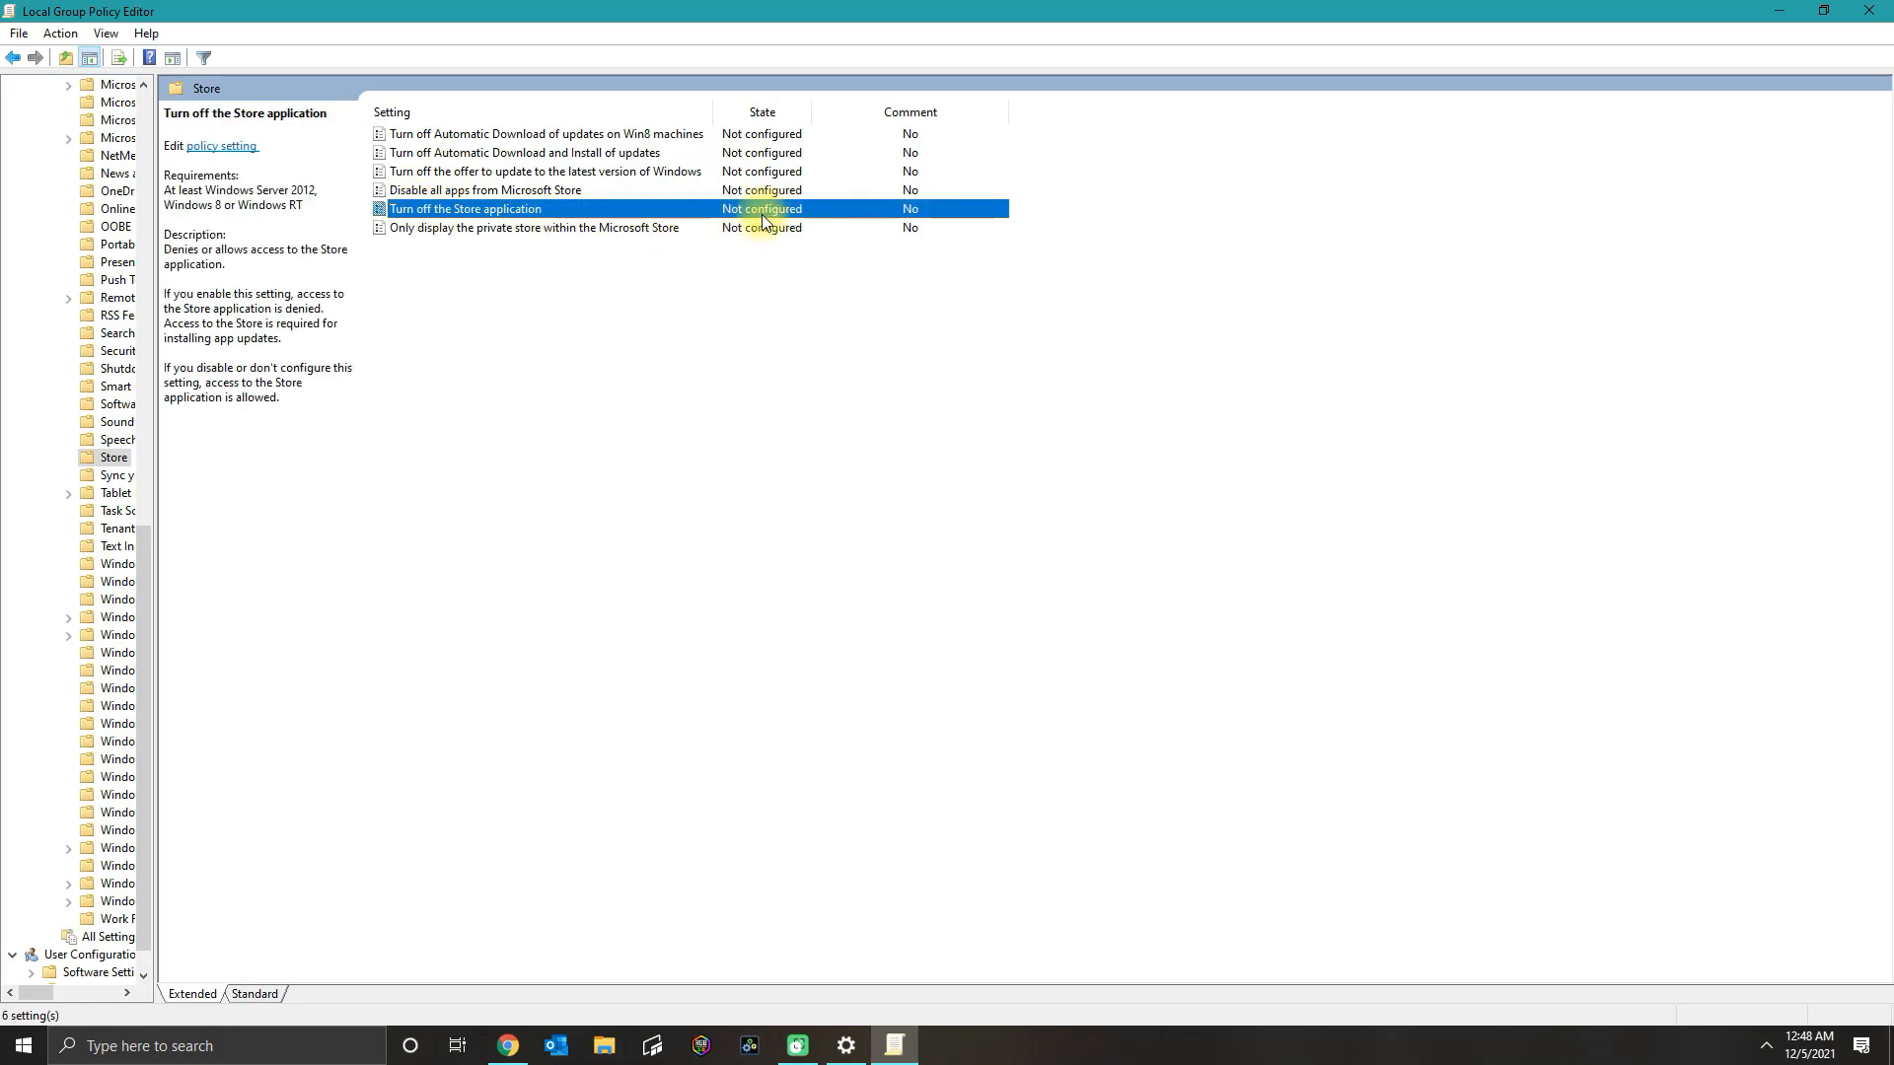
mouse_move(757, 215)
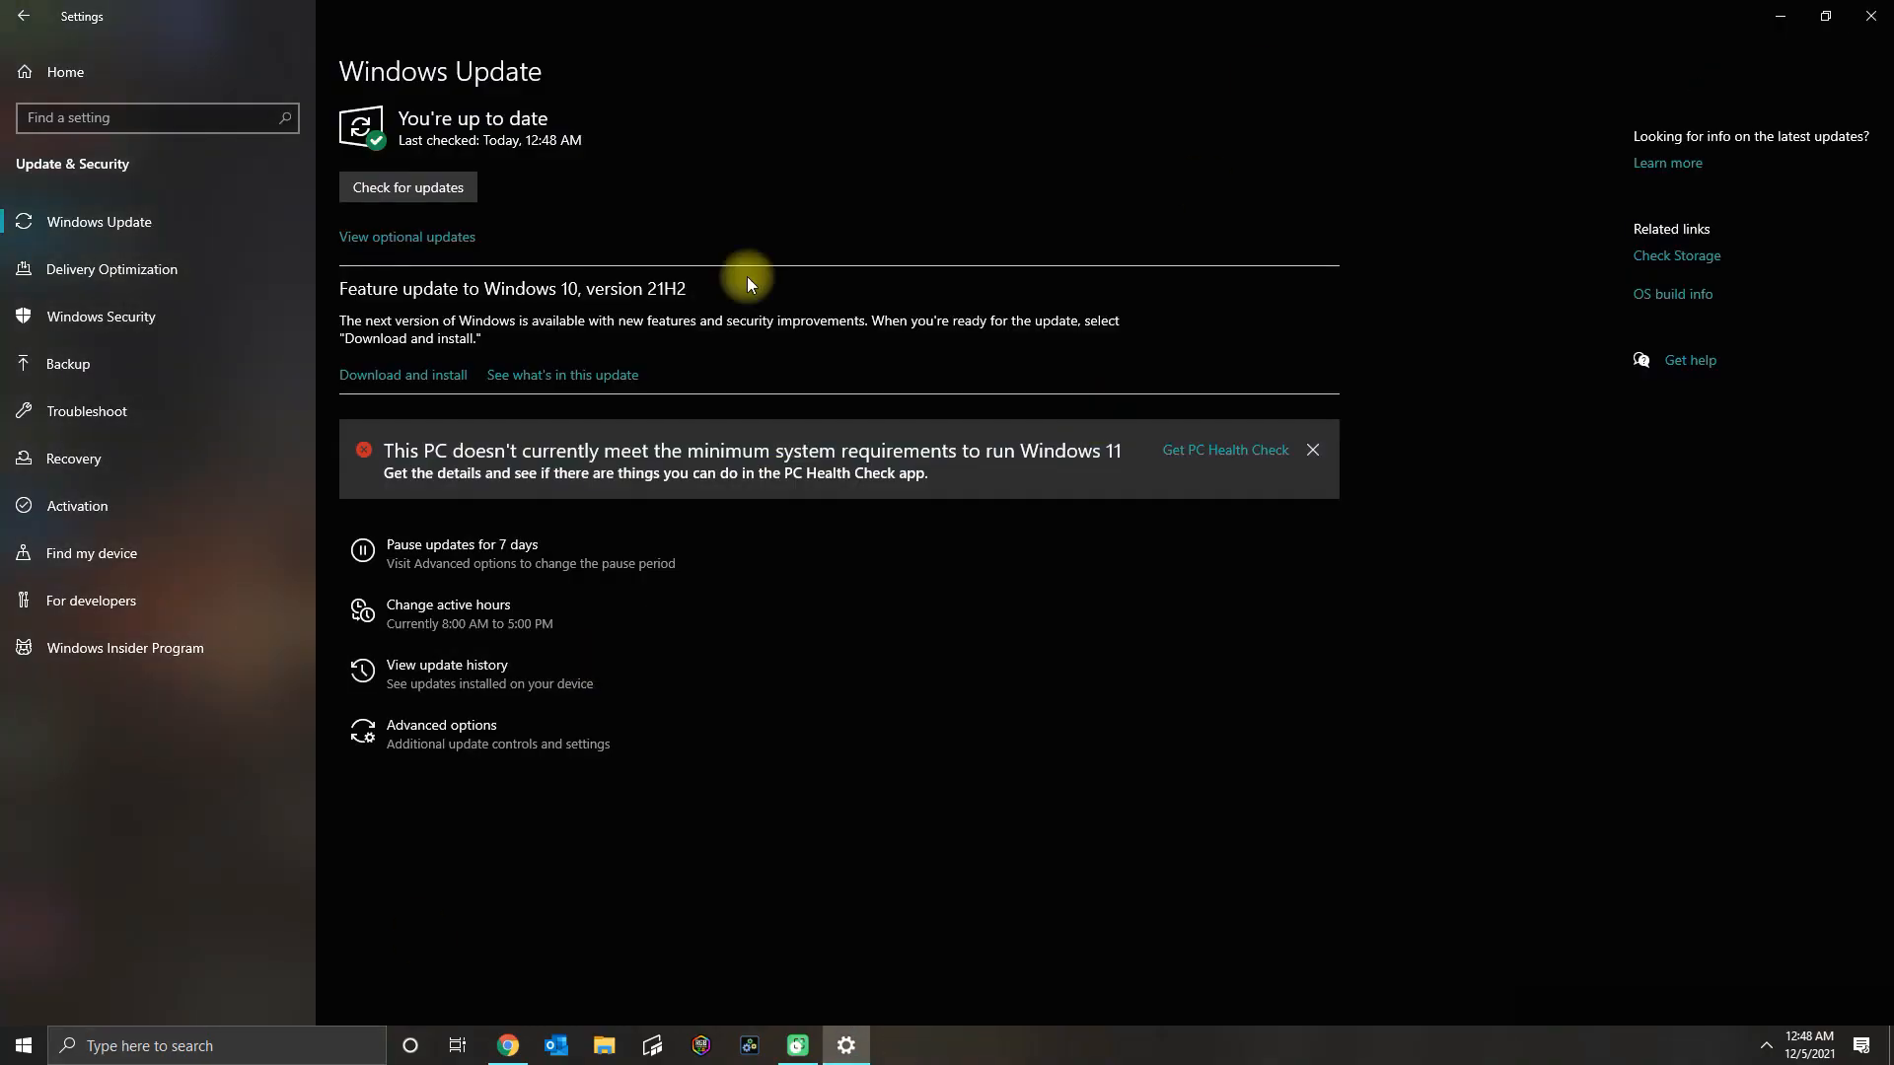
Set Country or region to United States in Region settings, then search Windows for 'store'.
type("region")
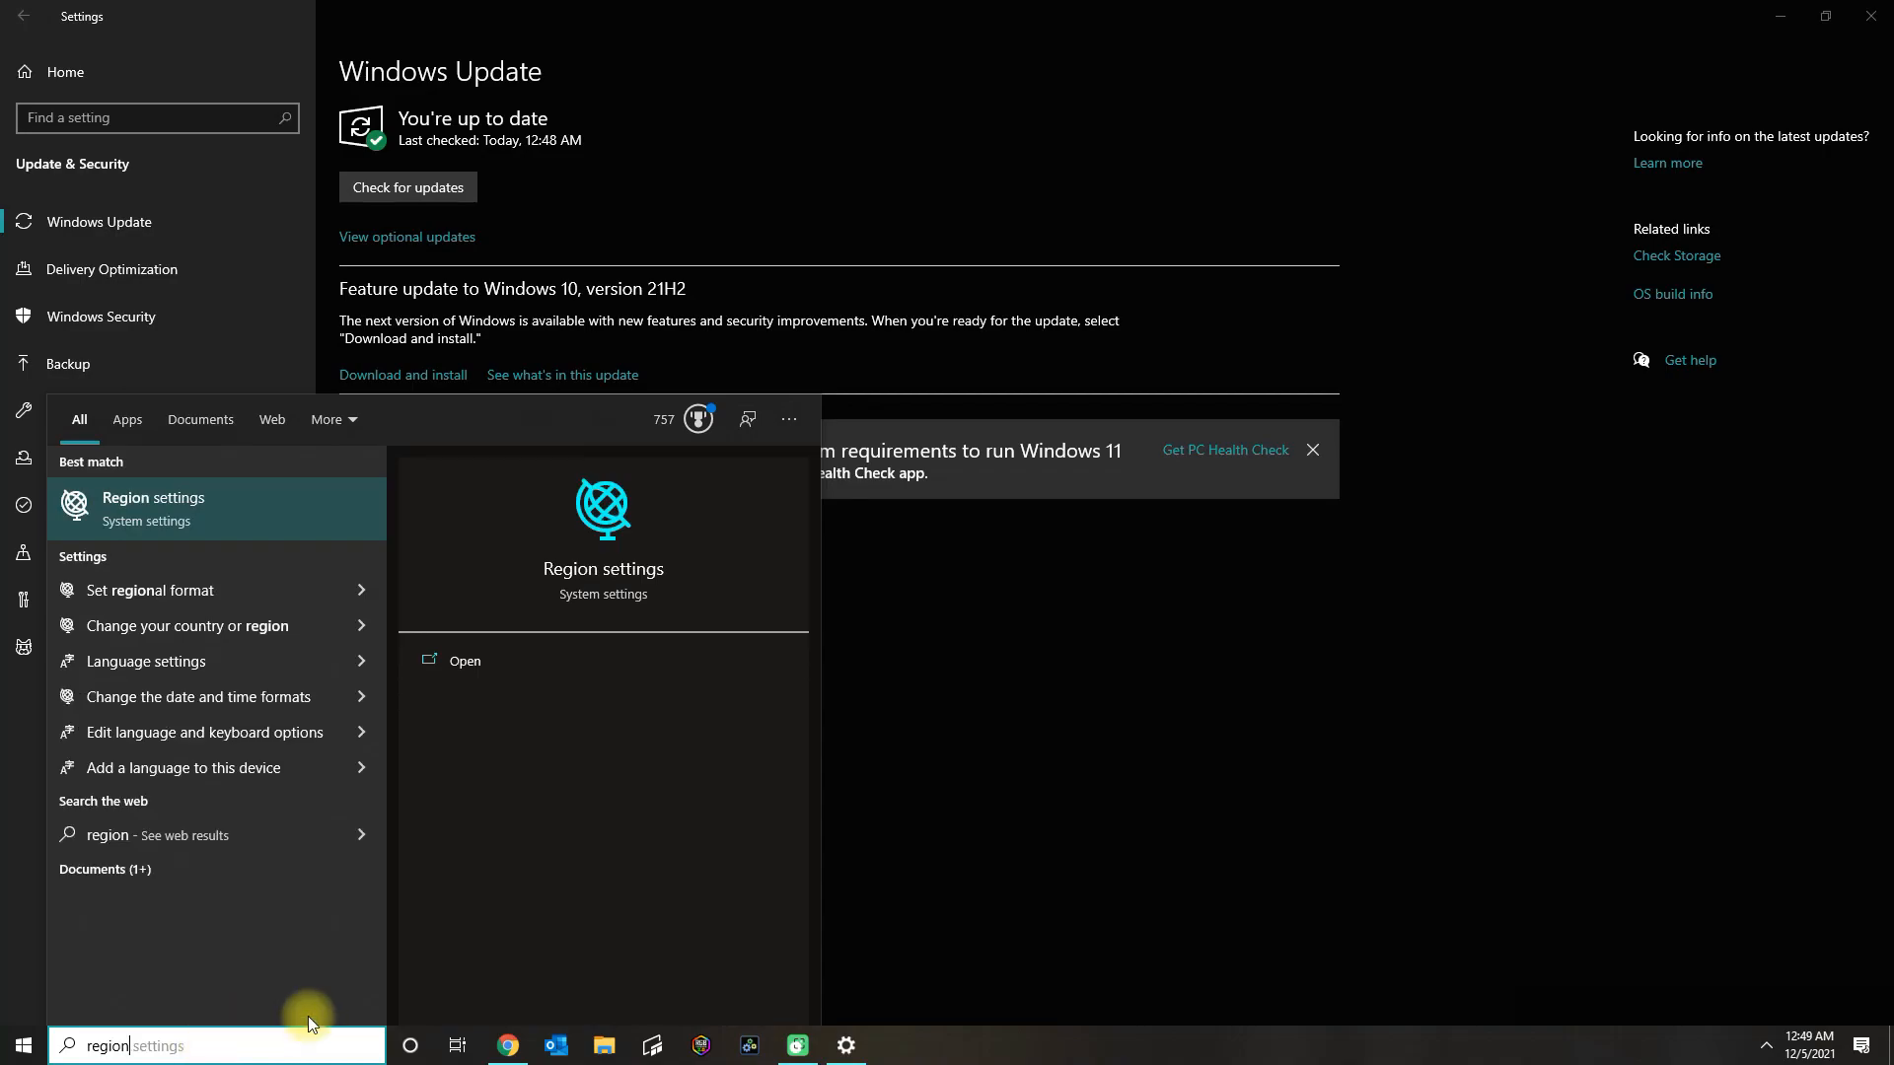
mouse_move(673, 978)
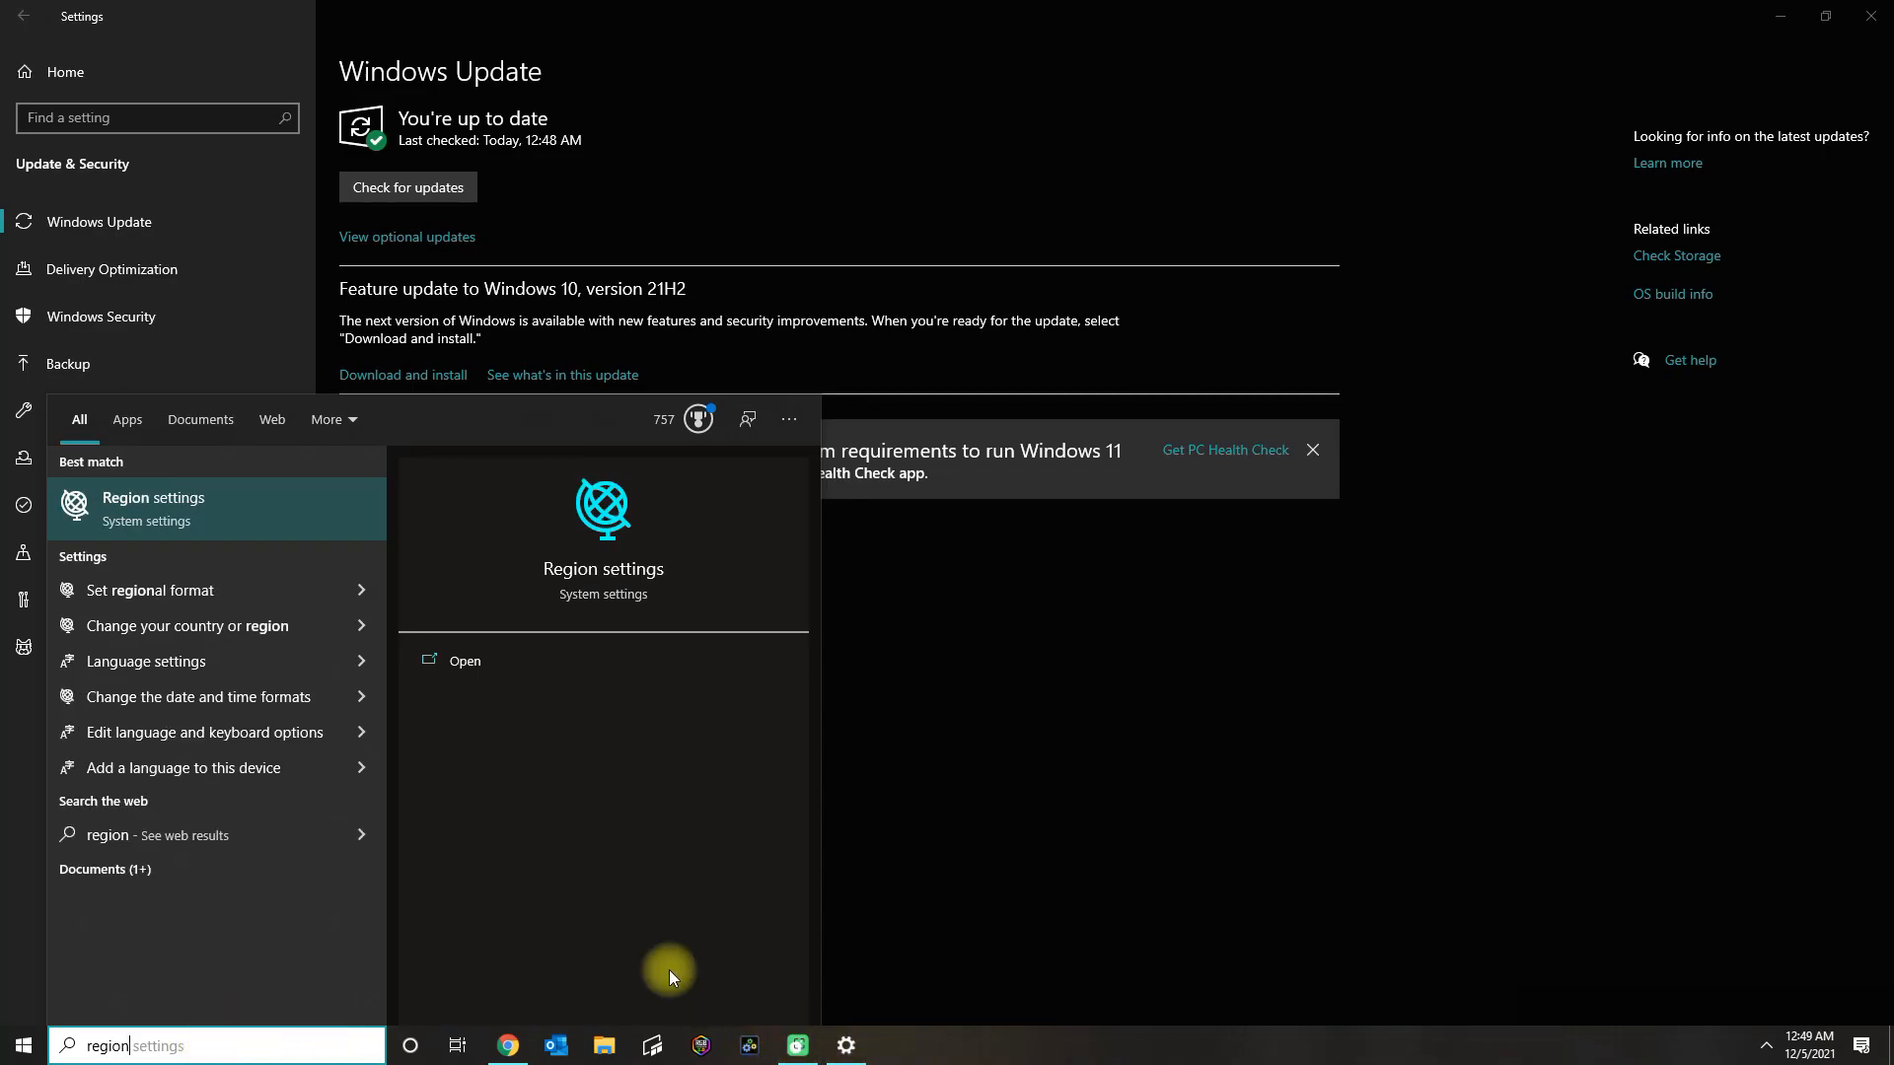
mouse_move(120, 515)
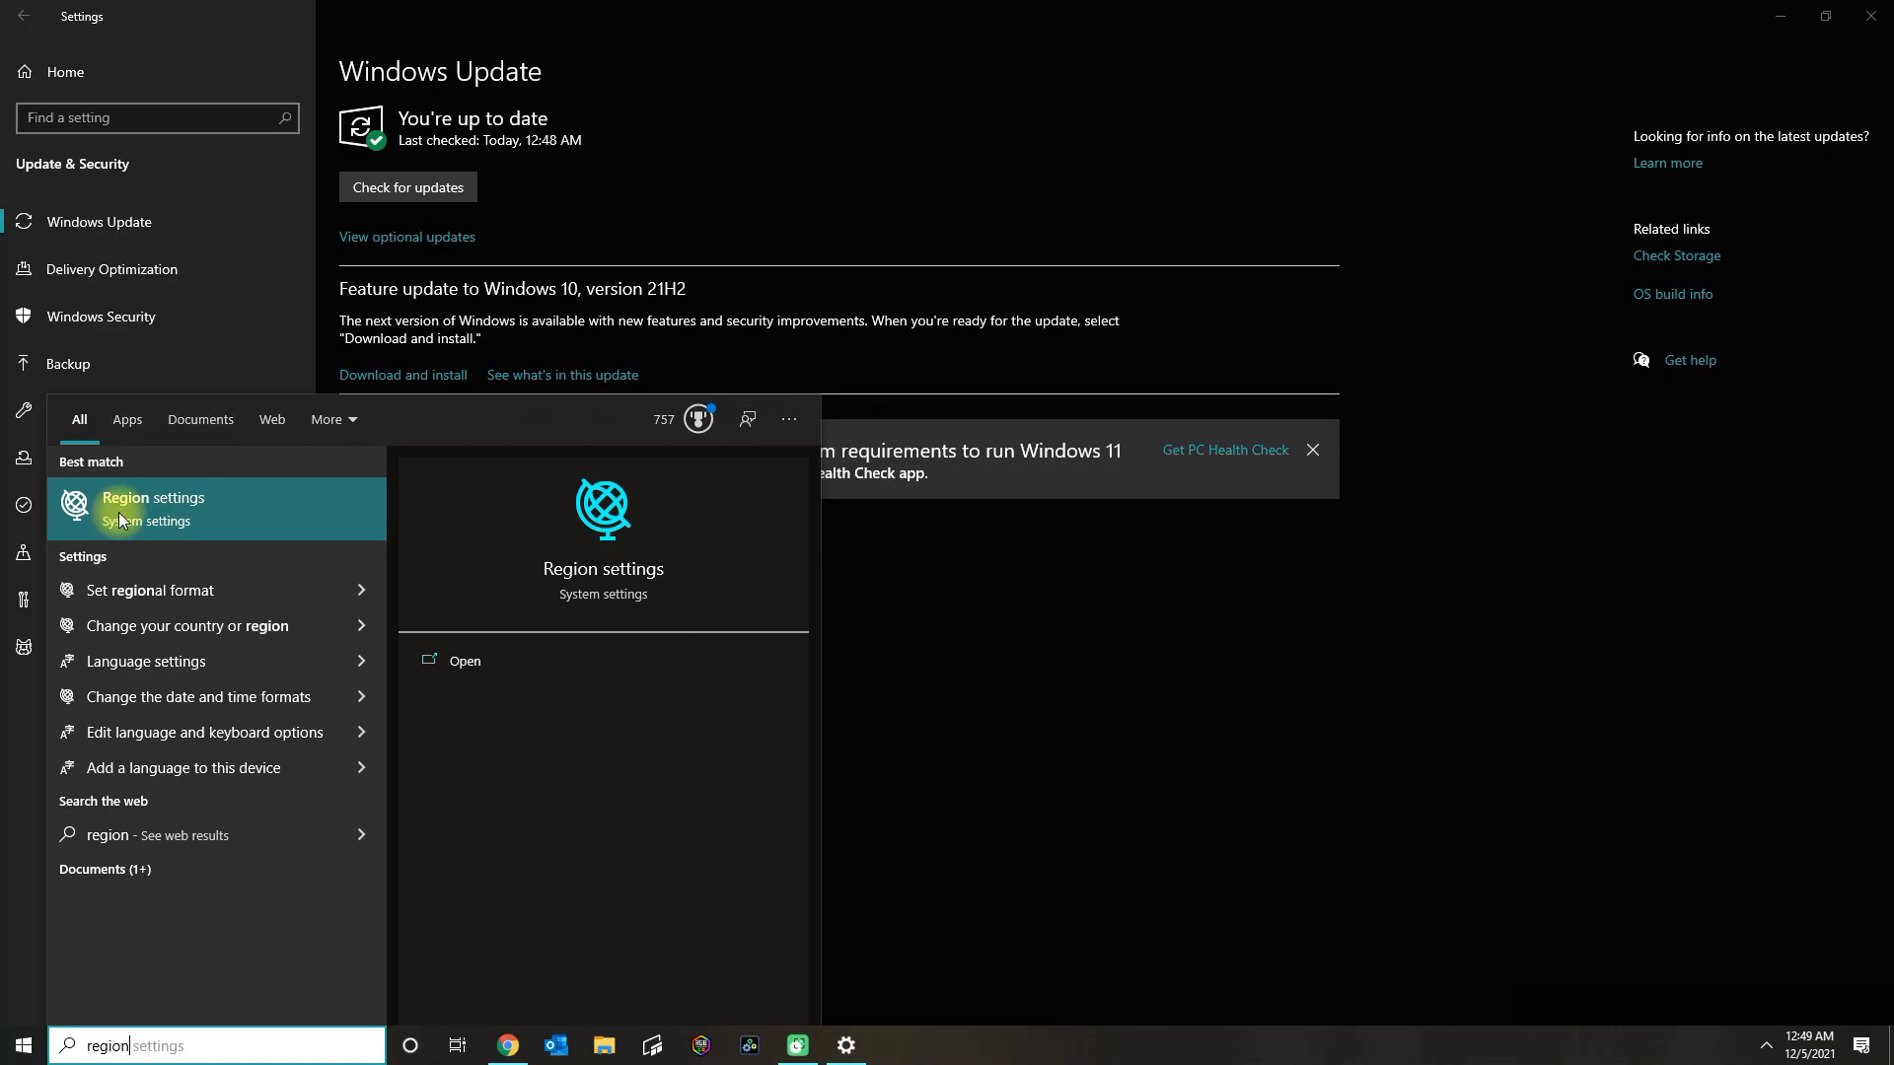
left_click(152, 509)
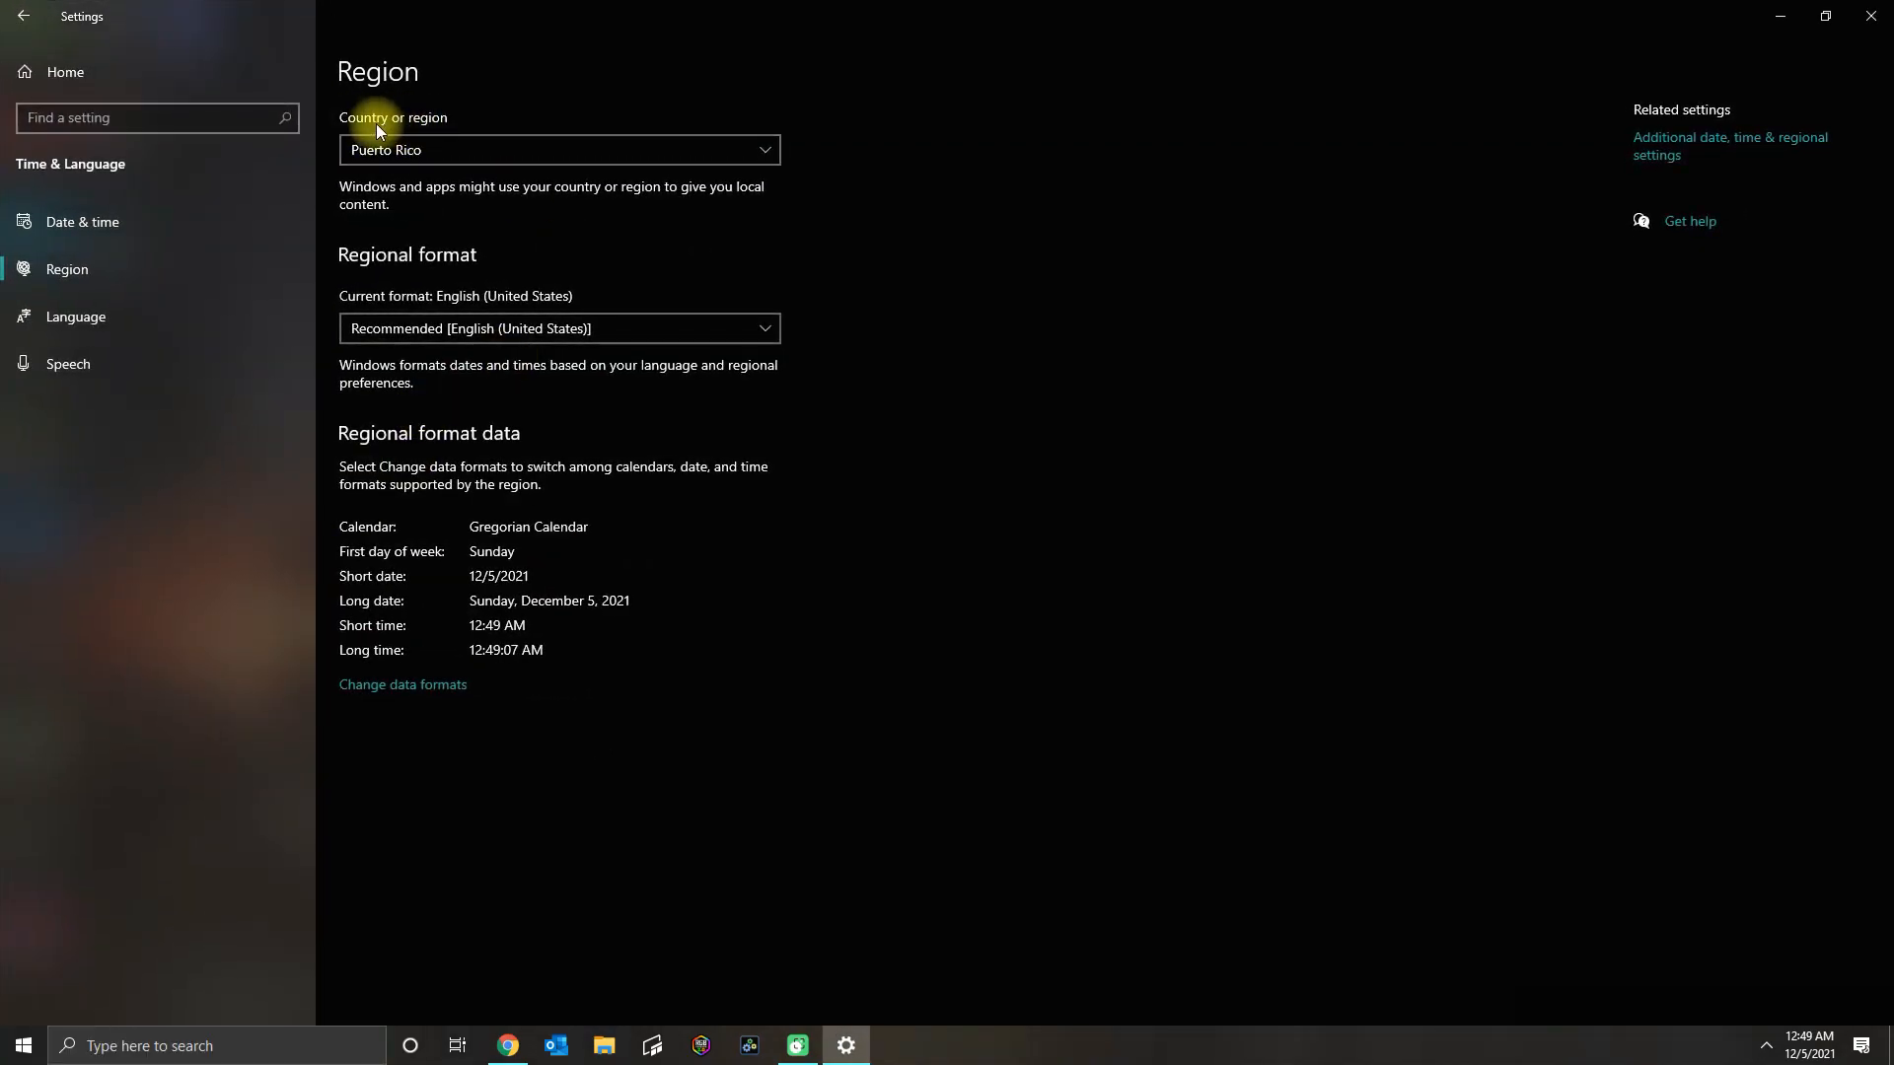
mouse_move(453, 142)
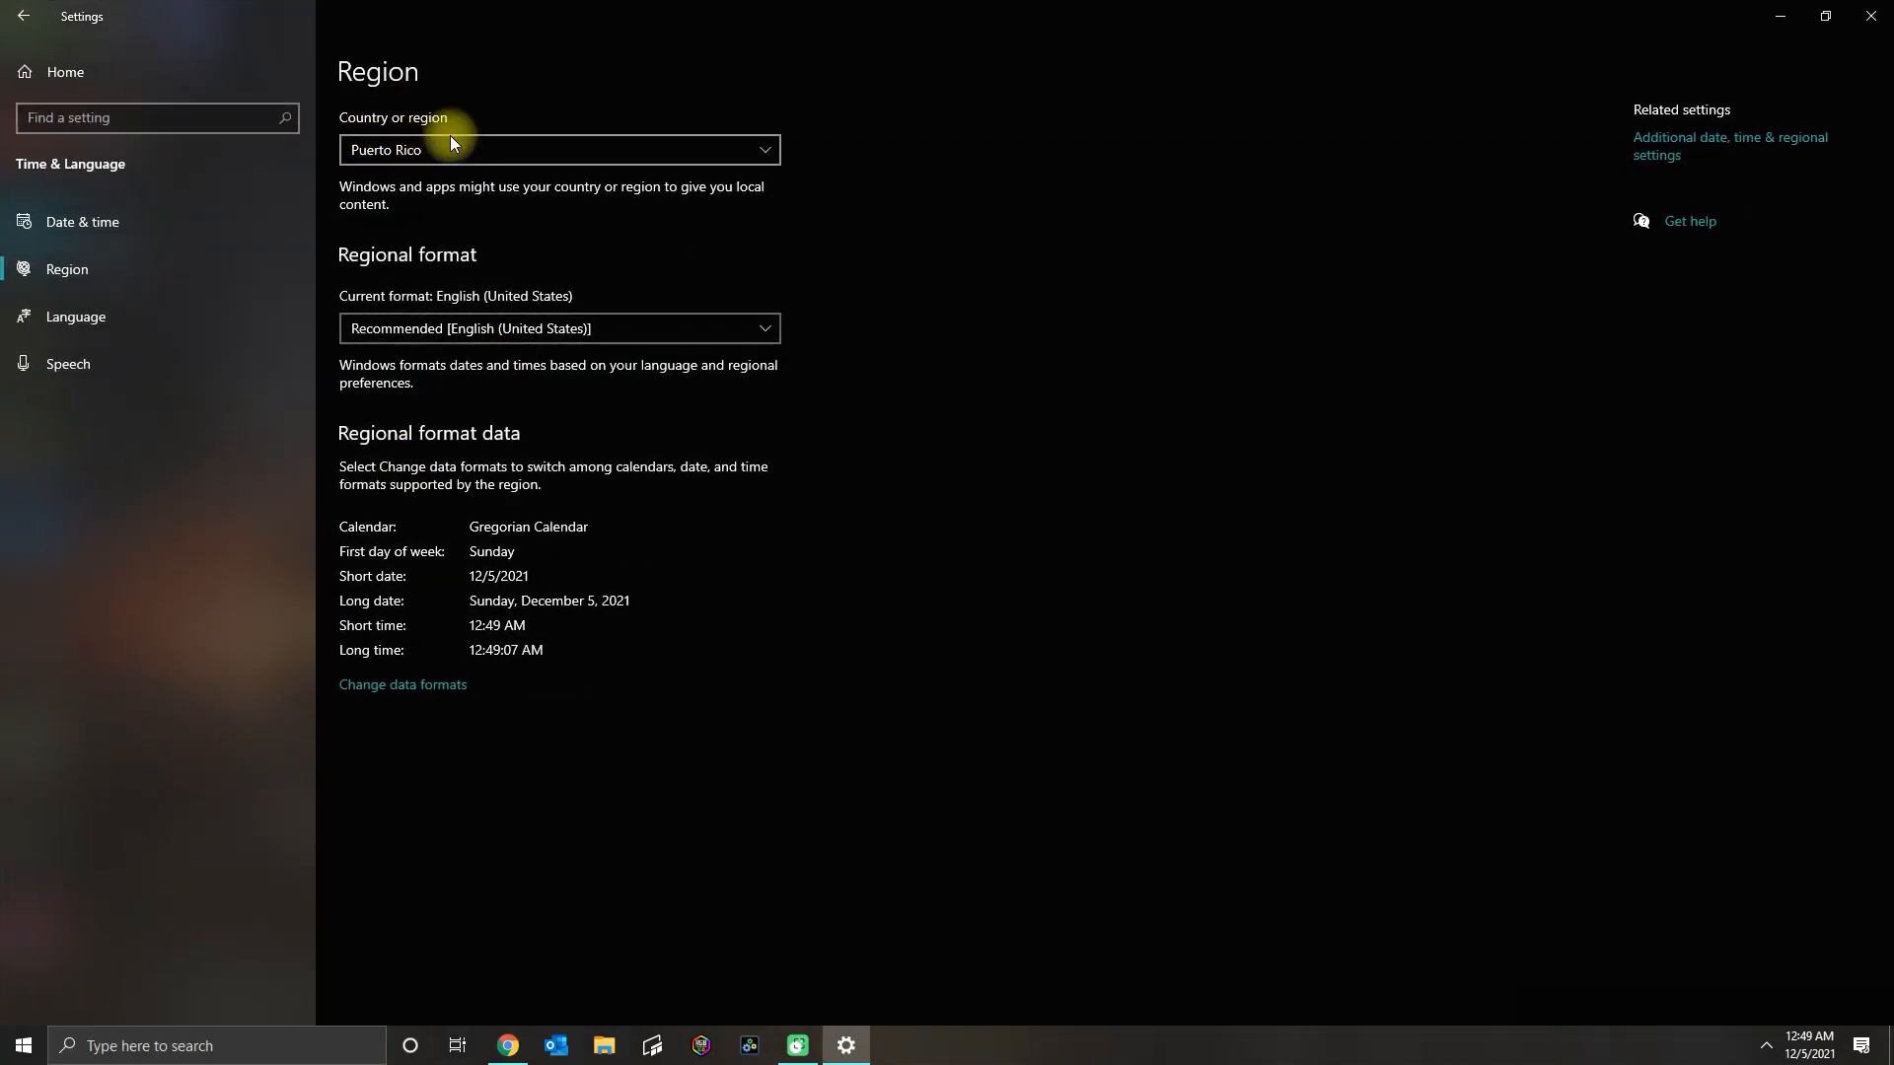
mouse_move(515, 158)
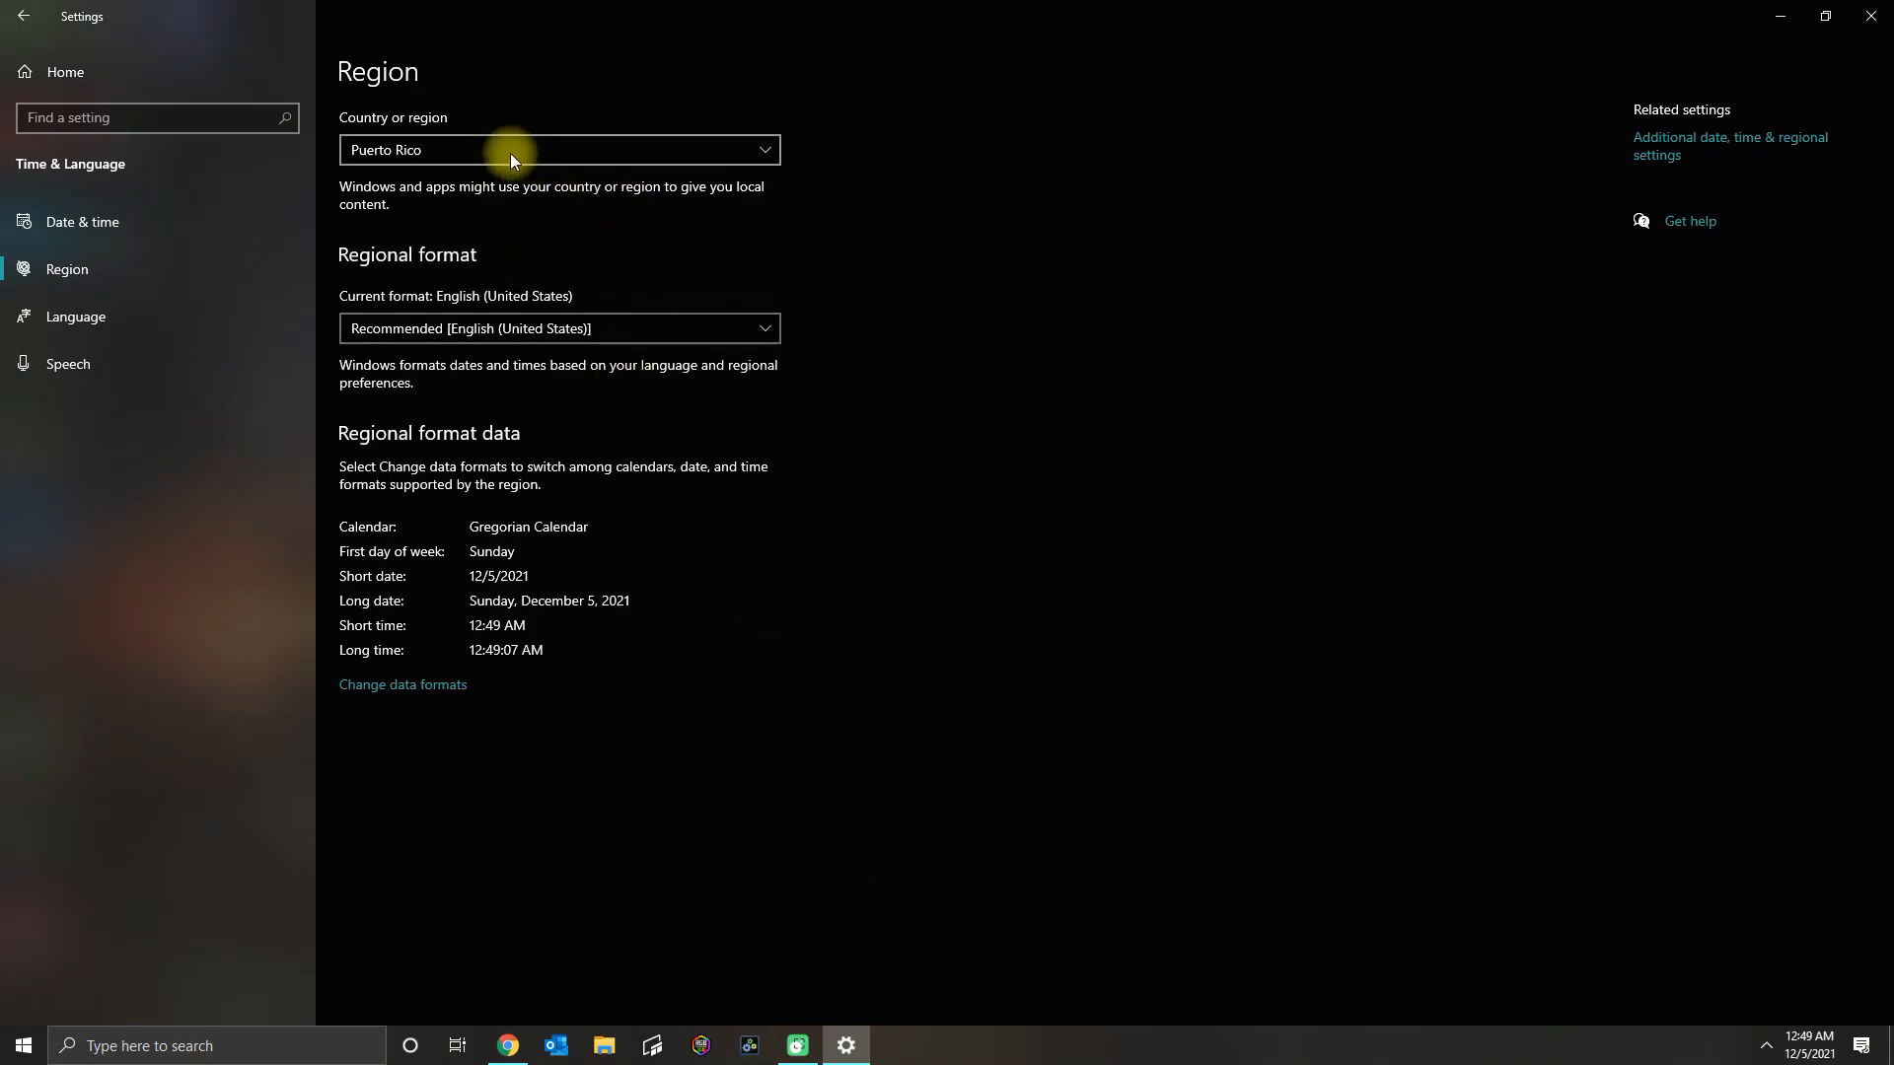
mouse_move(458, 162)
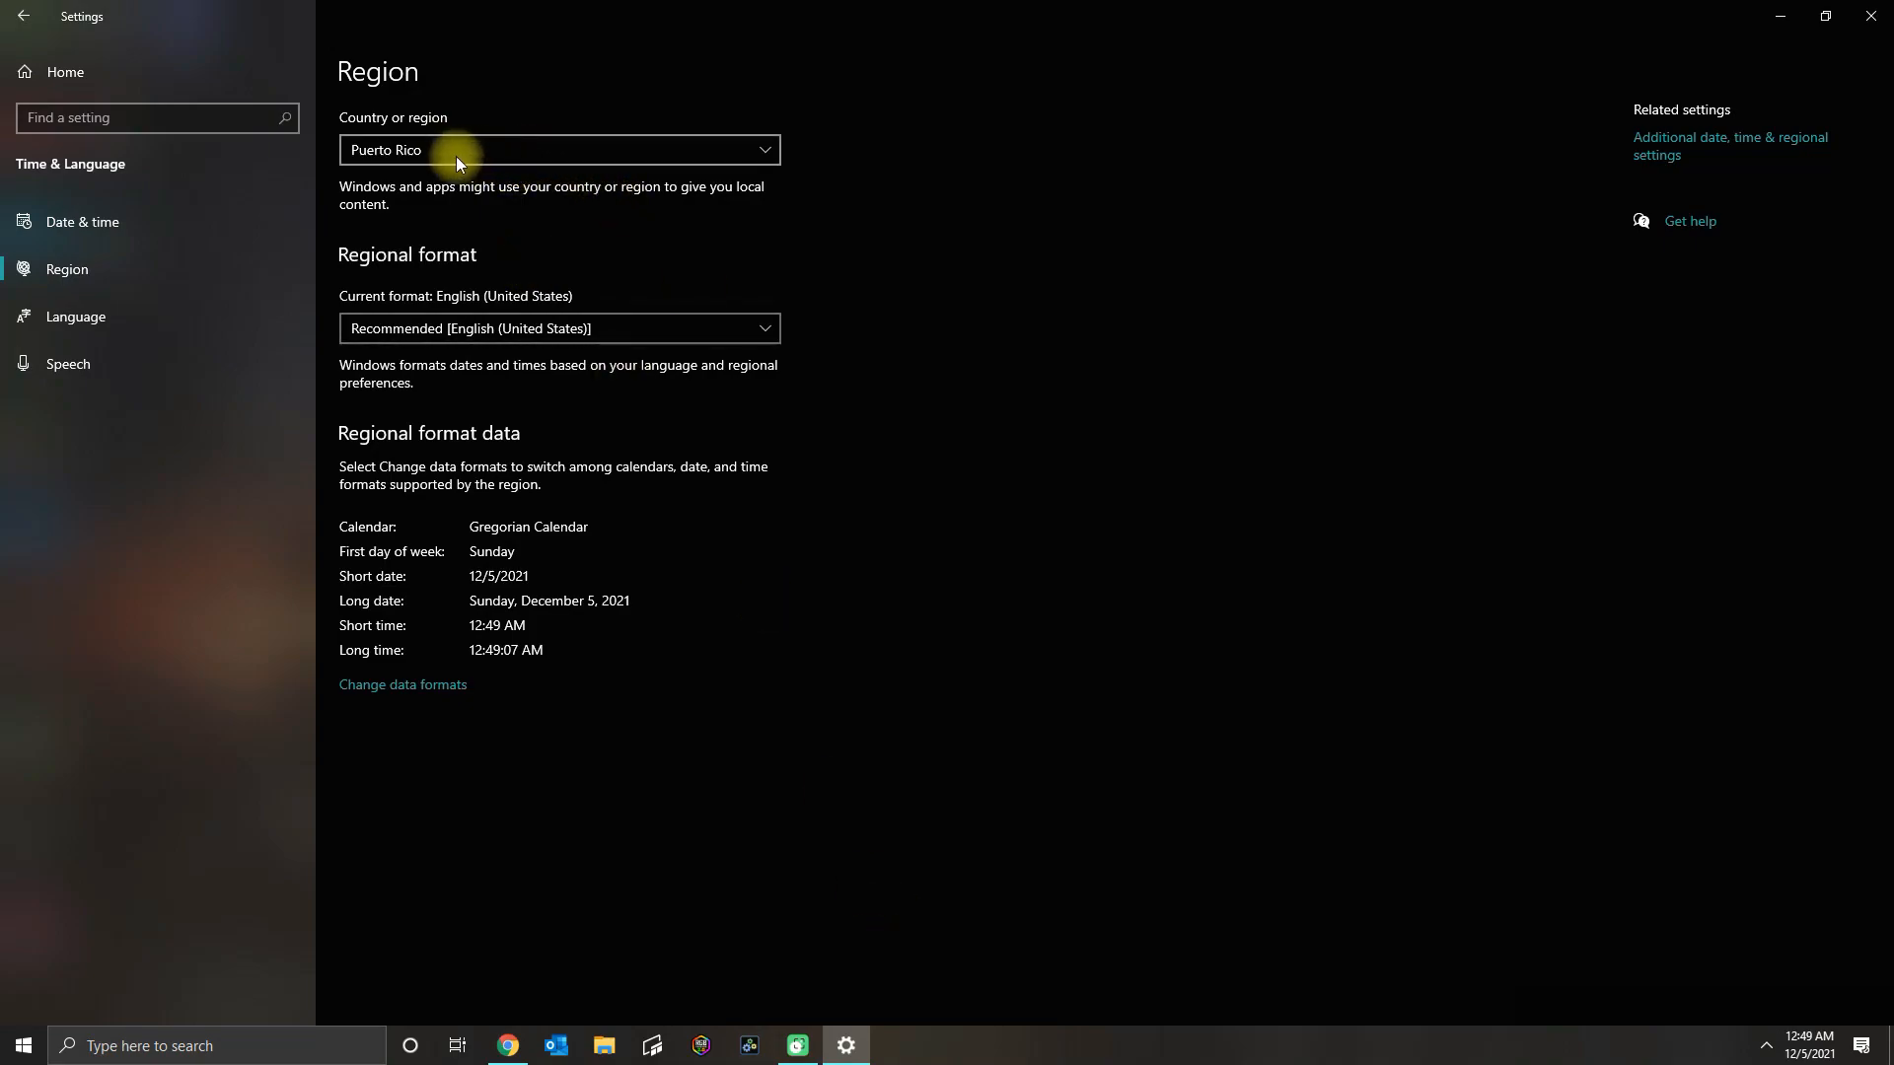
left_click(560, 150)
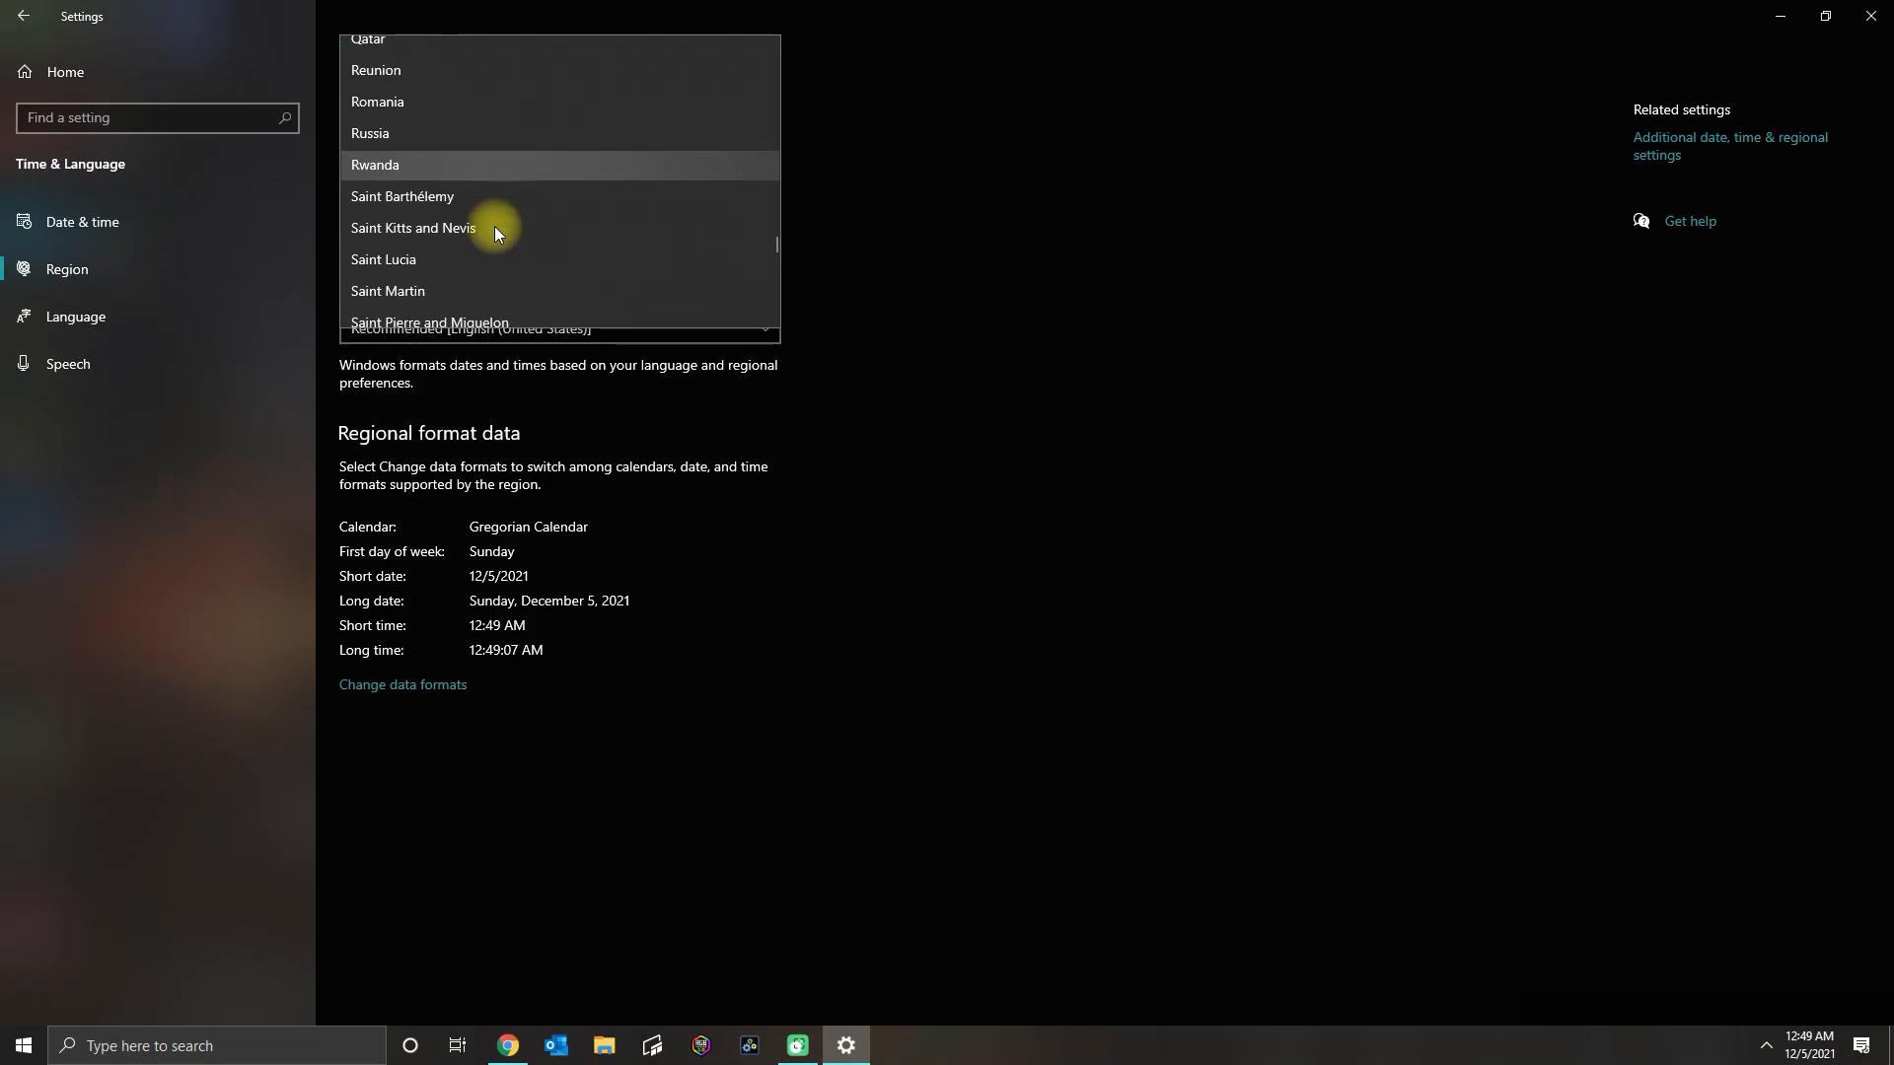
scroll("down", 3)
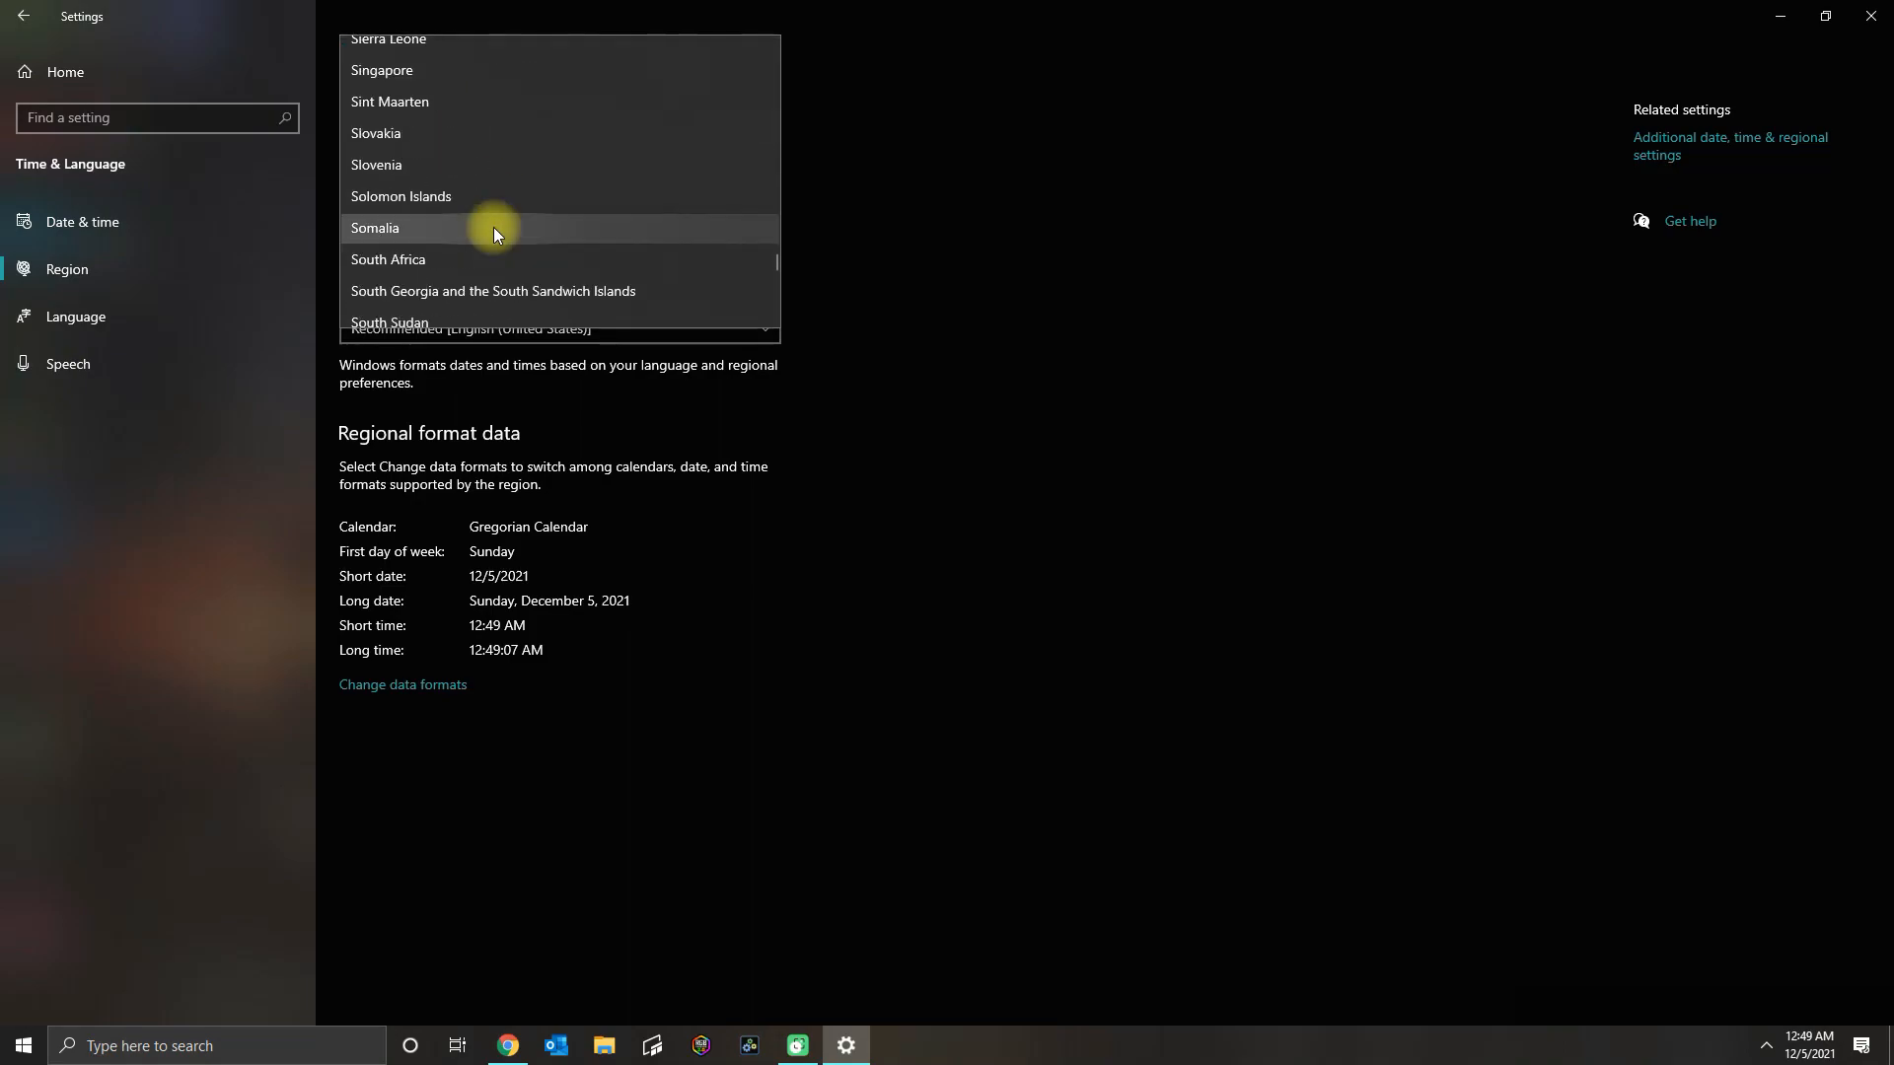
scroll("down", 3)
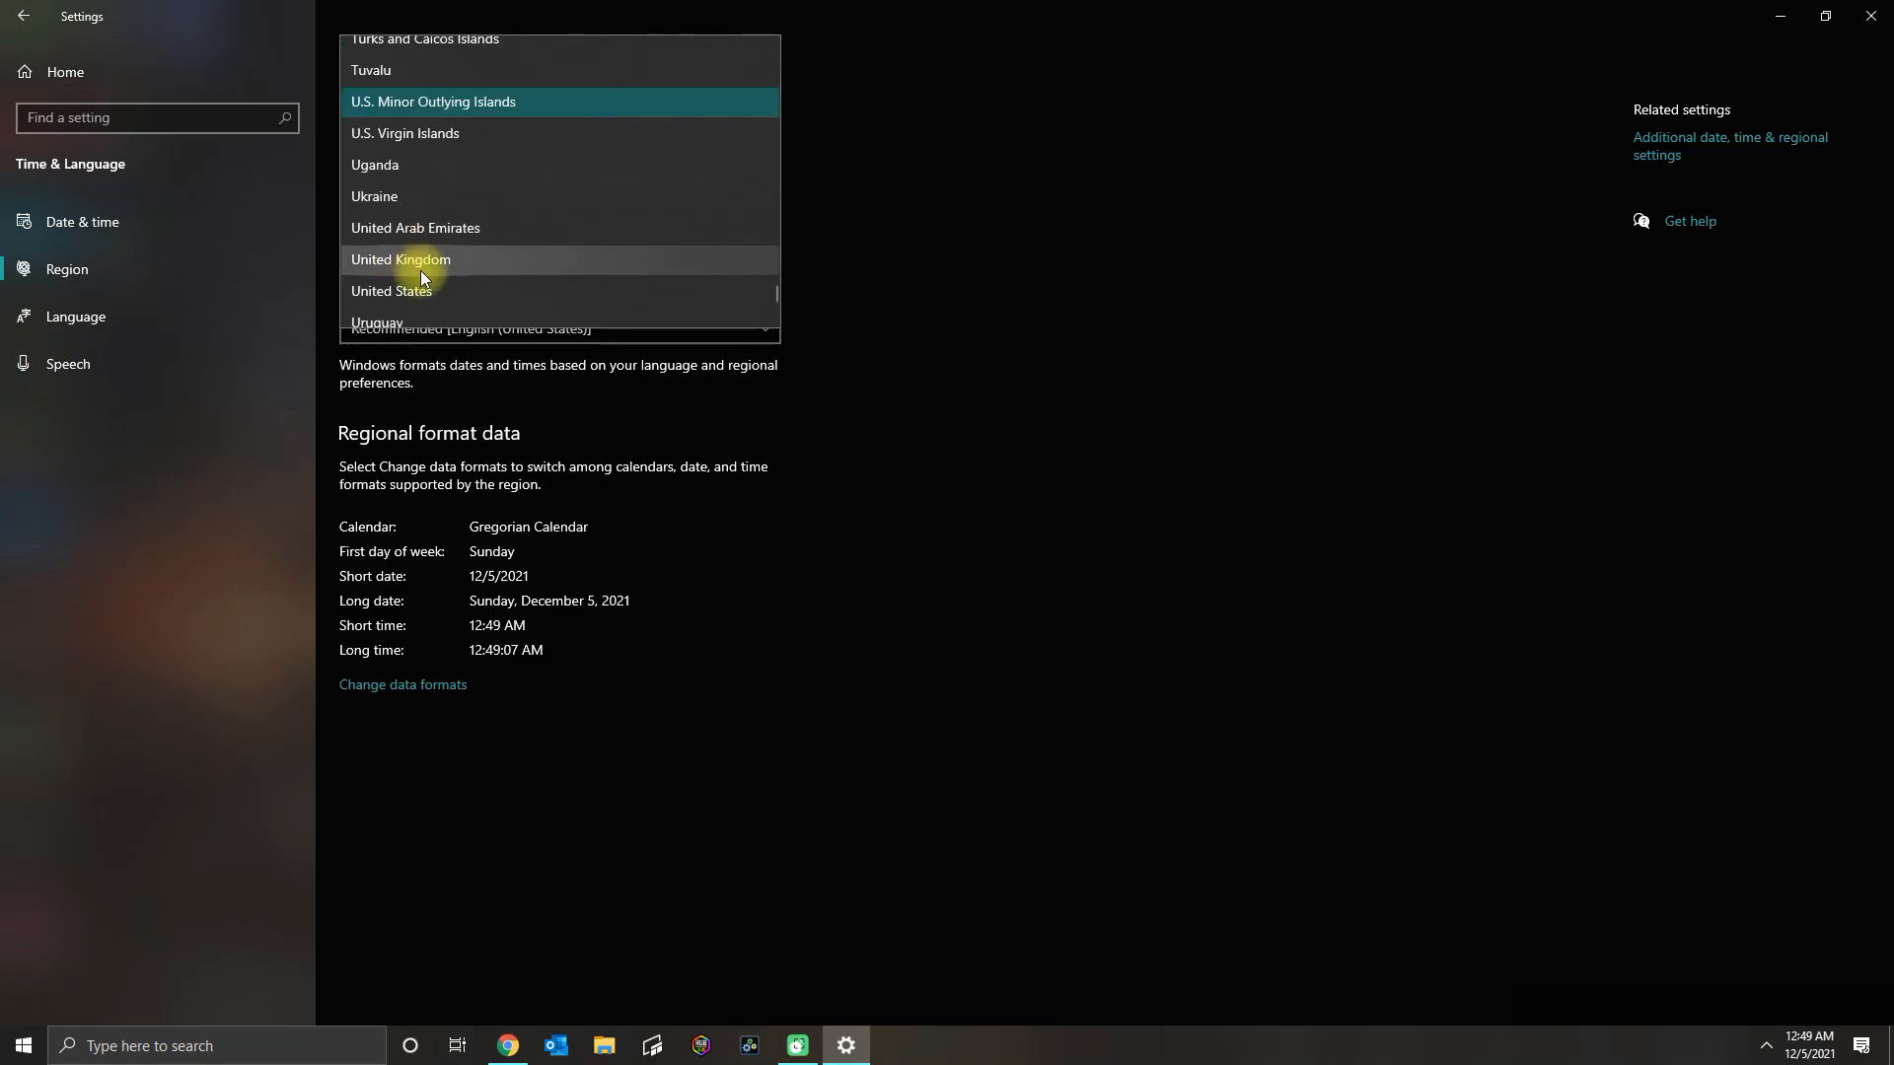
left_click(391, 292)
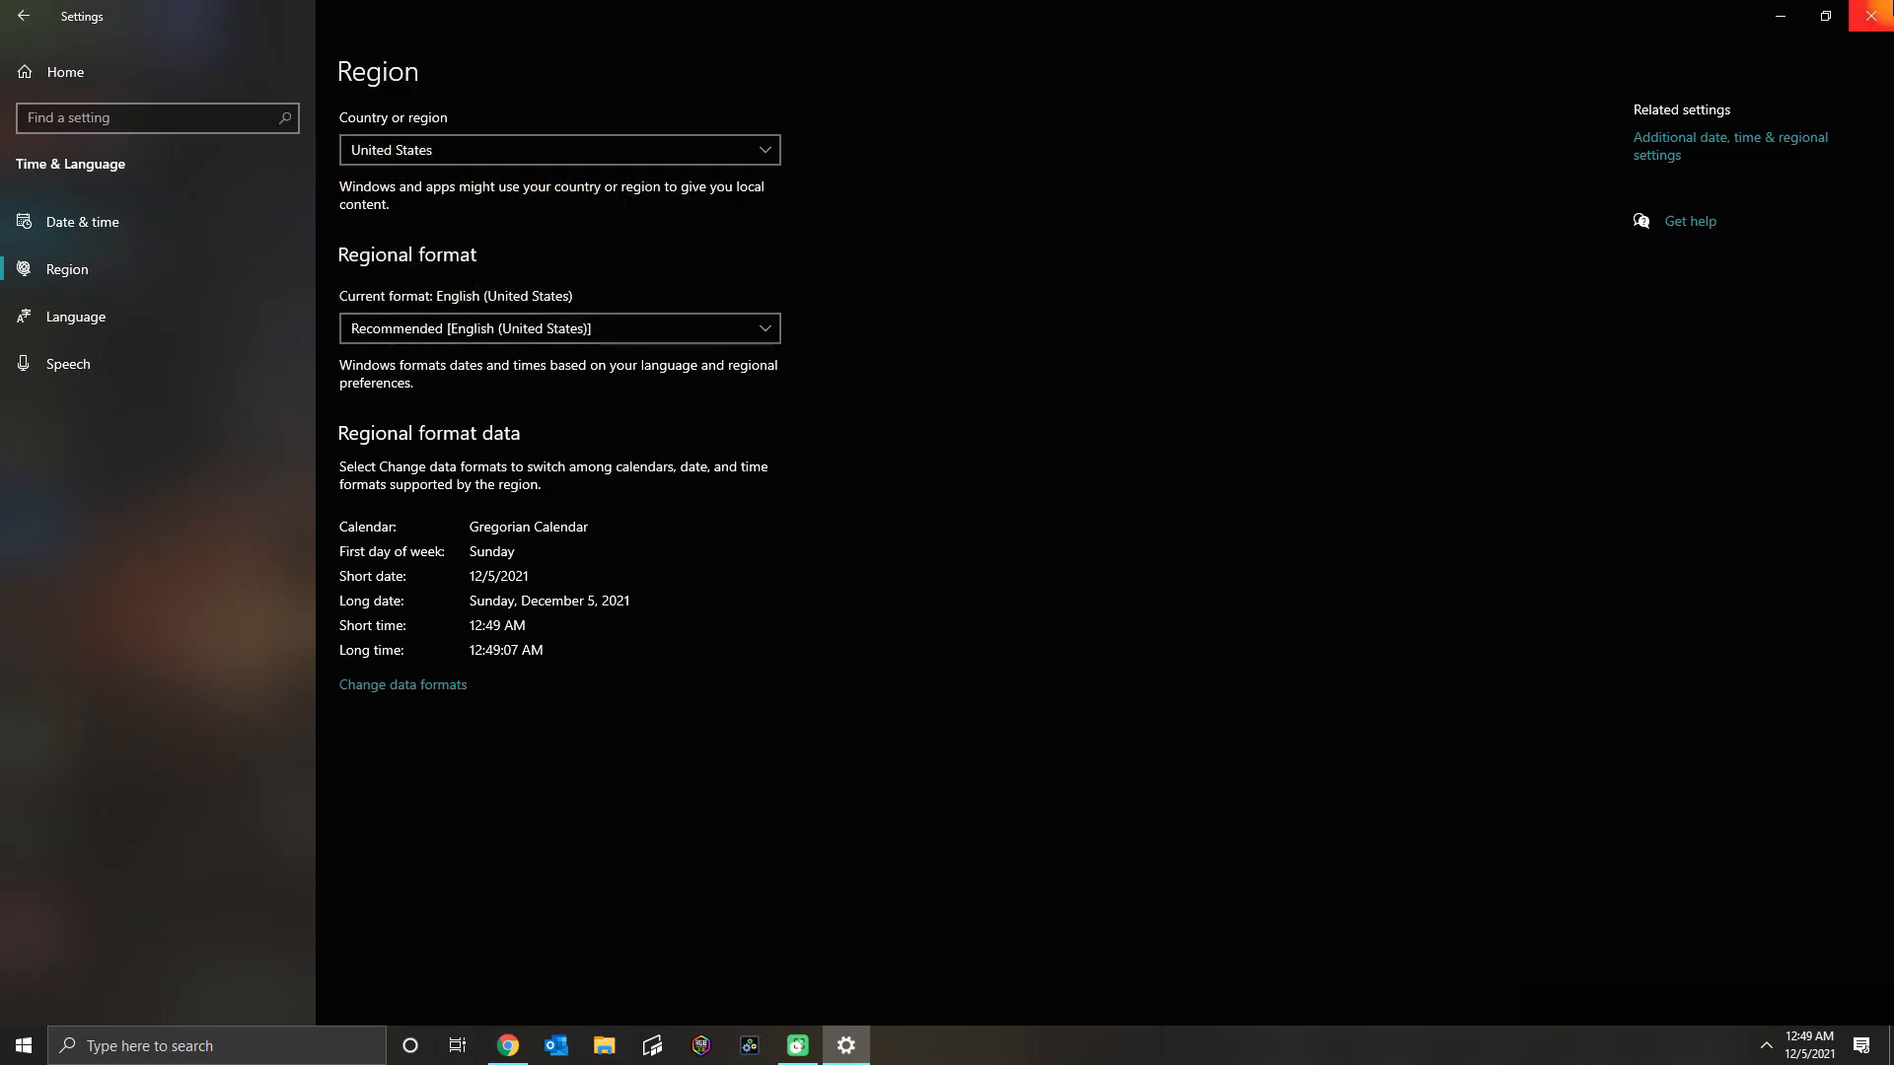
type("store")
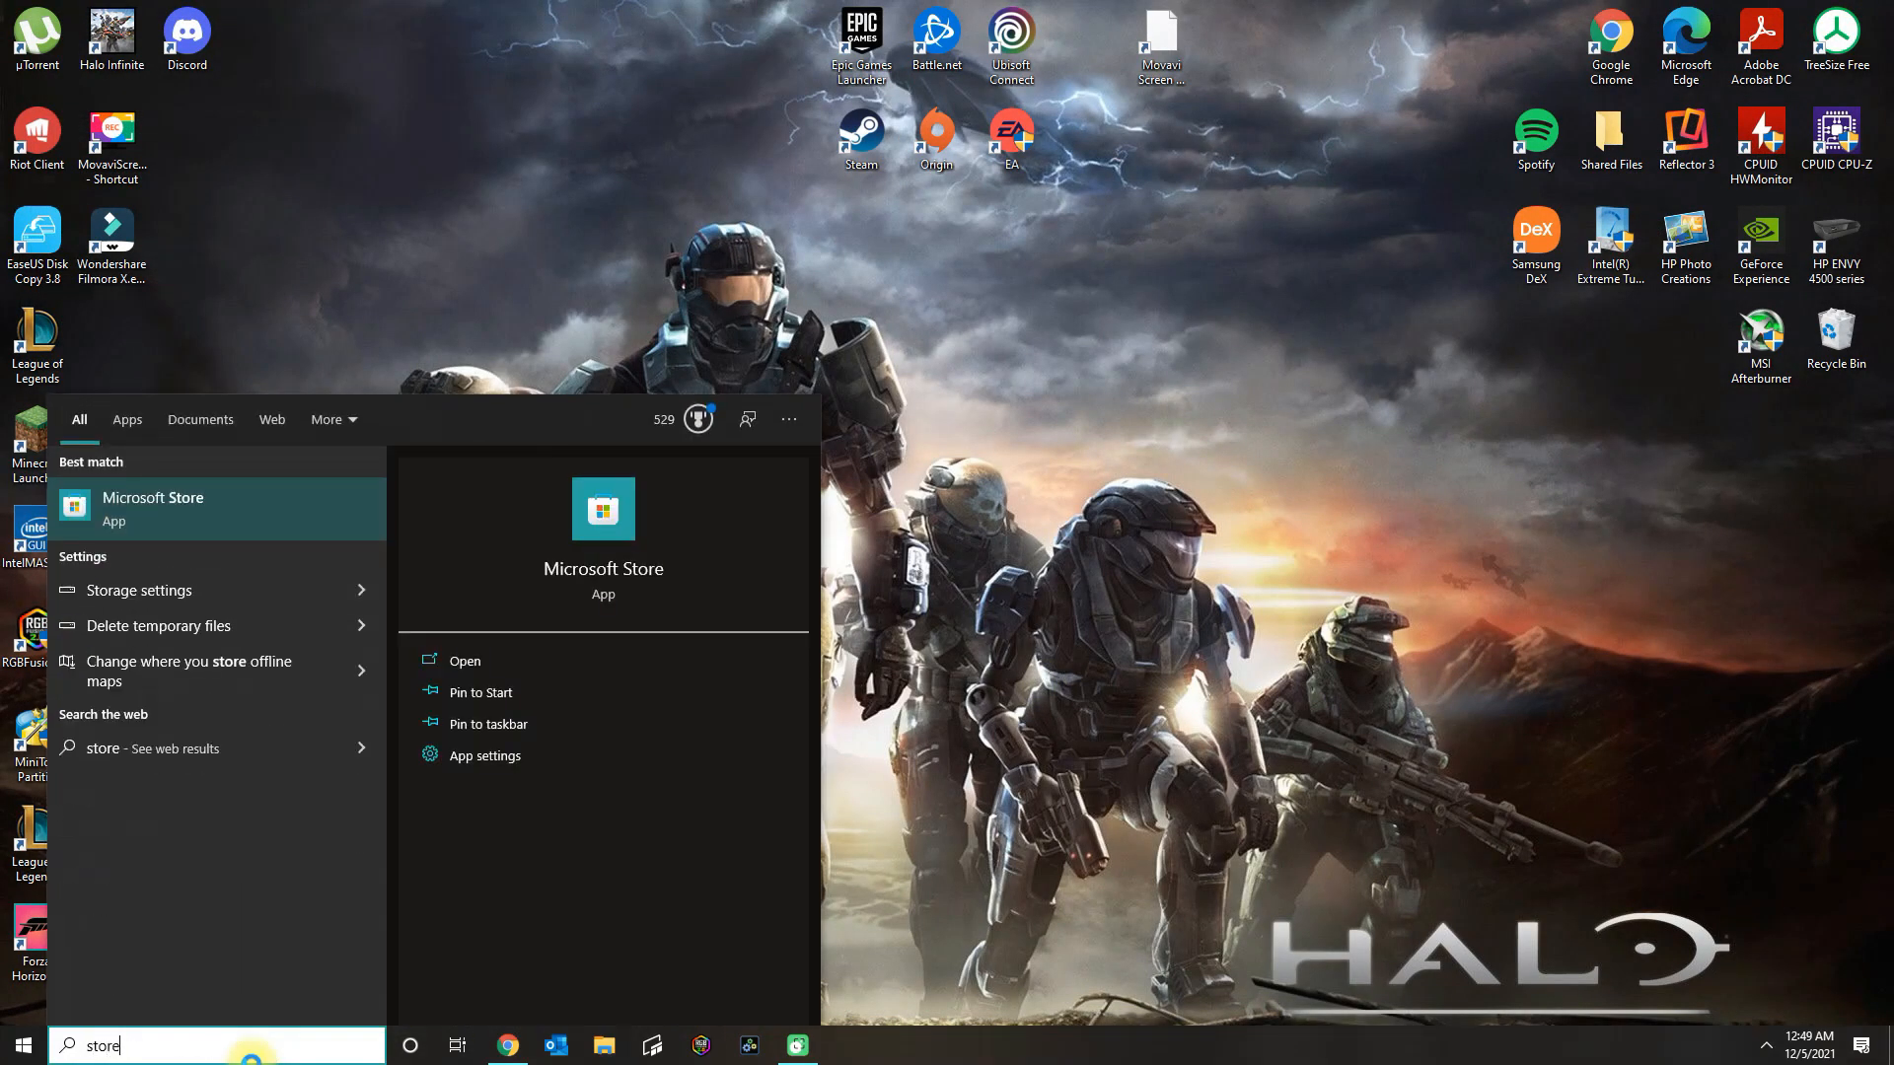
Launch Microsoft Store from taskbar search and let its Home page of featured apps load.
left_click(455, 658)
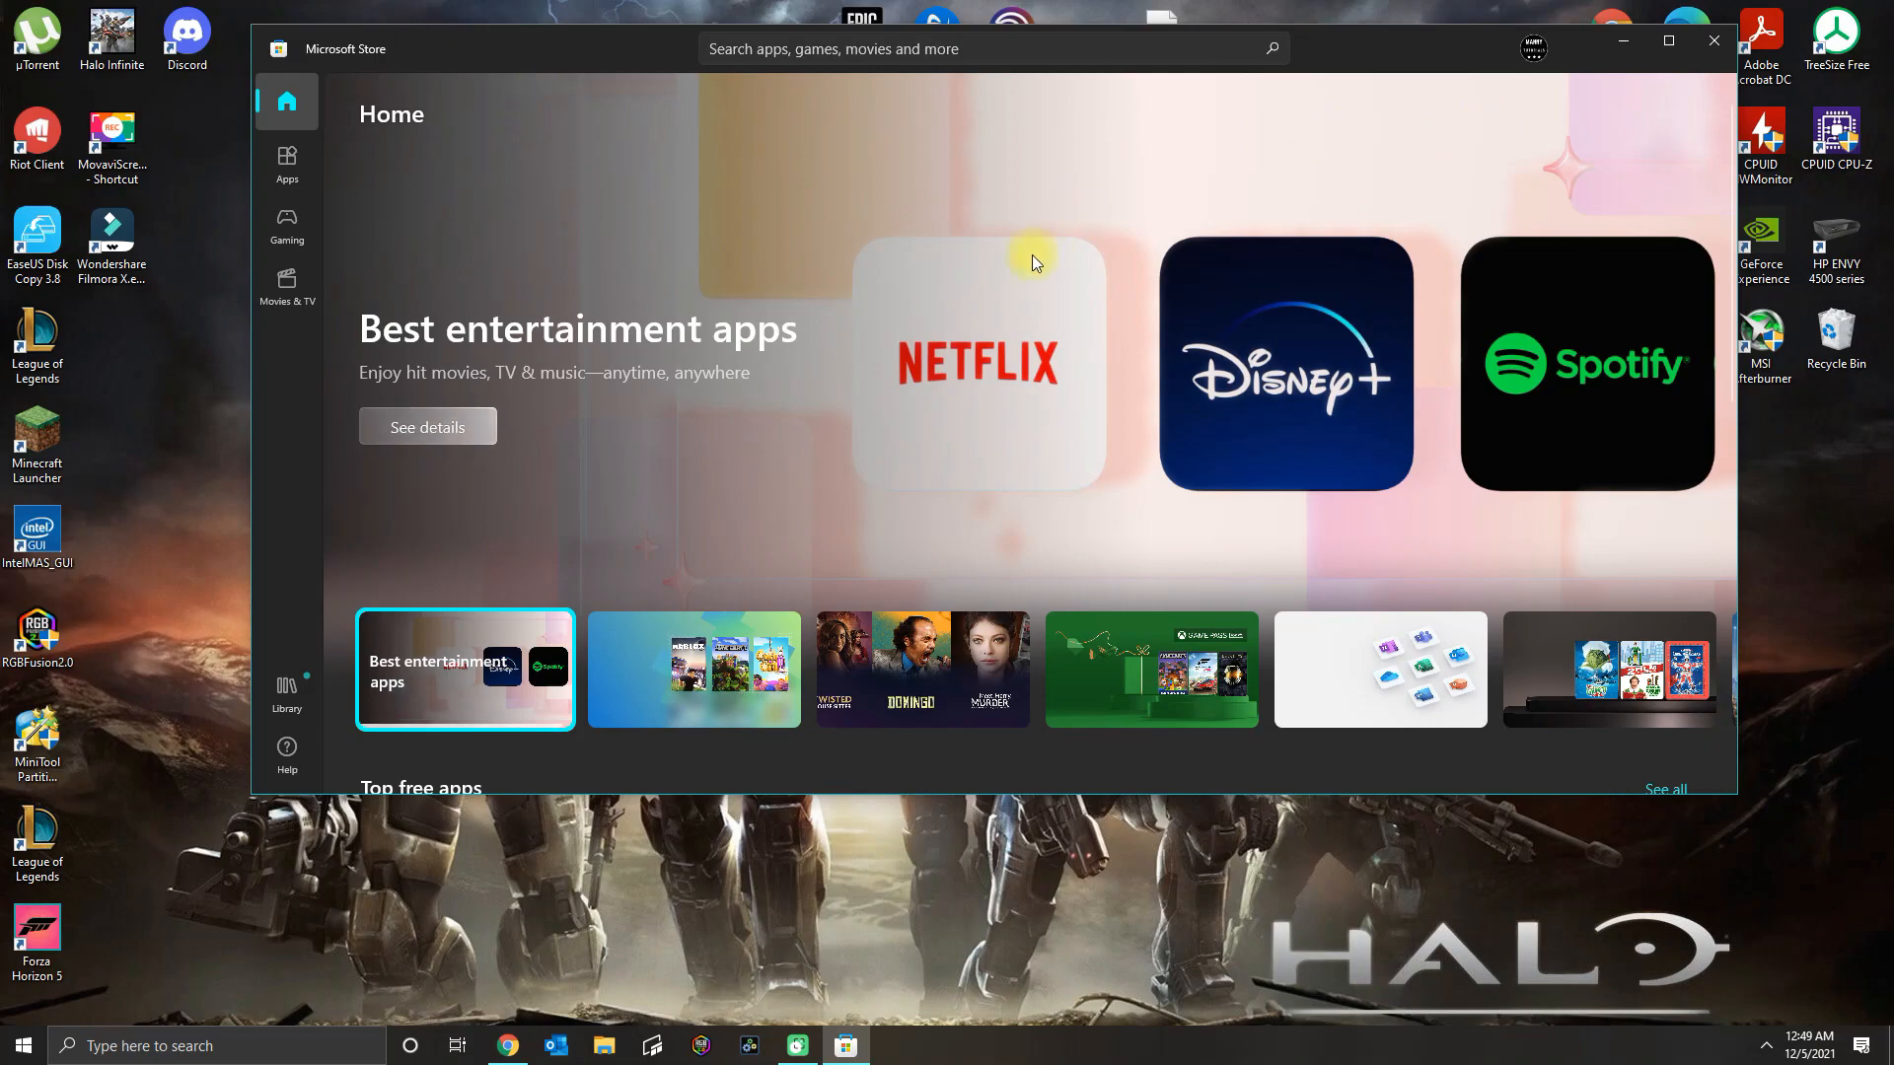
mouse_move(1306, 976)
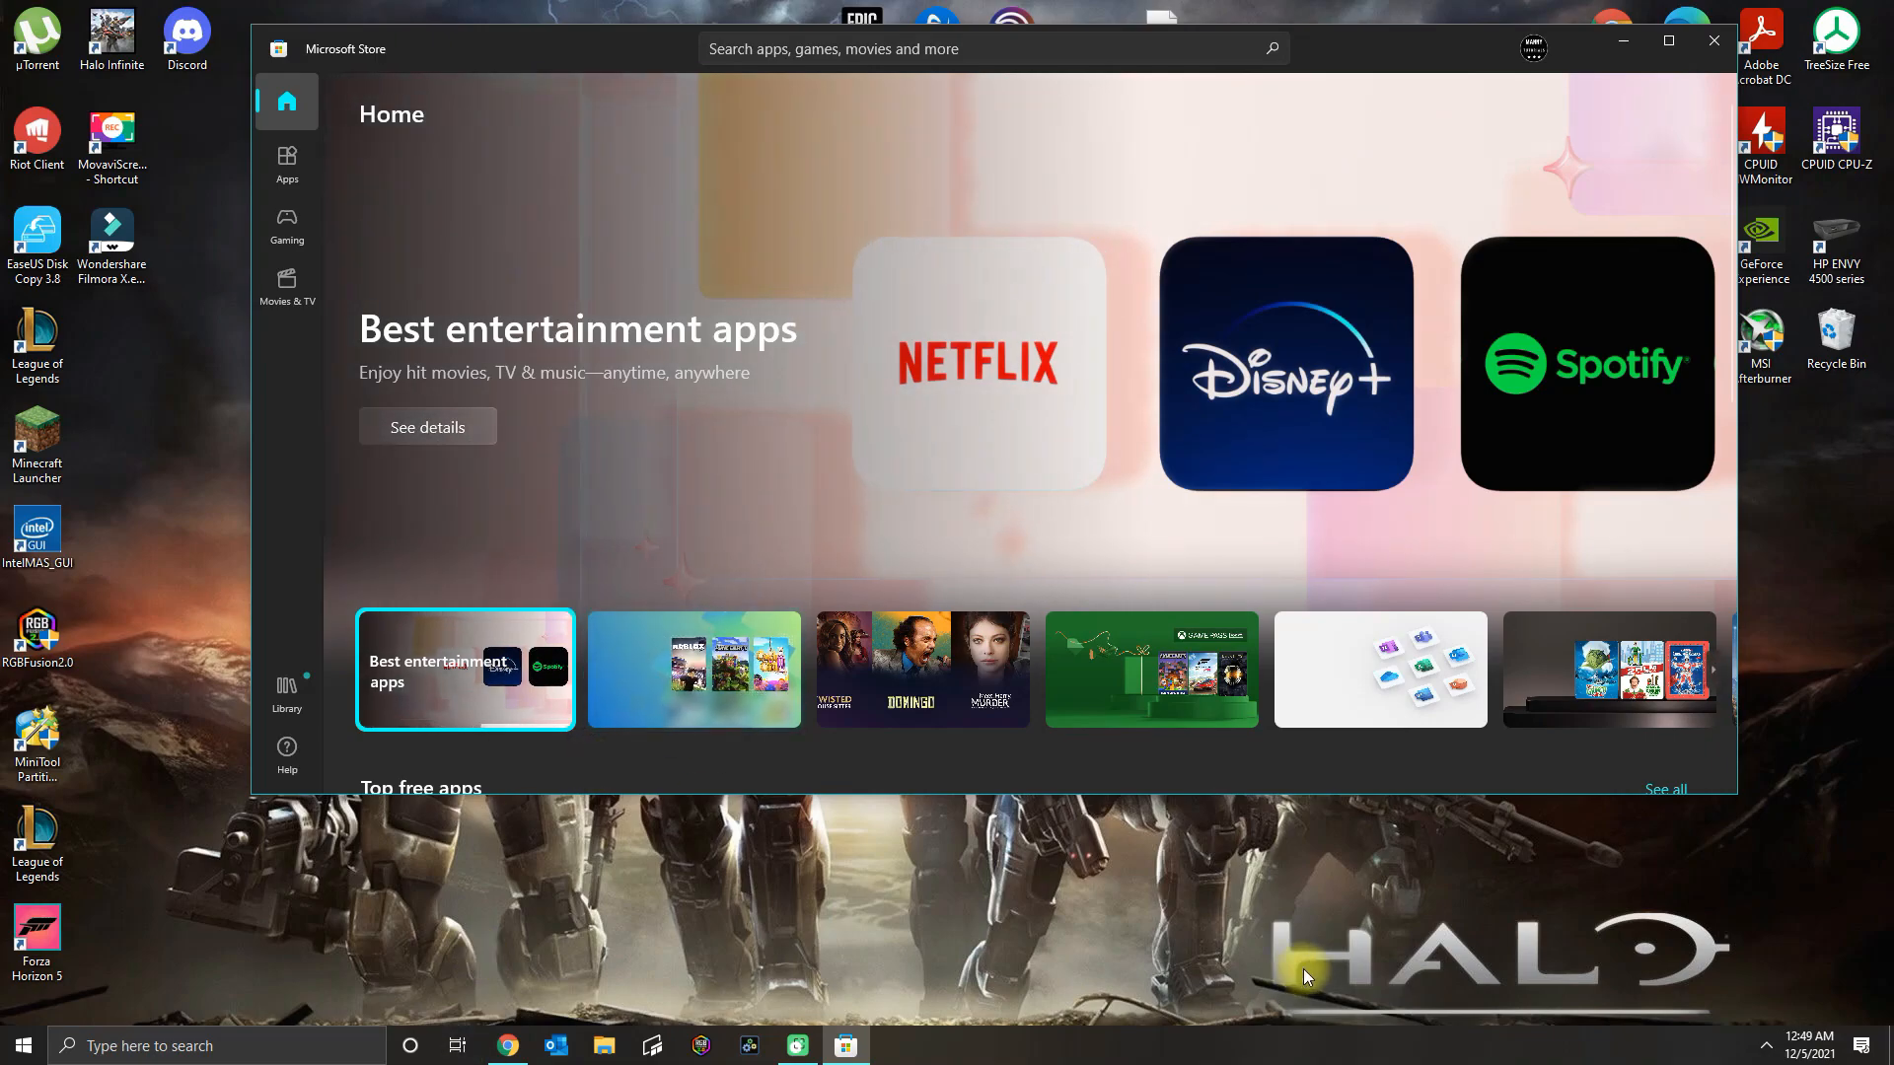
mouse_move(1219, 921)
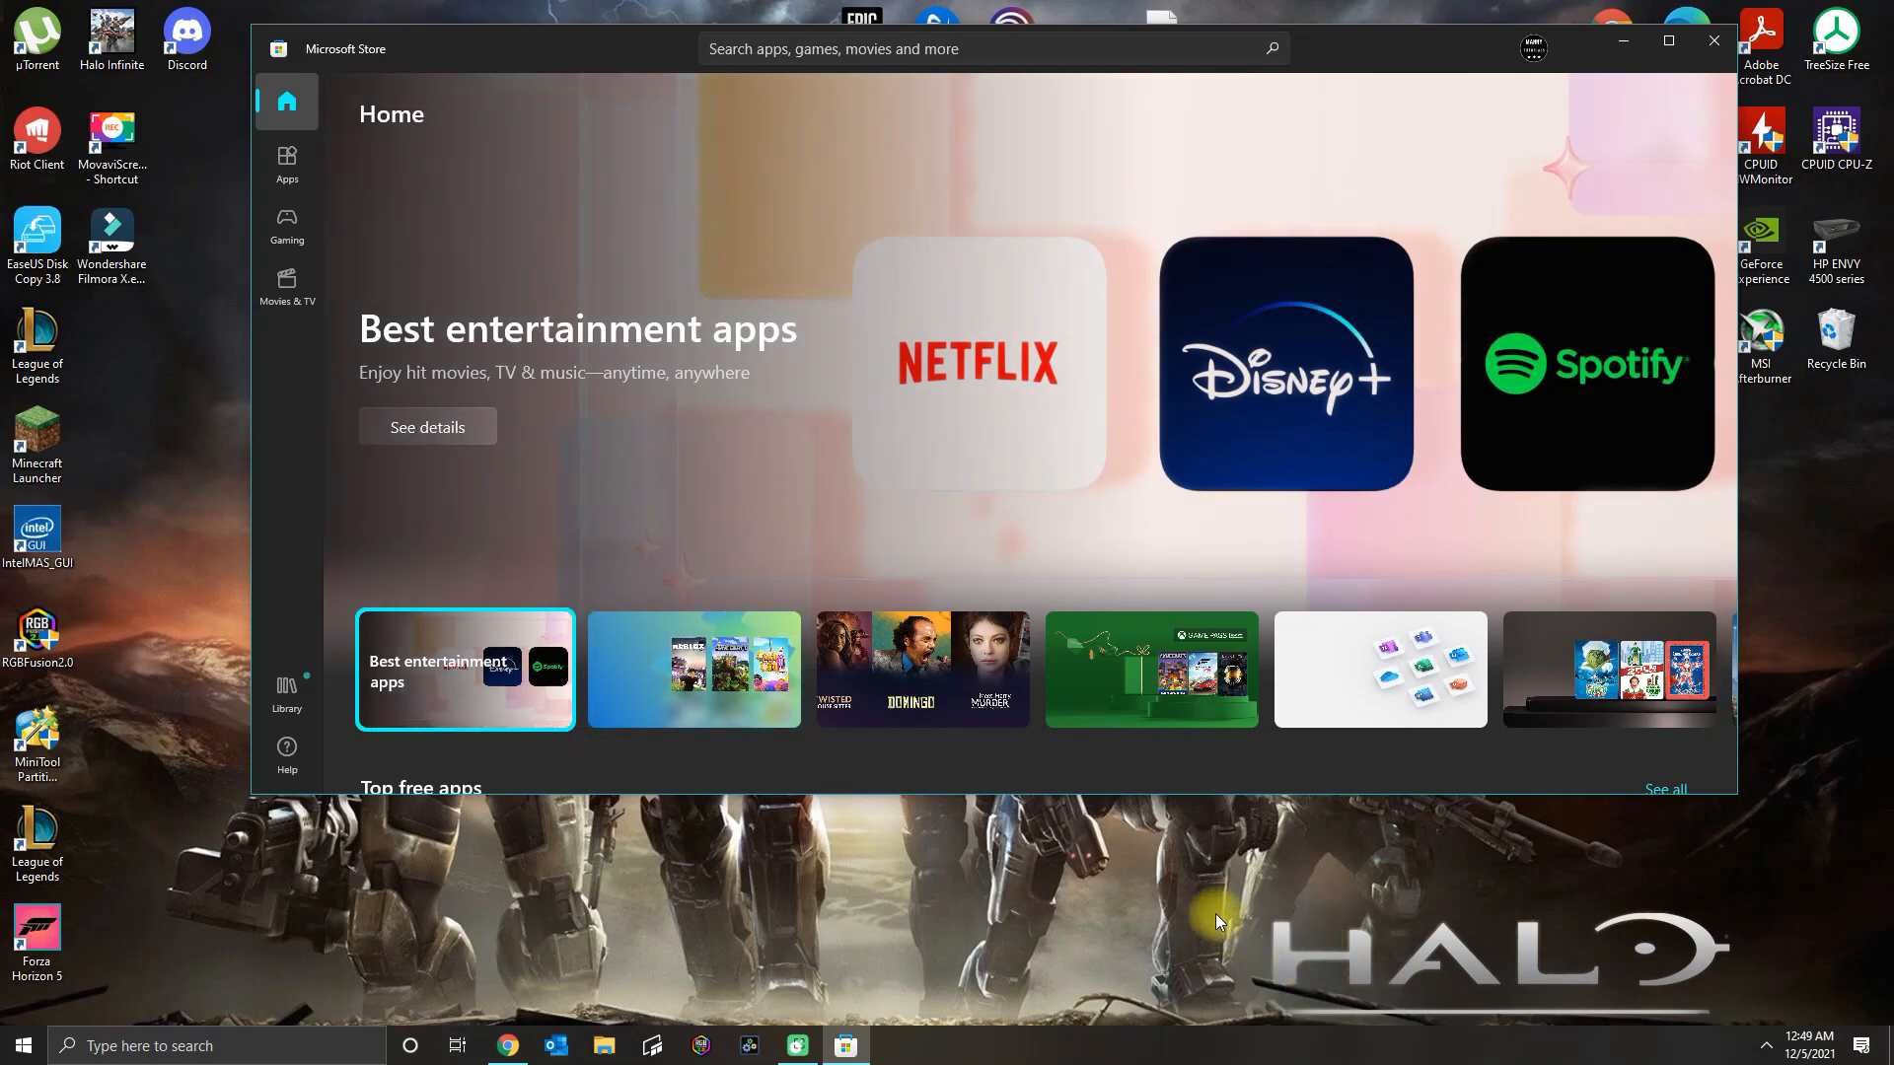
left_click(695, 669)
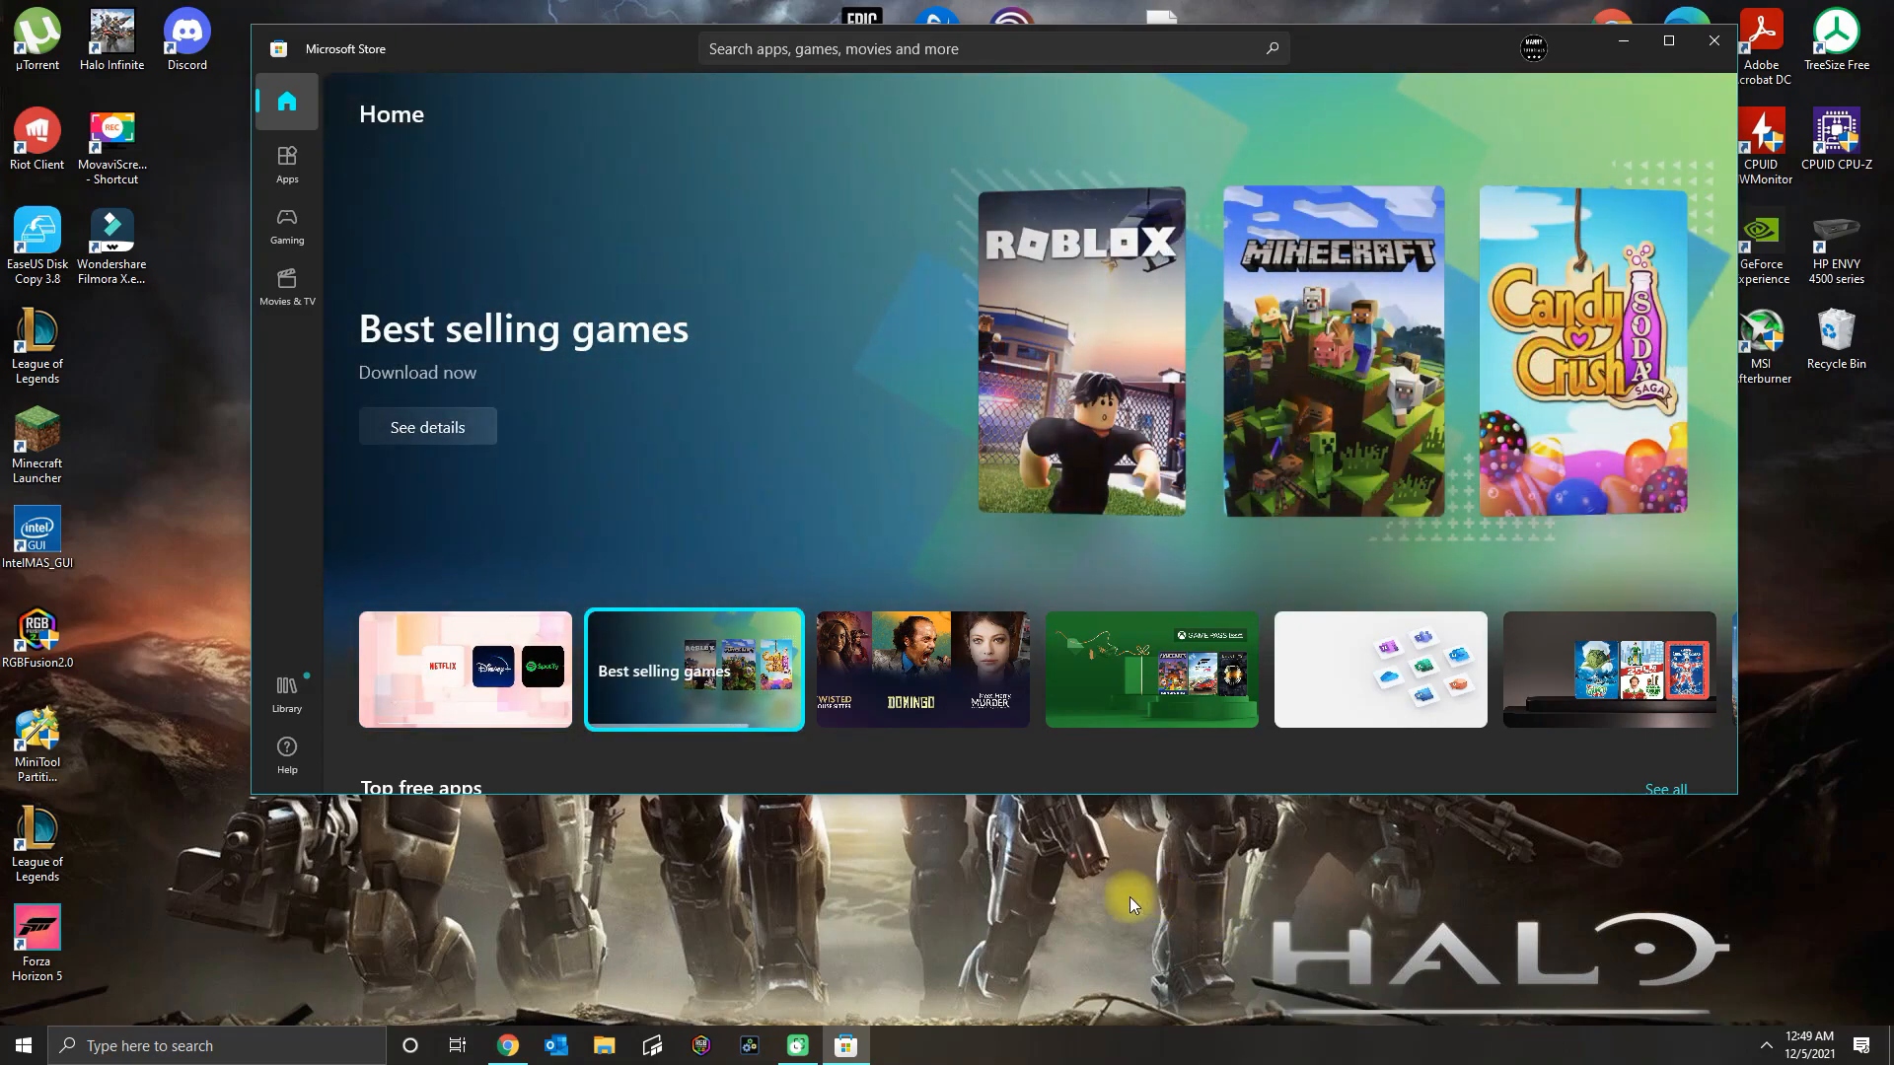
mouse_move(1012, 898)
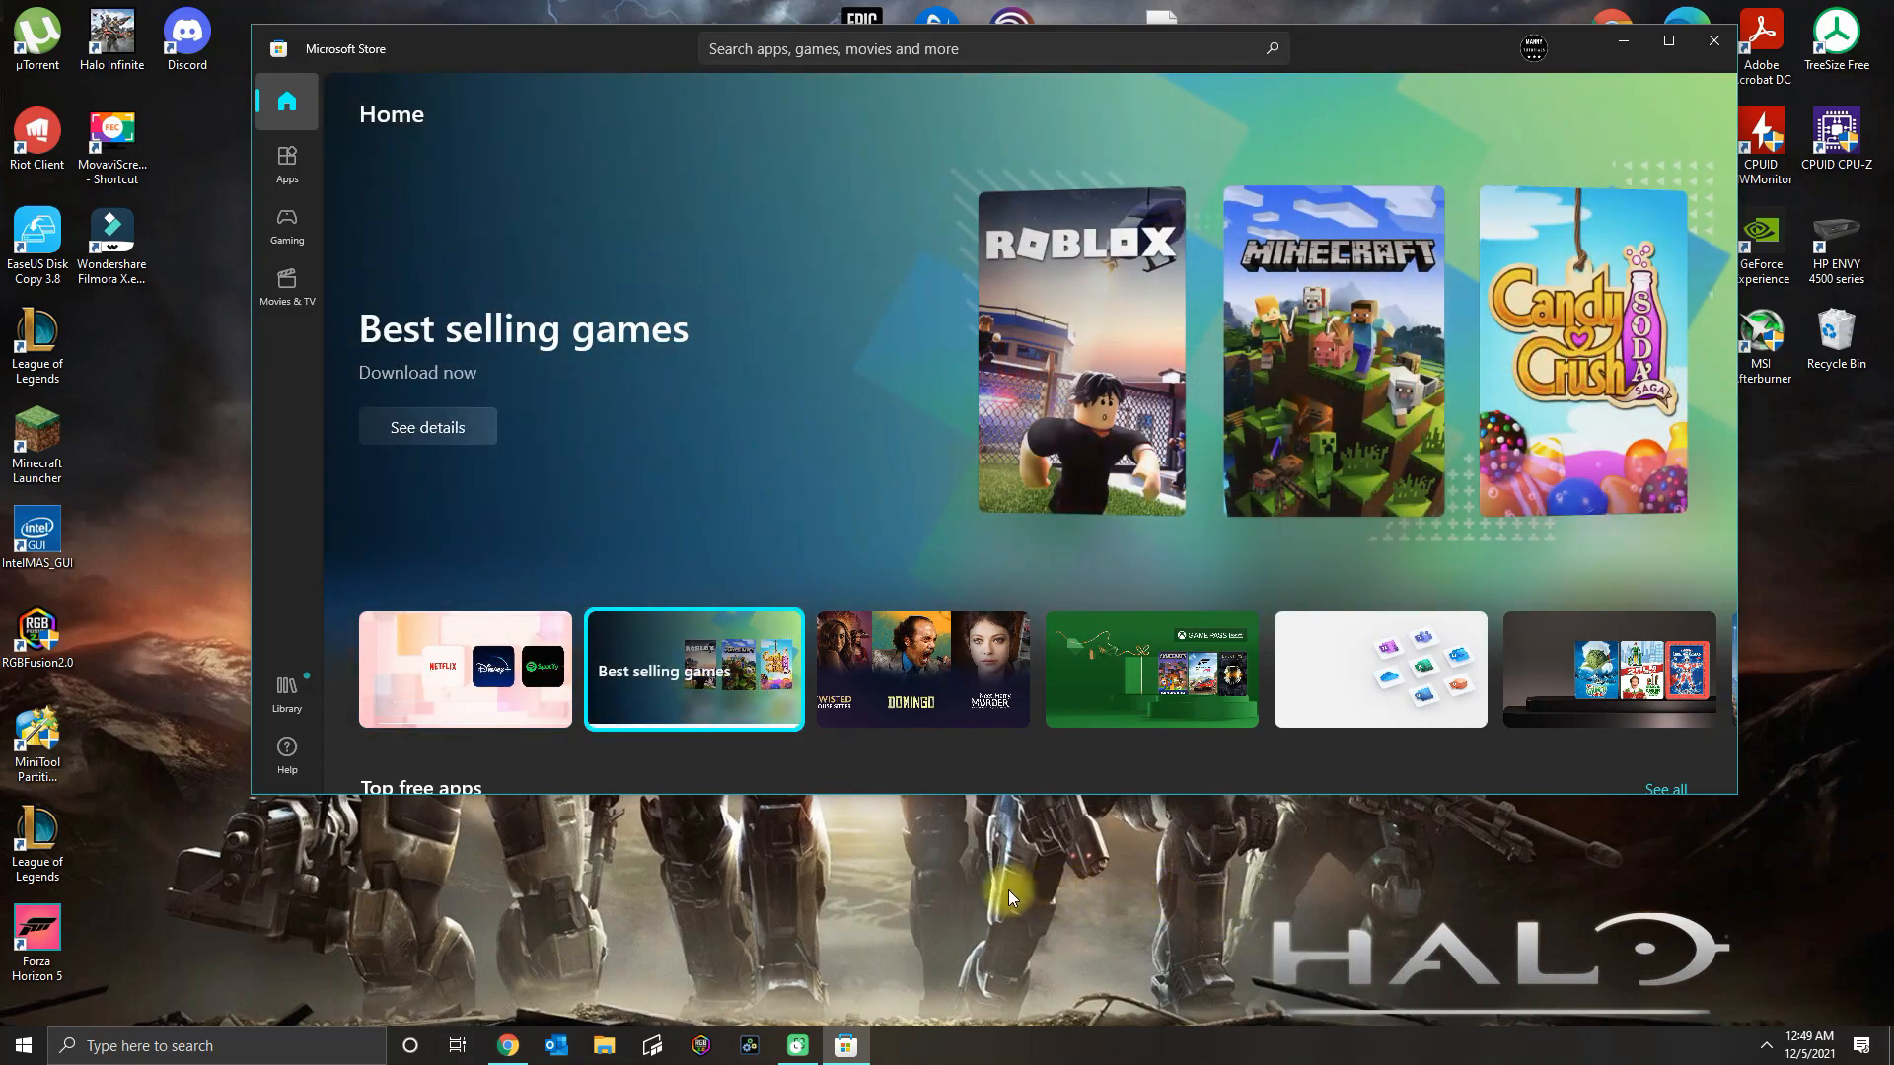
mouse_move(1194, 927)
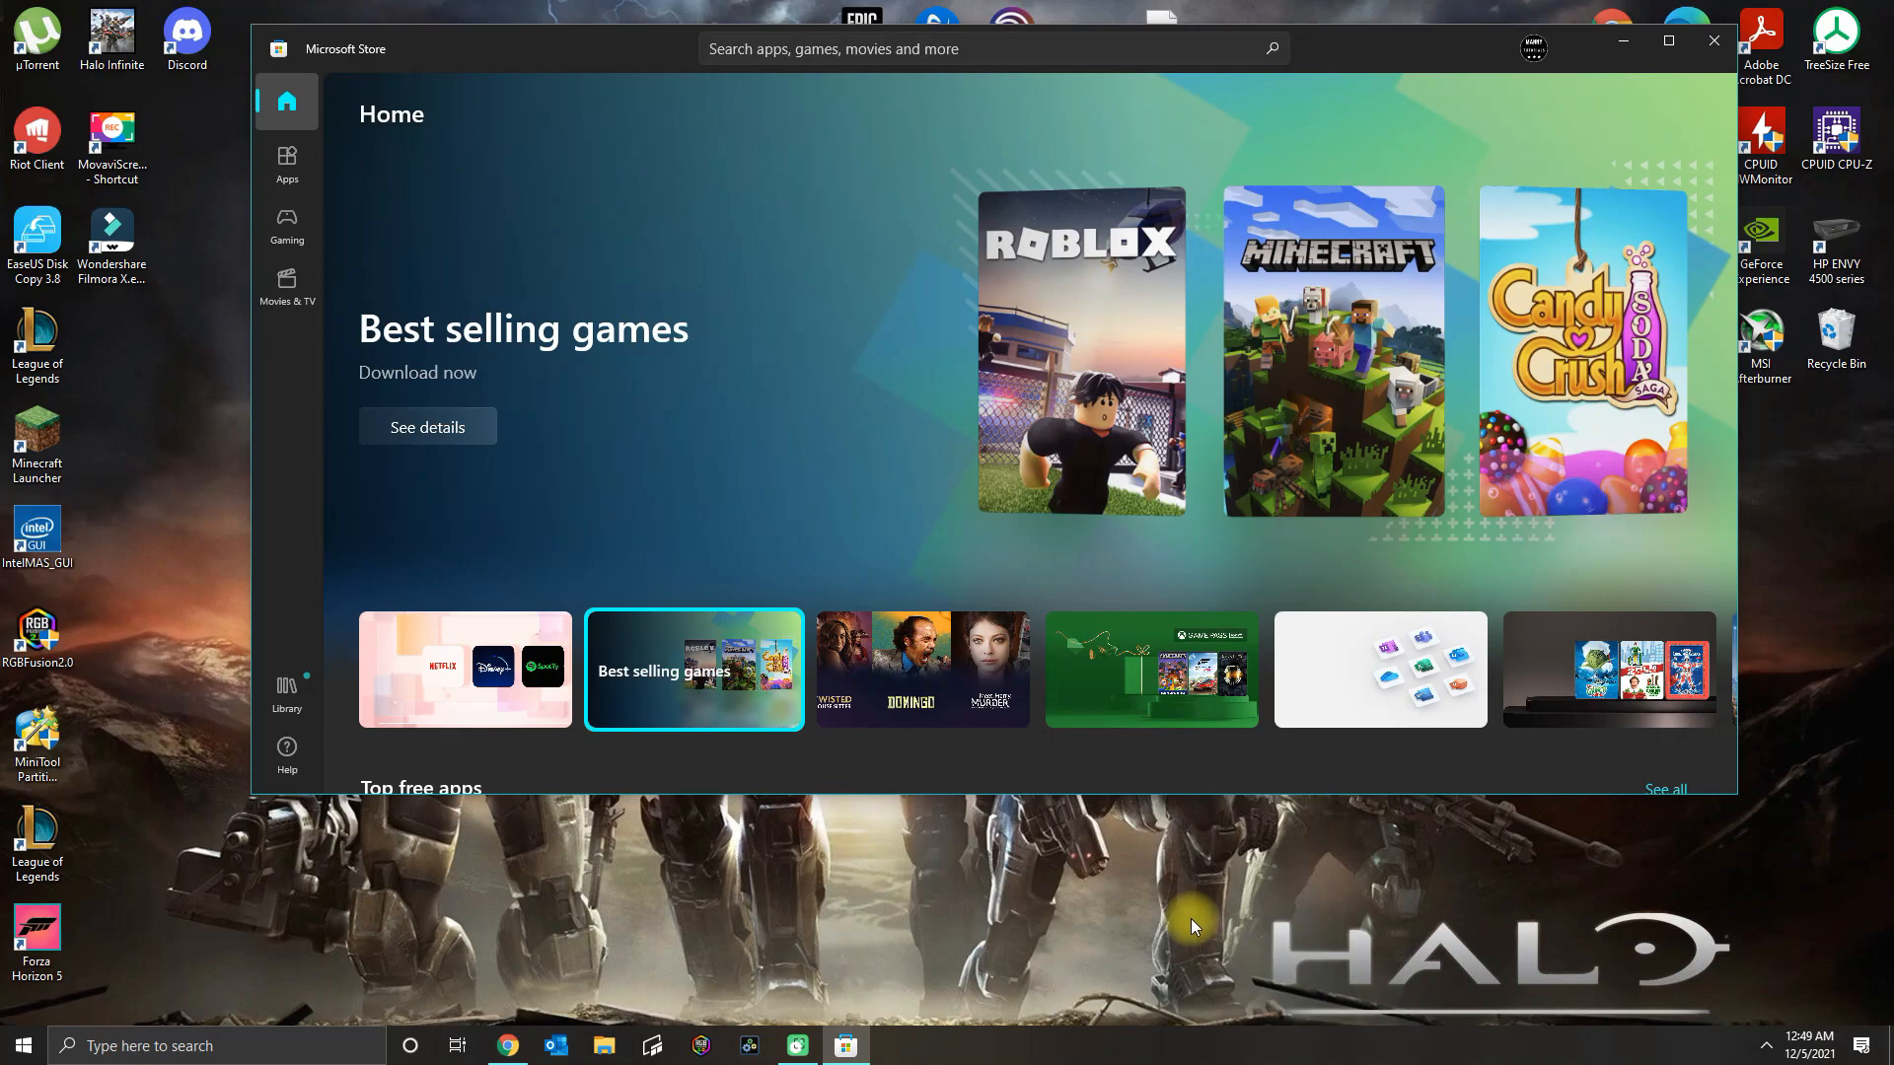